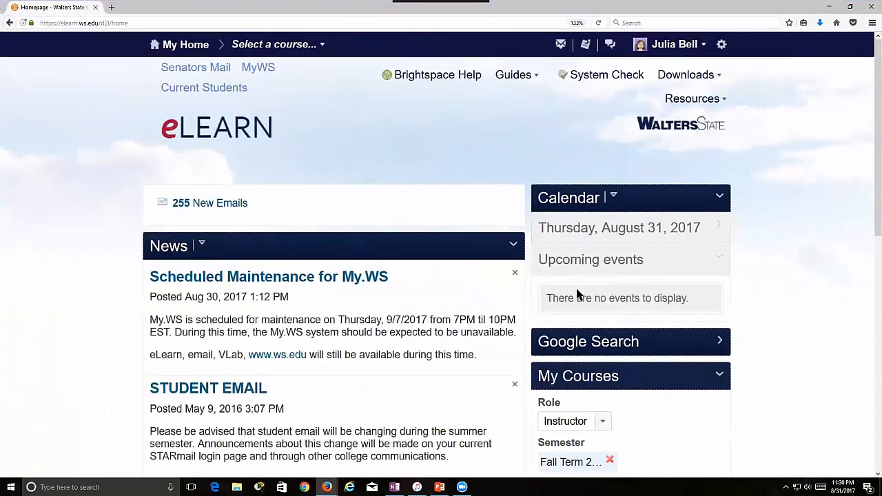
mouse_move(664, 295)
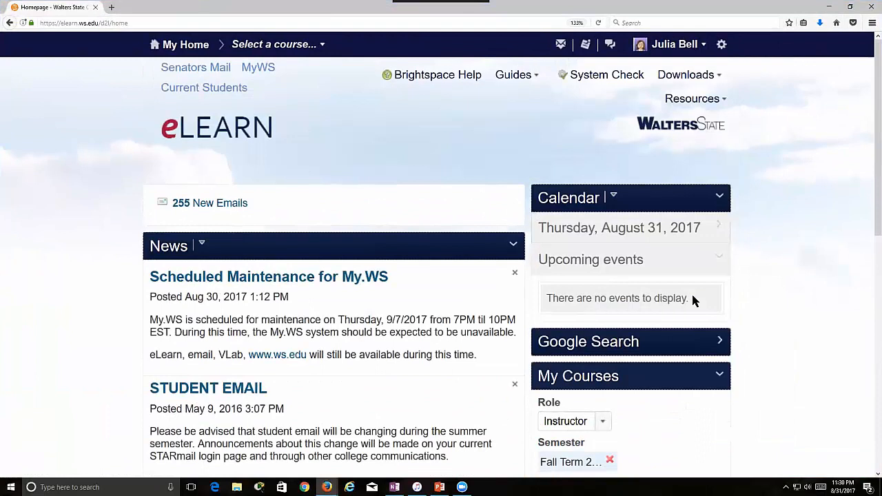
mouse_move(686, 284)
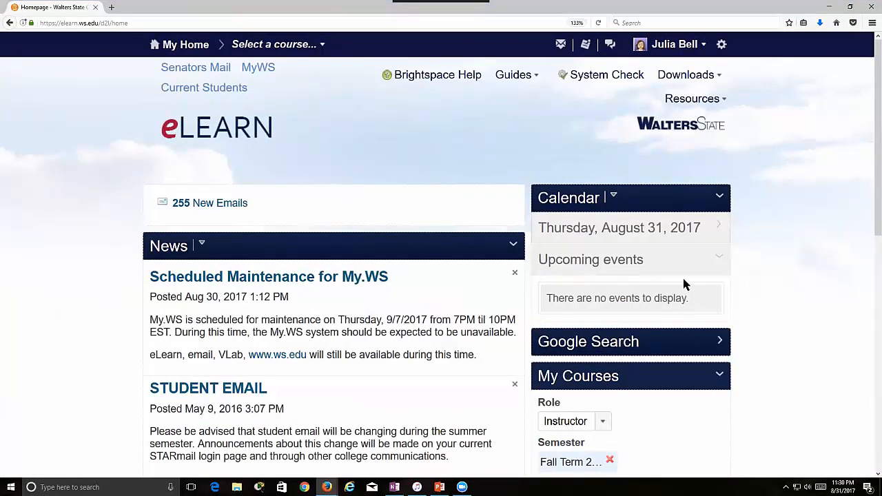
mouse_move(520, 180)
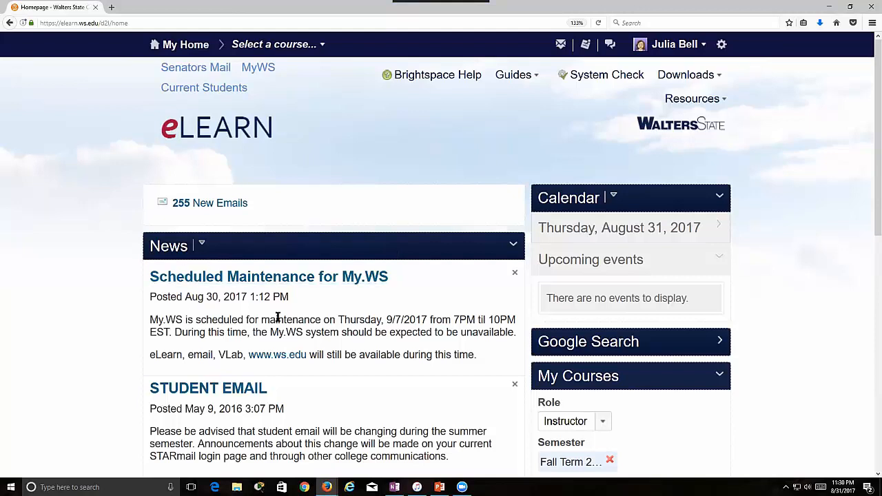
mouse_move(364, 323)
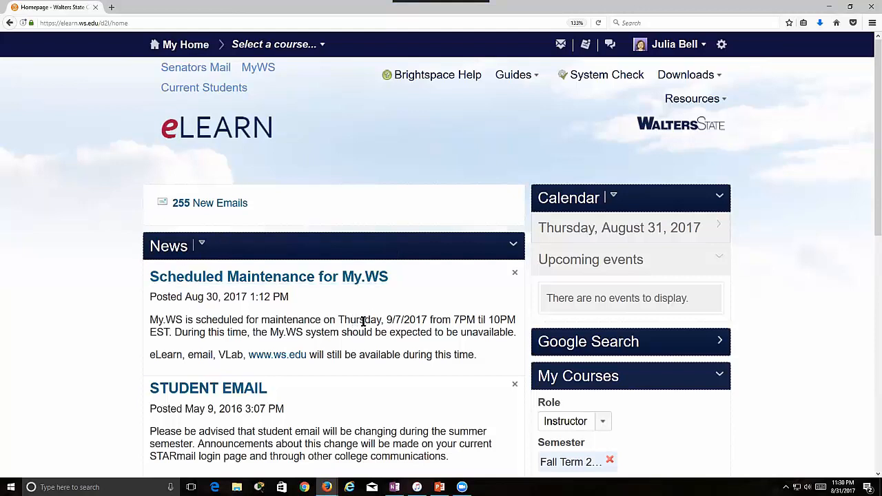
mouse_move(405, 322)
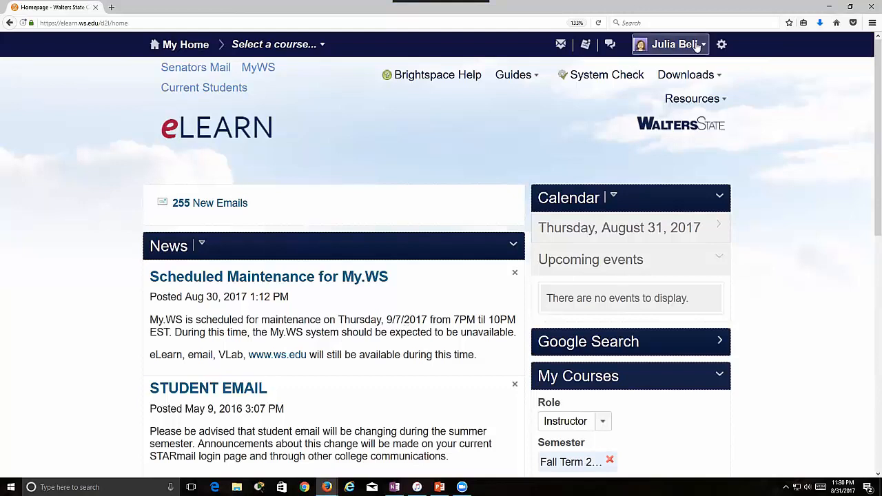
Step: Show the personal account menu from the user name on the eLearn homepage
click(673, 44)
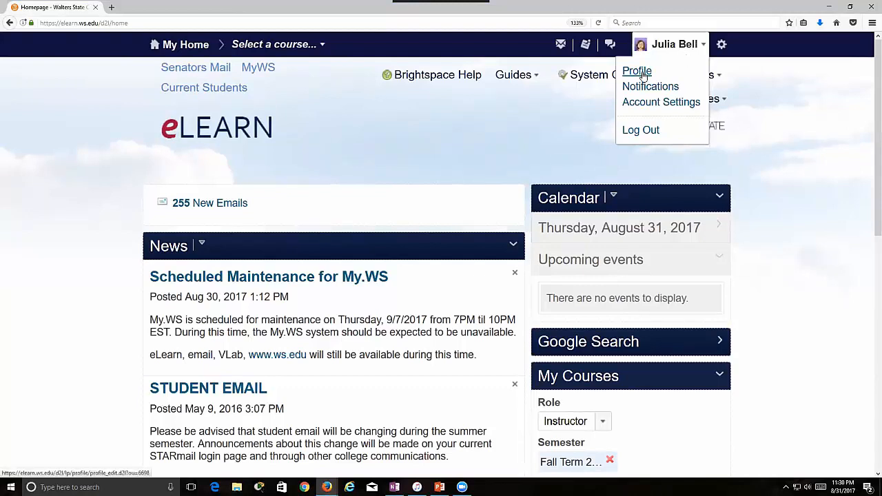
Step: Review the Edit My User Profile form from picture and social networks down to personal info and back
click(637, 72)
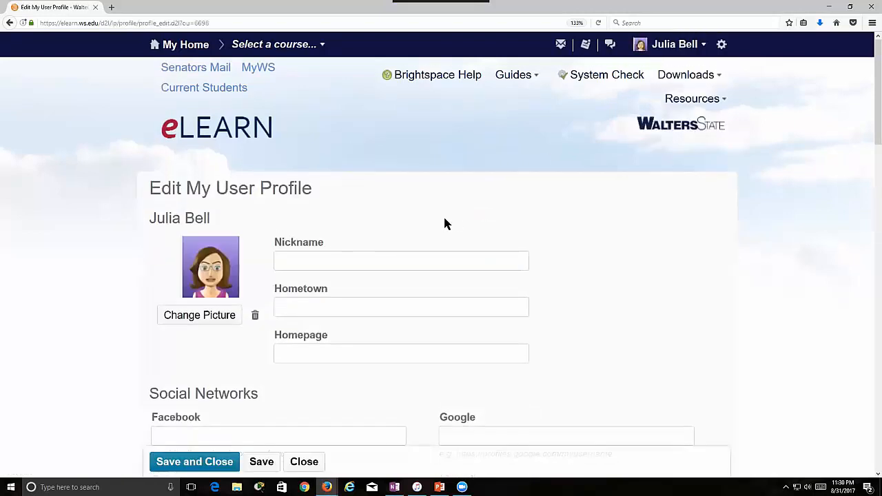
scroll(down, 3)
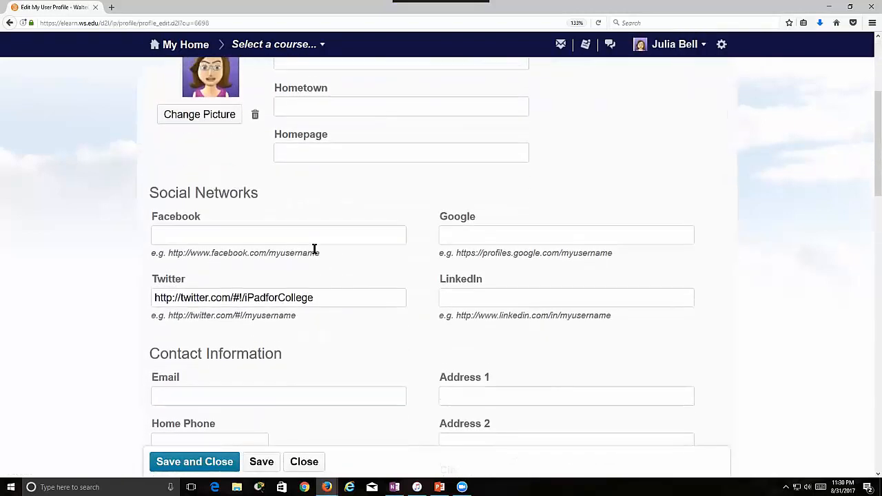
scroll(up, 3)
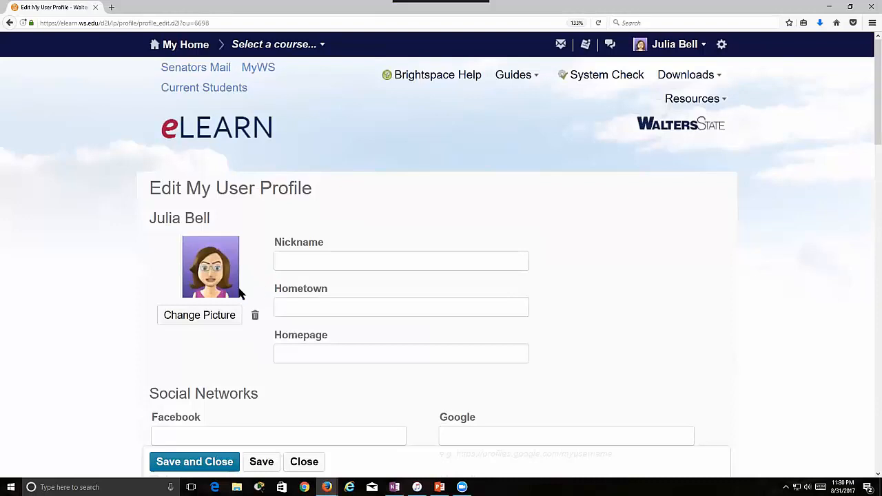
scroll(down, 3)
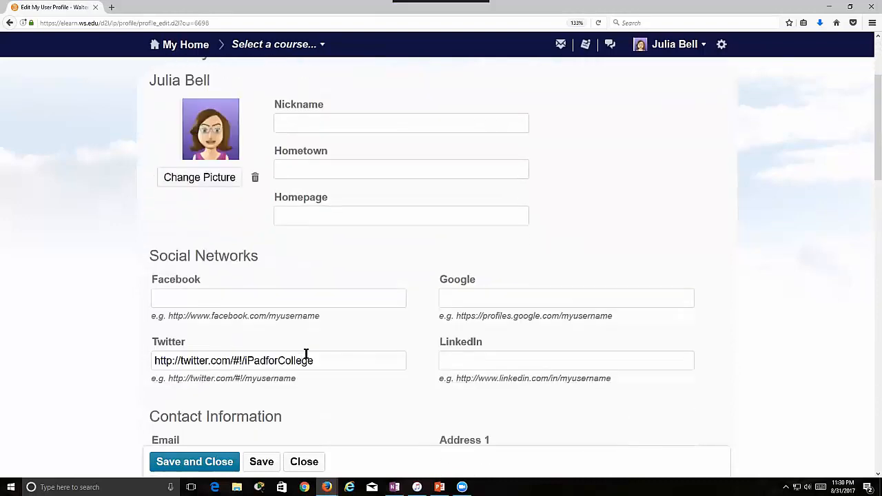
scroll(down, 3)
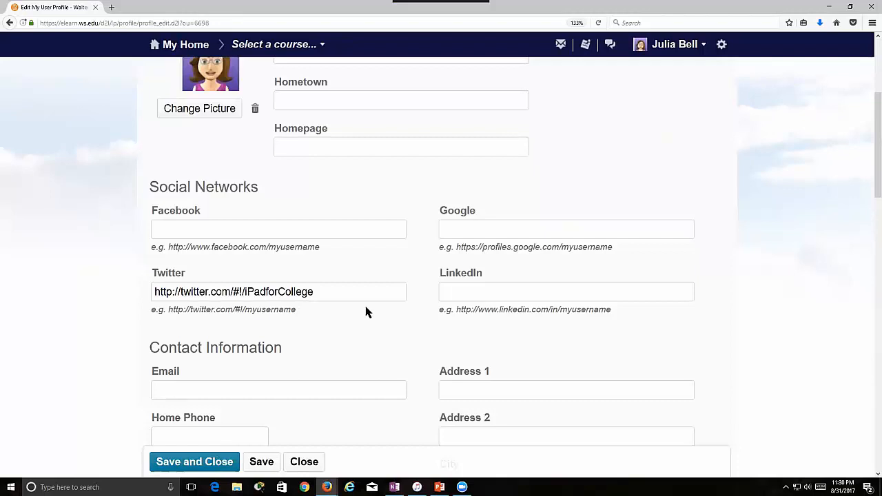
mouse_move(384, 358)
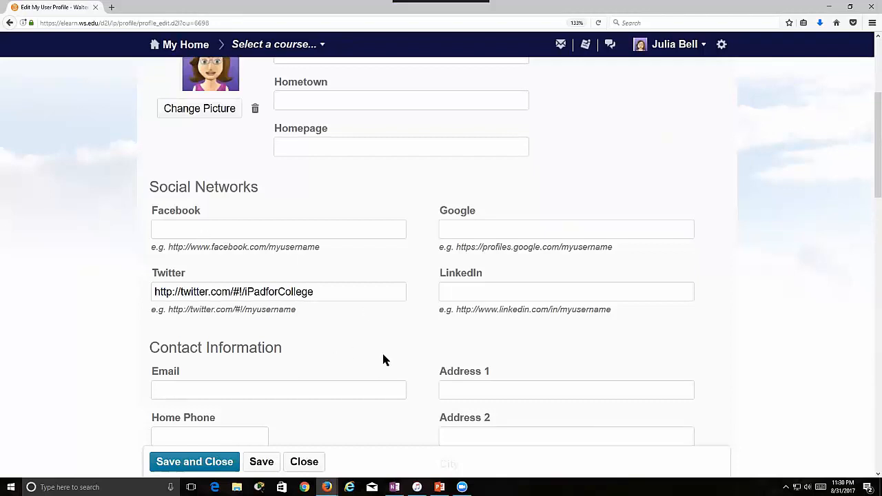
scroll(down, 3)
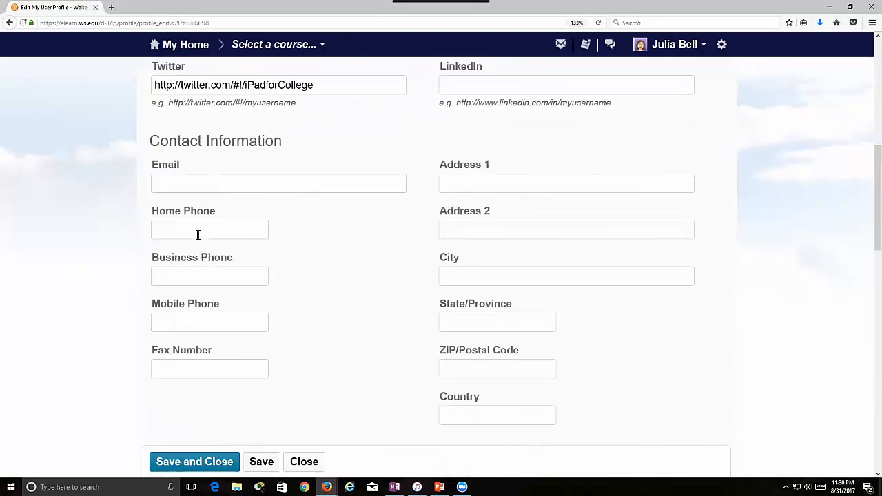
scroll(down, 3)
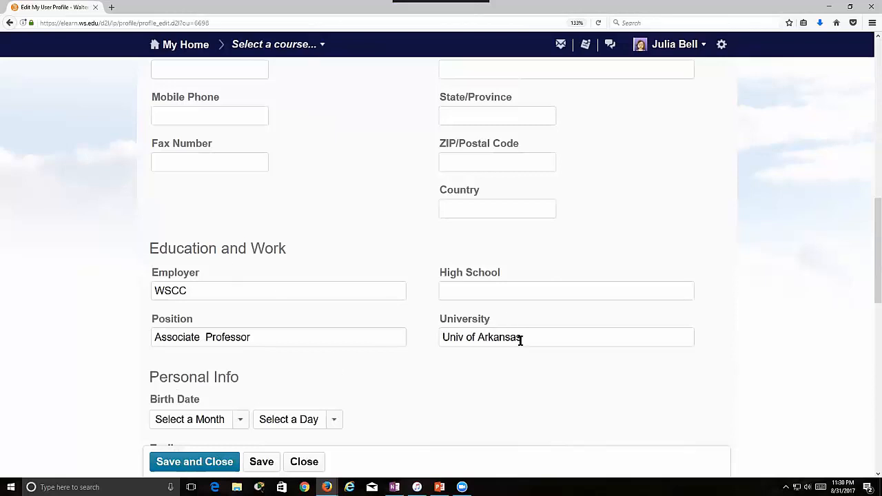
mouse_move(387, 434)
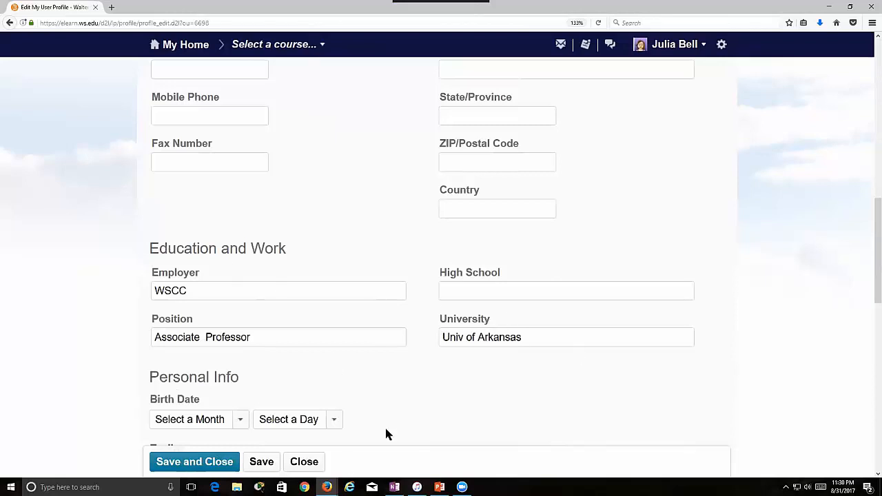
scroll(down, 3)
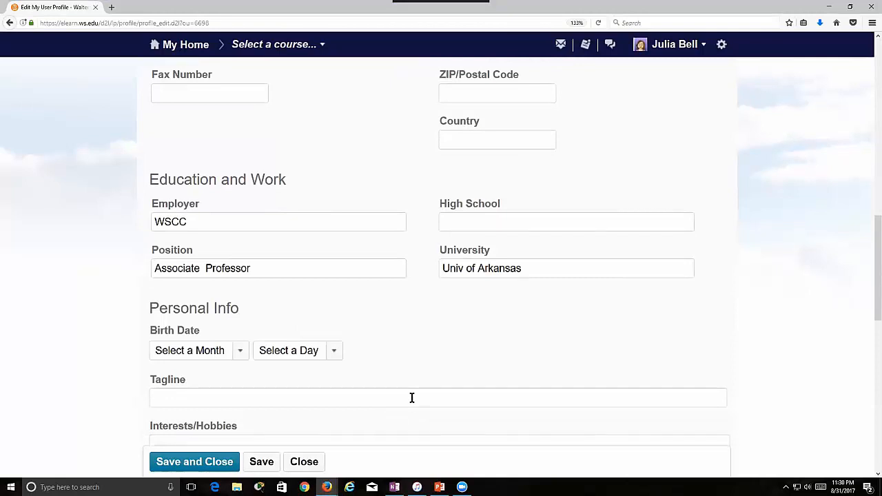
mouse_move(422, 352)
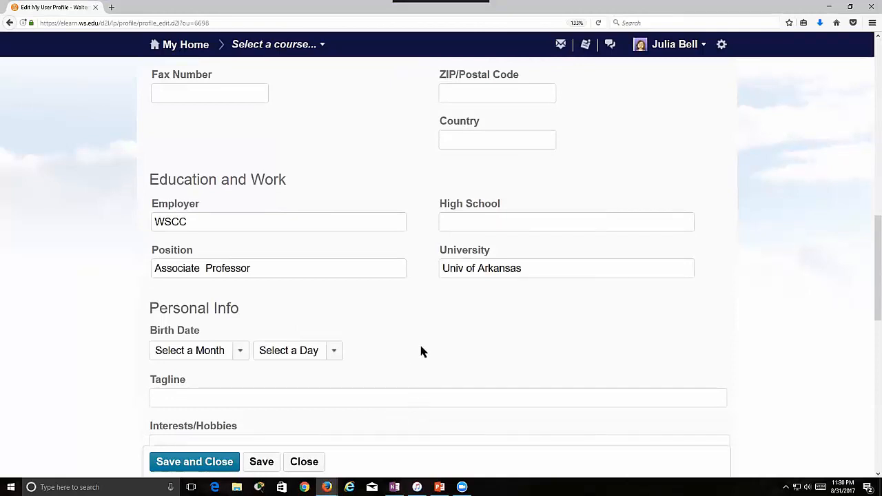
mouse_move(441, 350)
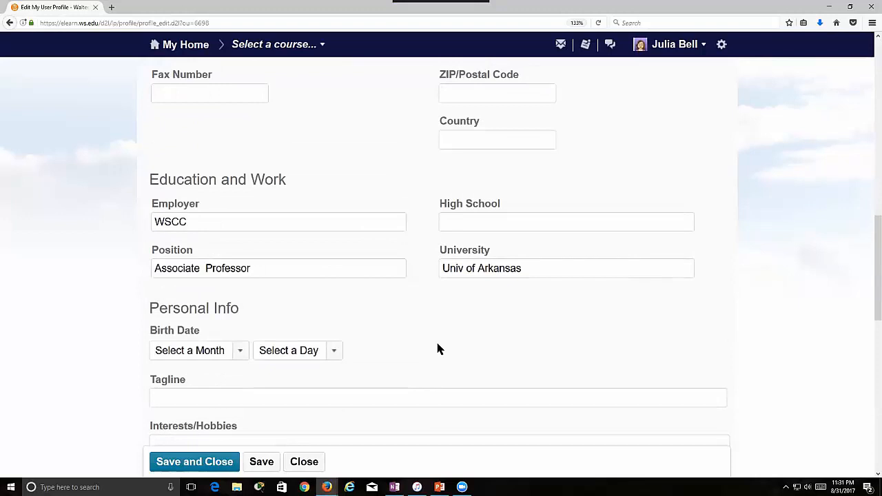
mouse_move(443, 325)
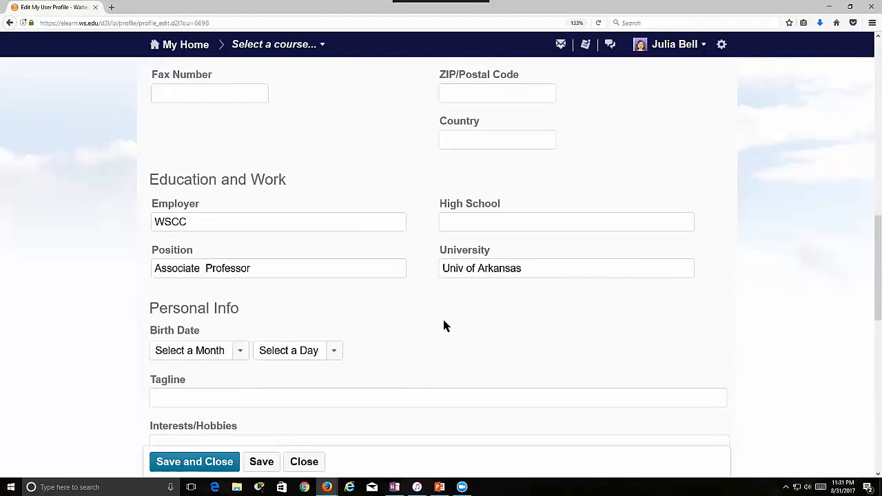
scroll(down, 3)
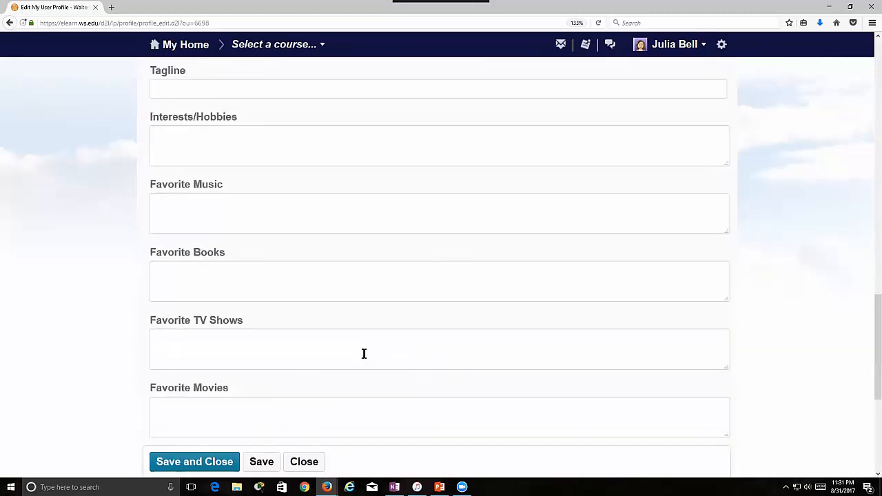
scroll(up, 3)
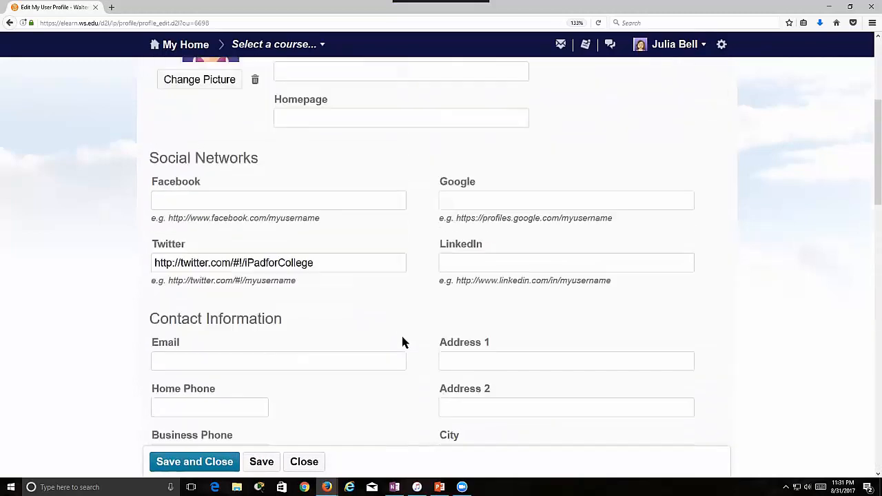
scroll(up, 3)
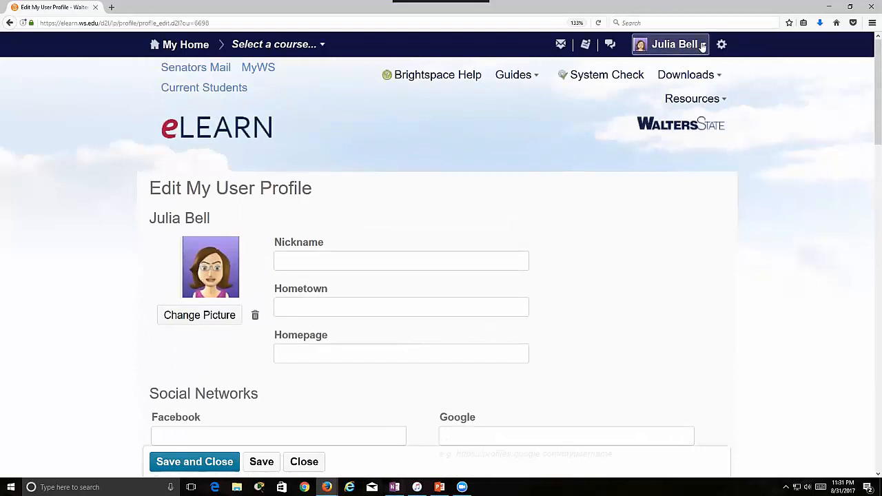
Step: Go to the Notifications settings and view Contact Methods and Summary of Activity
click(669, 44)
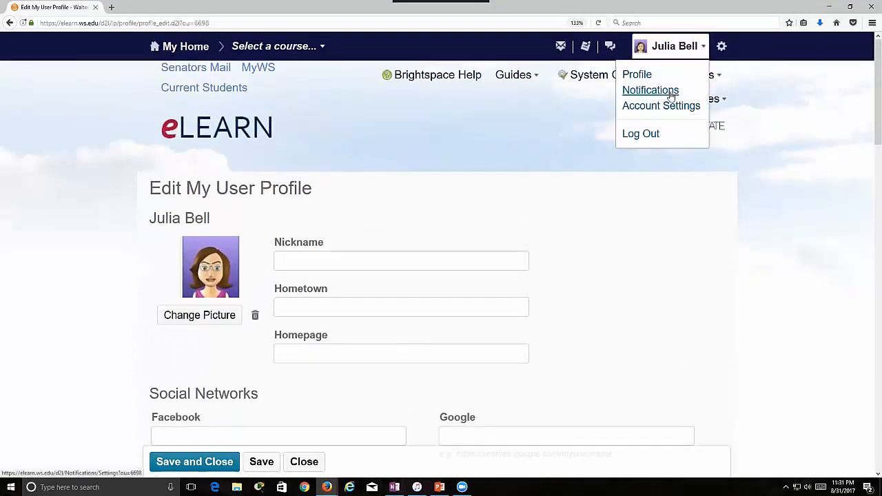
click(650, 89)
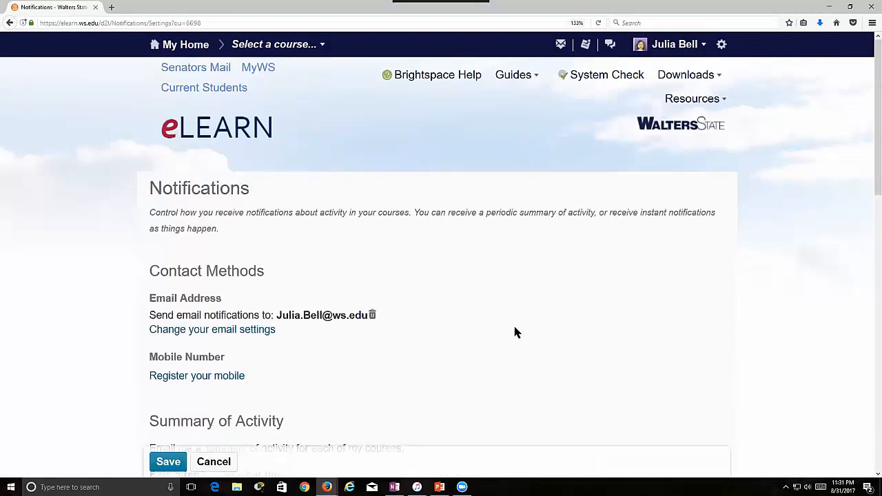
scroll(down, 3)
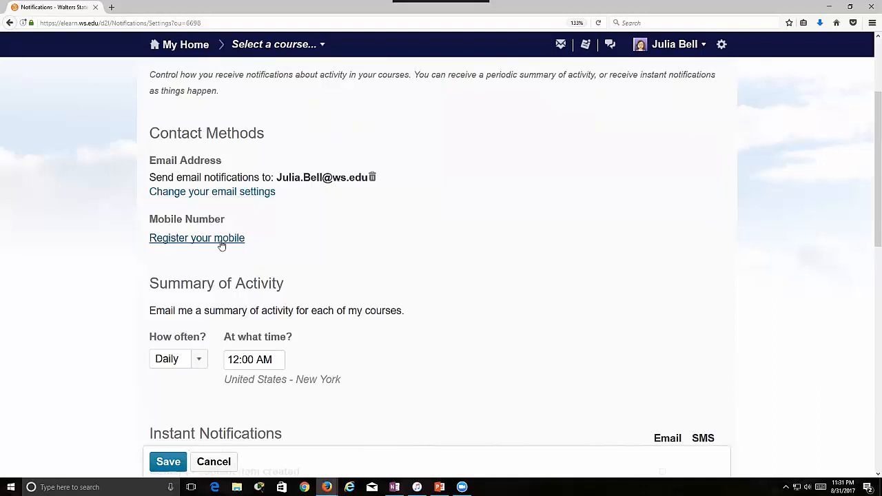
Step: Start mobile registration with country United States and carrier AT&T Wireless
click(195, 237)
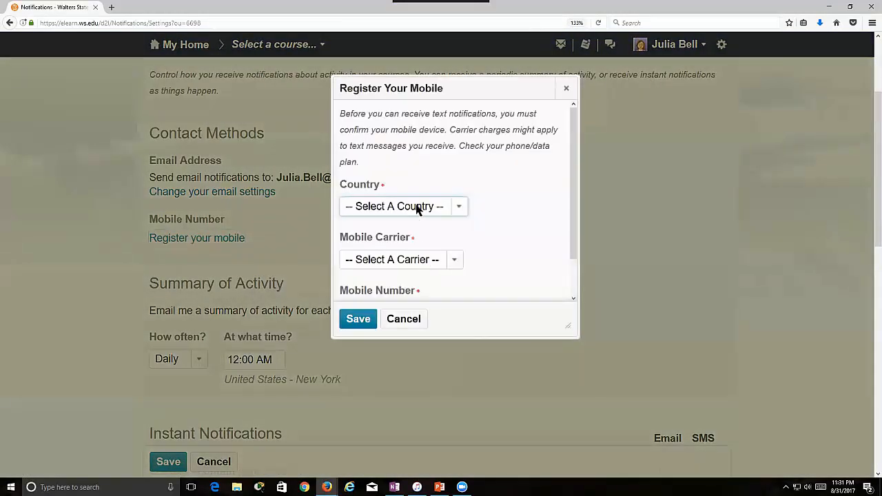
click(402, 207)
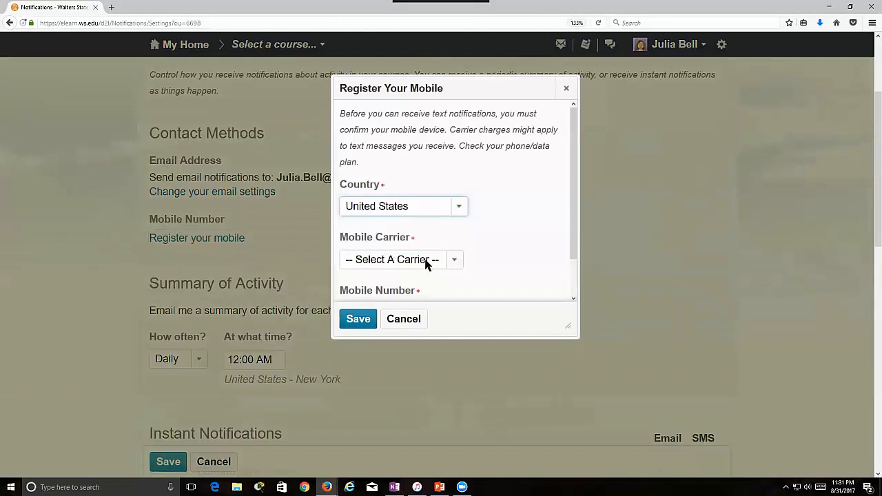
click(401, 259)
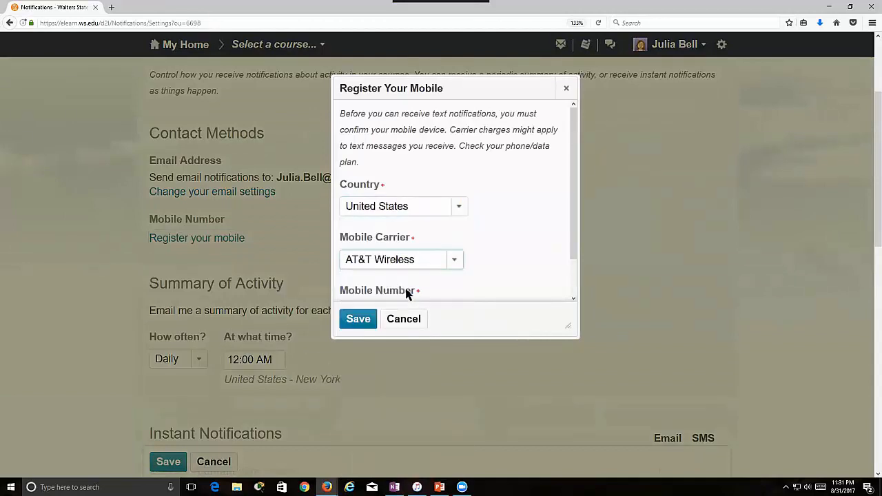
click(455, 259)
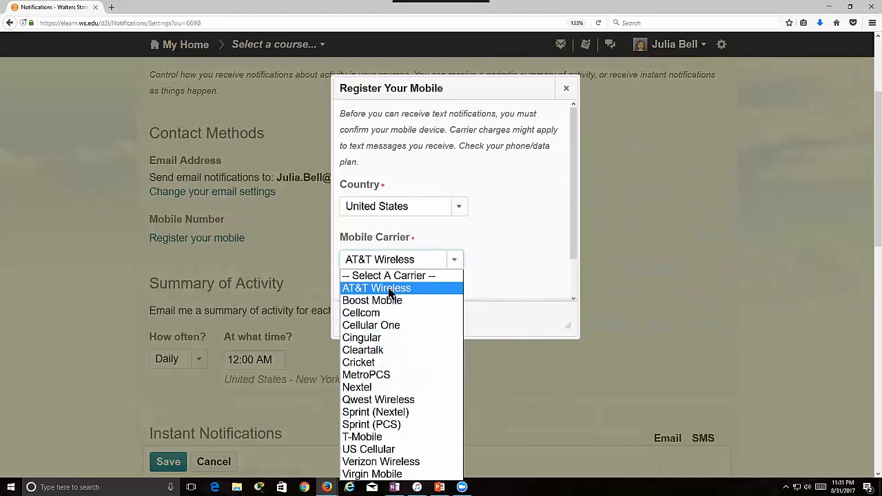
click(375, 288)
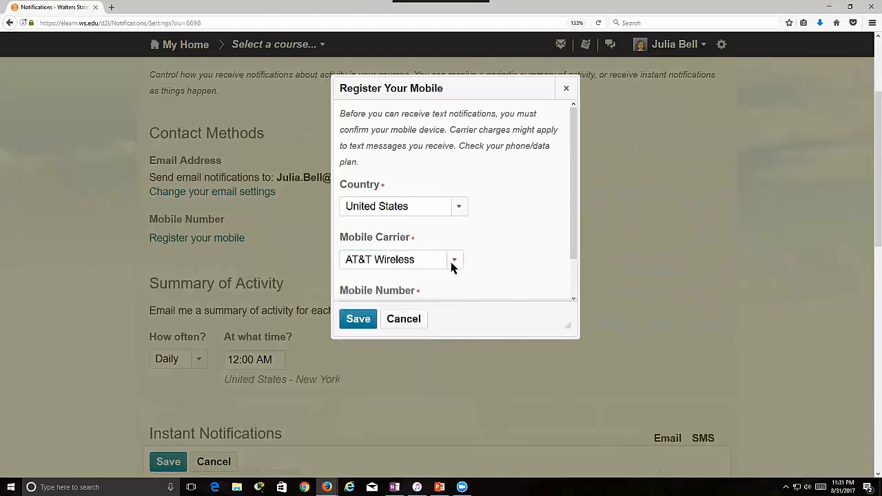
Step: Enter the ten-digit mobile number in the Register Your Mobile form without saving
scroll(down, 3)
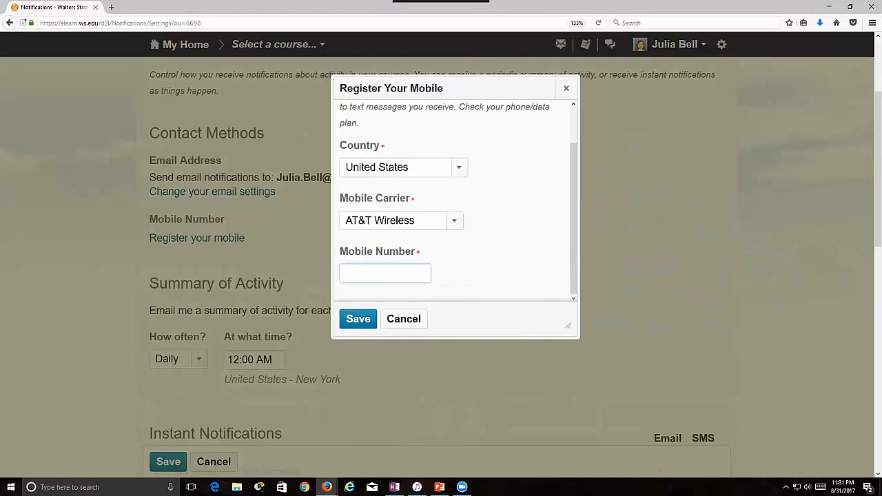
text(423)
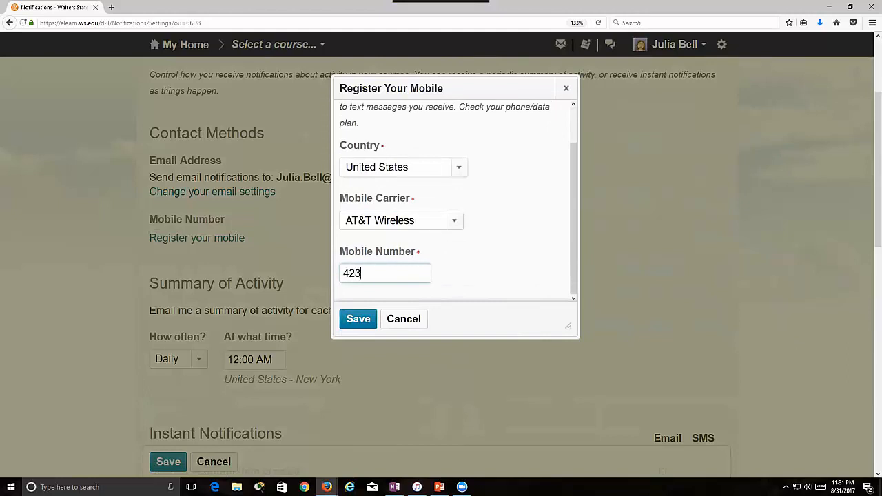
text(1234567)
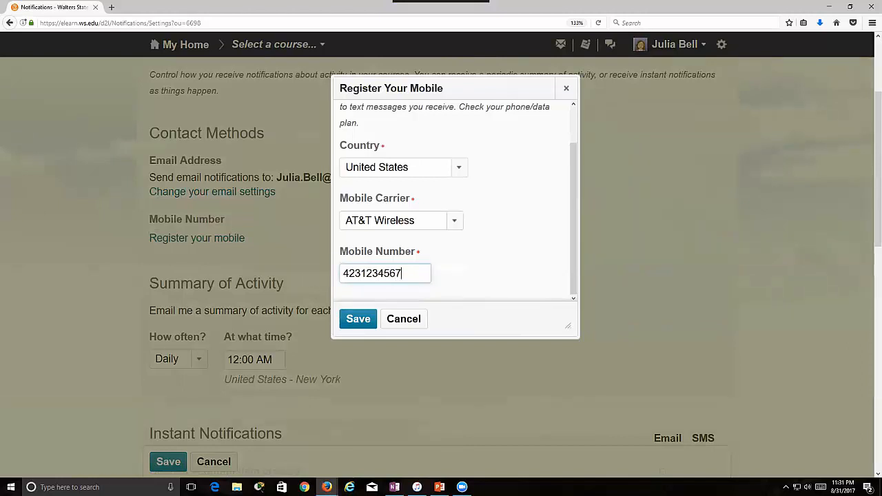
scroll(down, 3)
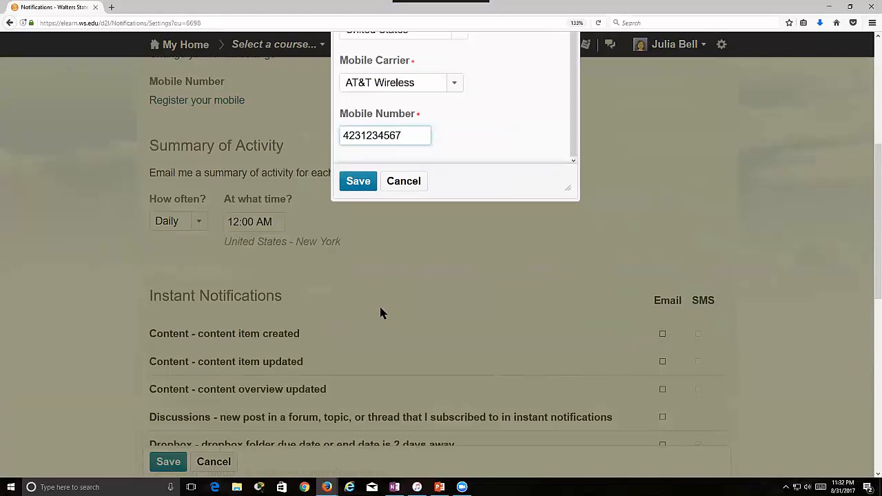
mouse_move(366, 293)
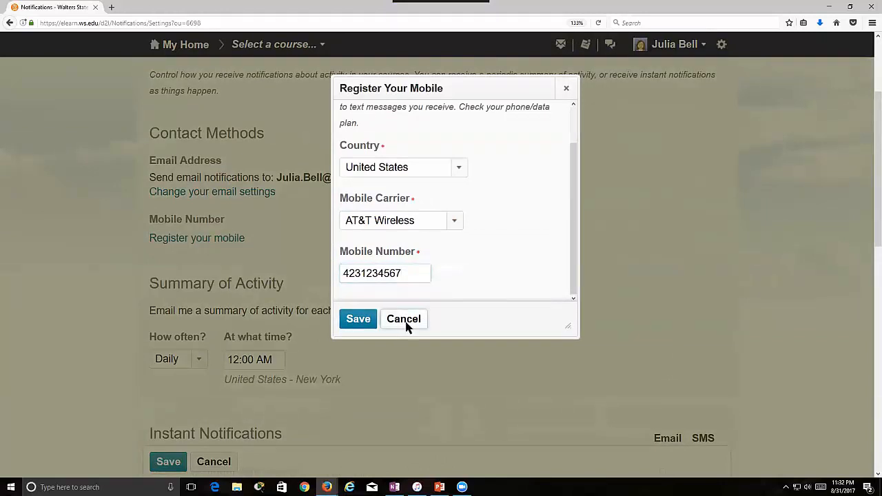
Step: Cancel the mobile registration and review the Instant Notifications email/SMS list
click(402, 318)
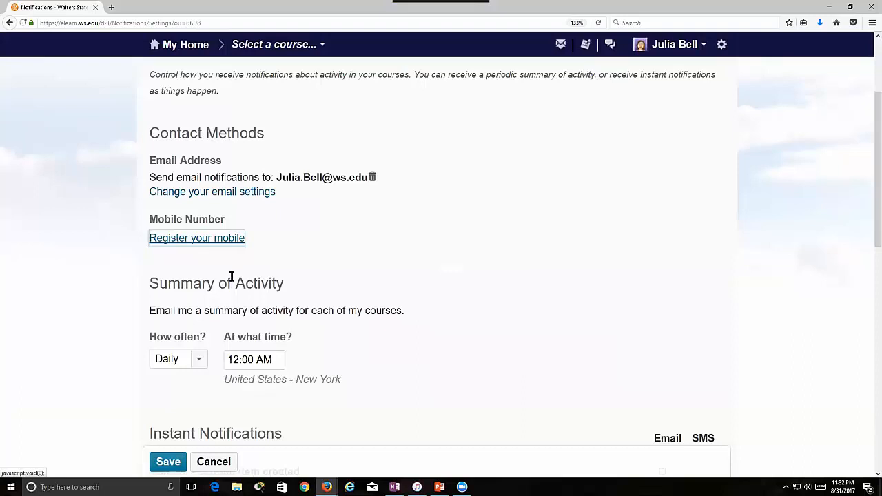
mouse_move(278, 298)
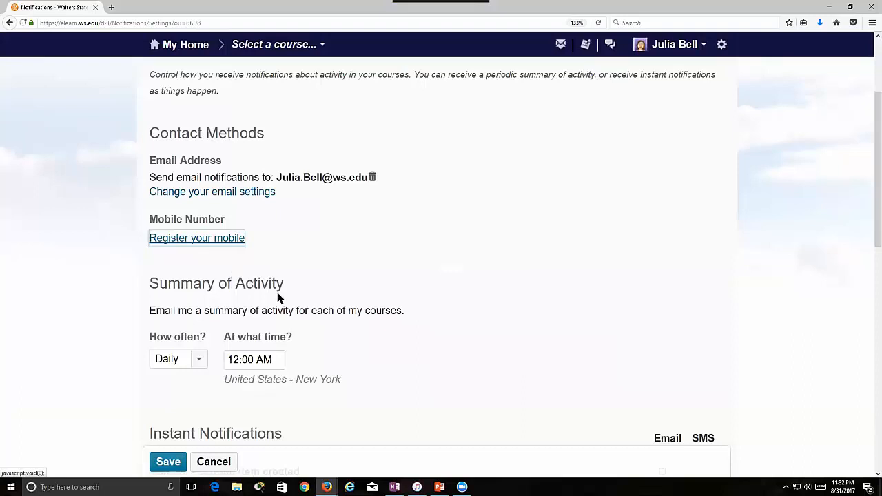
scroll(down, 3)
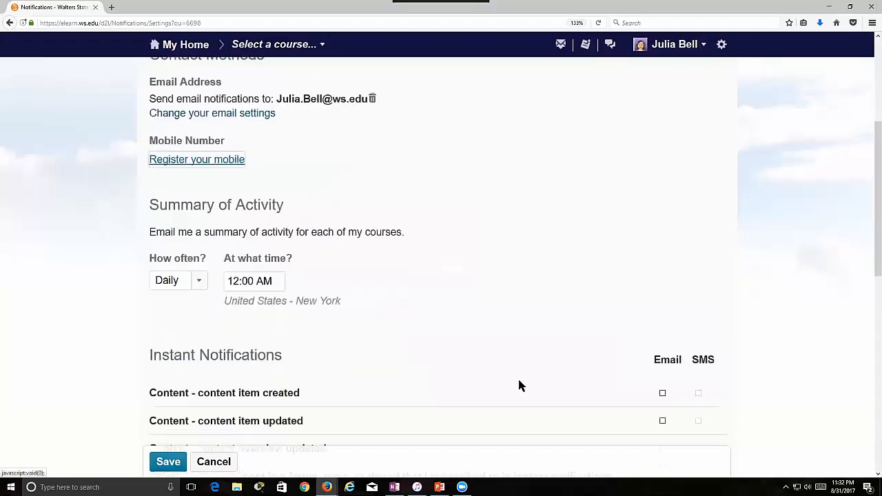
scroll(down, 3)
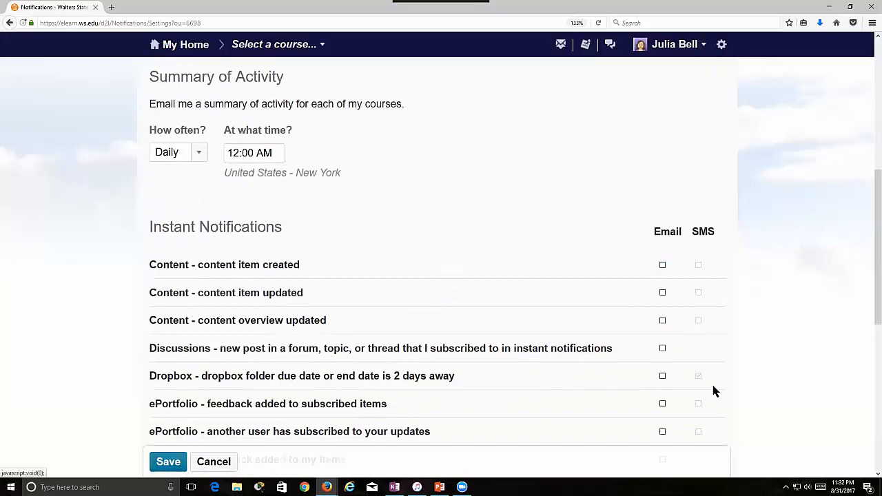
mouse_move(715, 350)
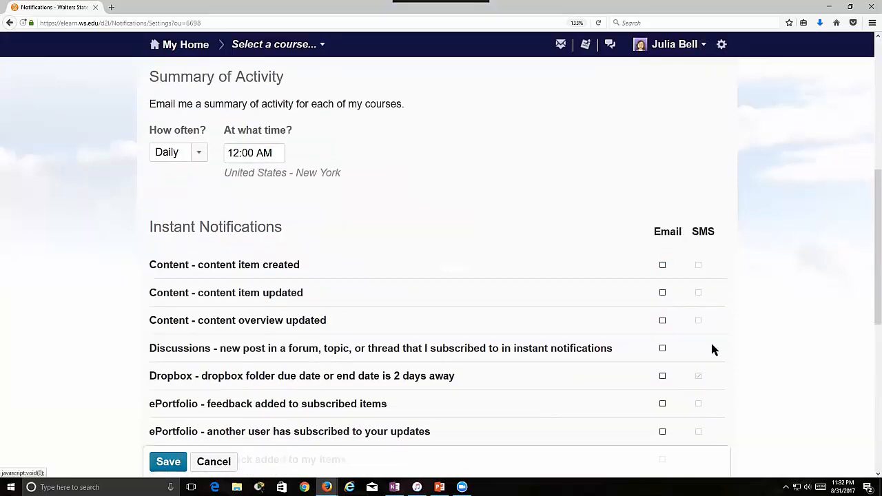
mouse_move(659, 296)
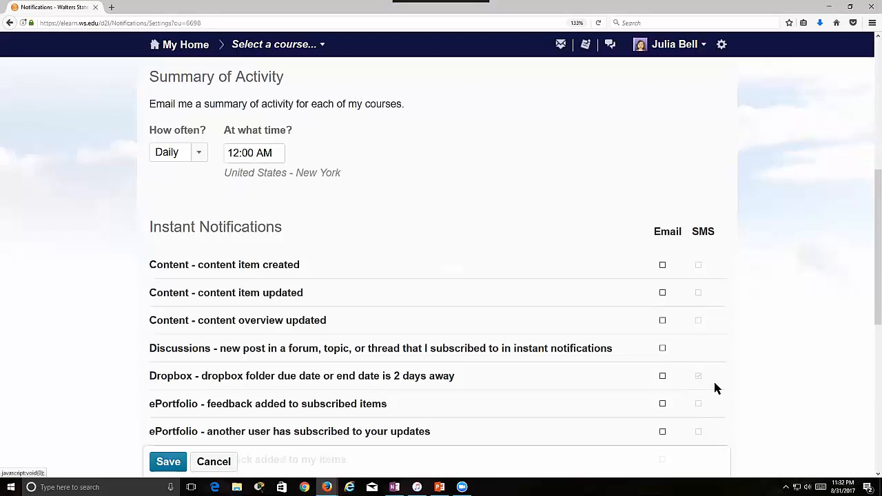
scroll(up, 3)
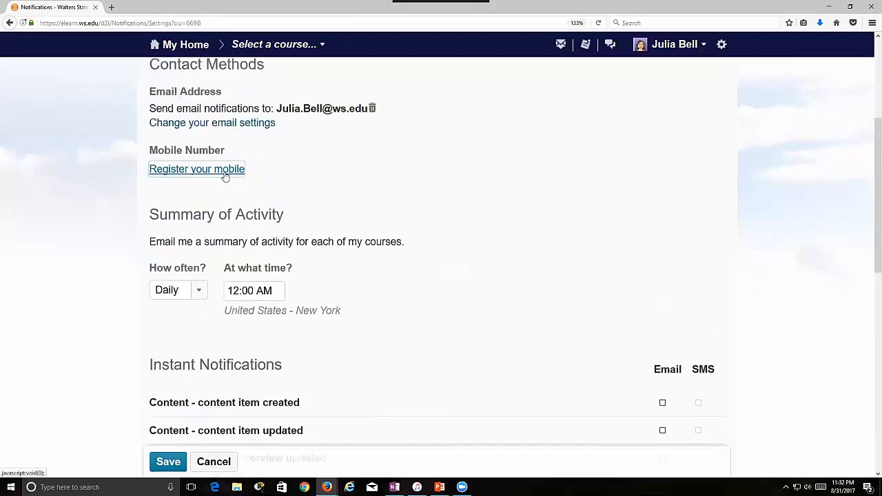
scroll(down, 3)
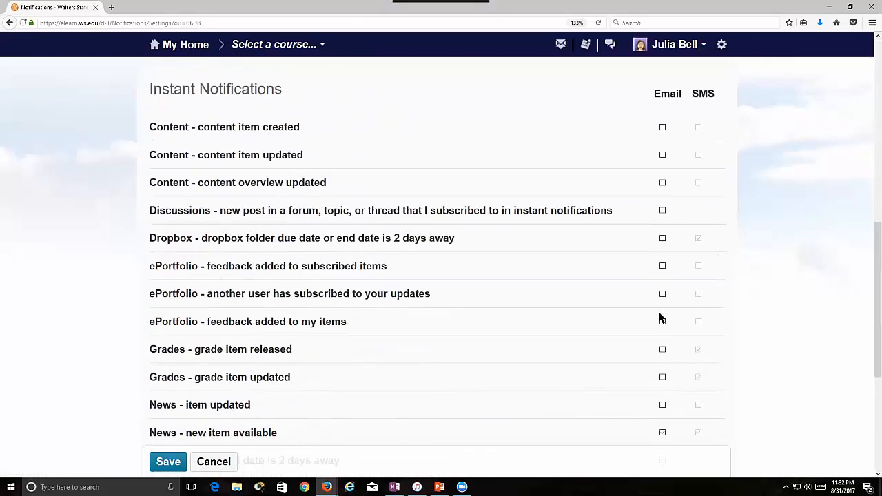
mouse_move(168, 386)
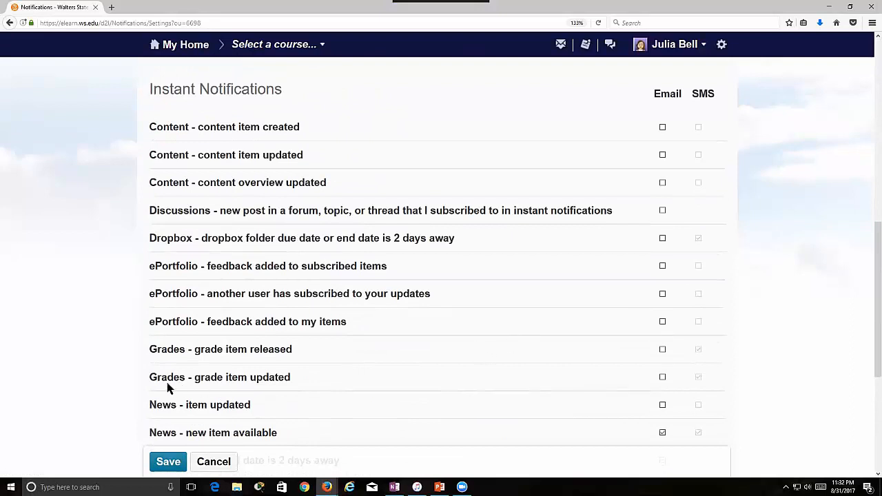
mouse_move(653, 382)
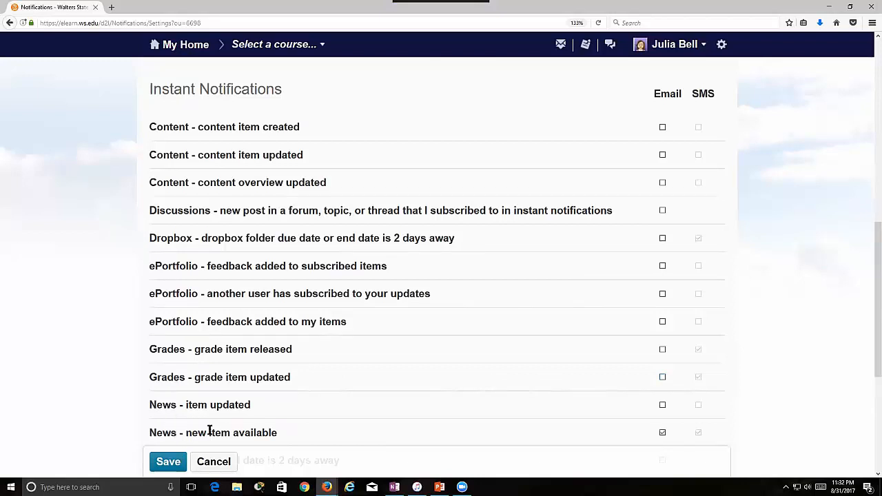
mouse_move(562, 371)
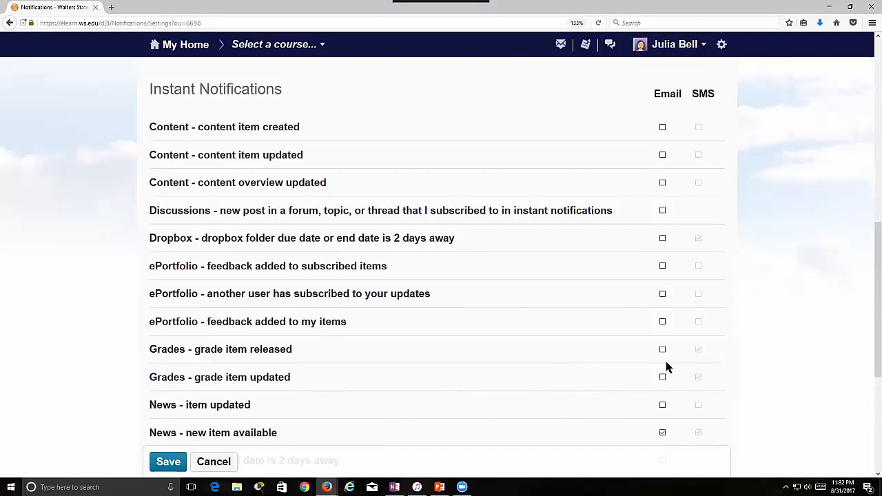
scroll(down, 3)
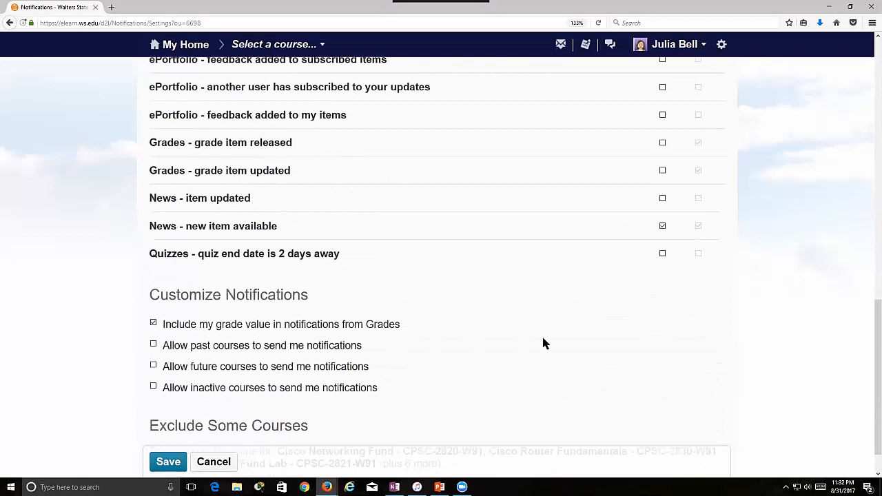
scroll(up, 3)
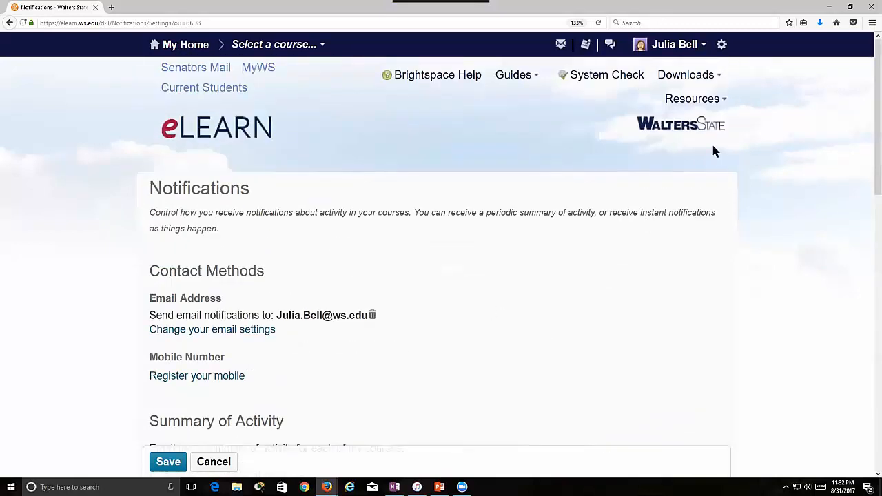
Step: In Account Settings, keep the font face as Arial (Recommended)
click(674, 44)
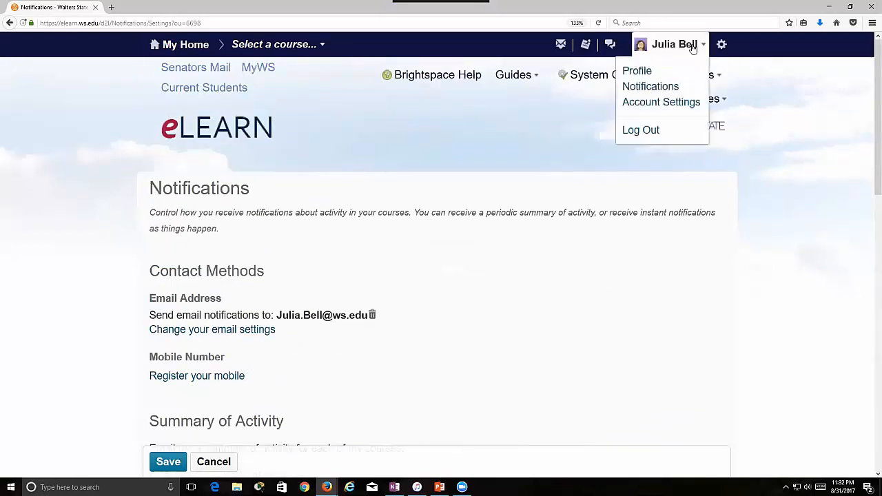
mouse_move(662, 102)
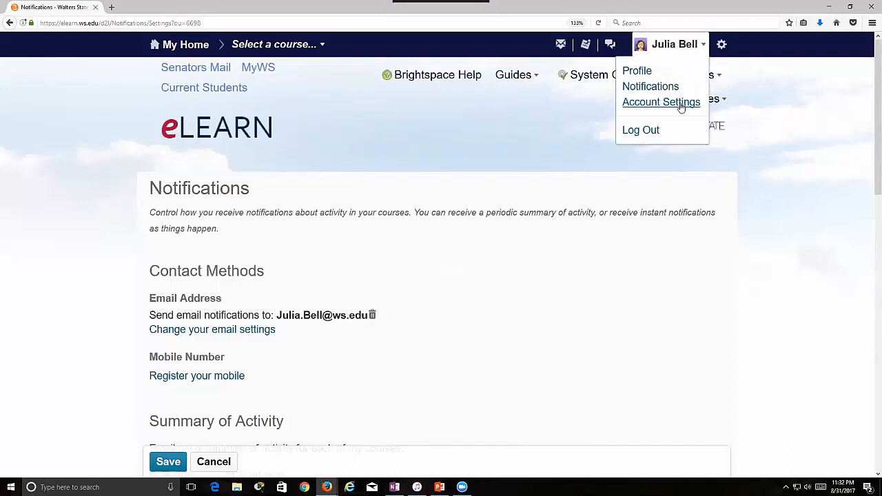
click(661, 102)
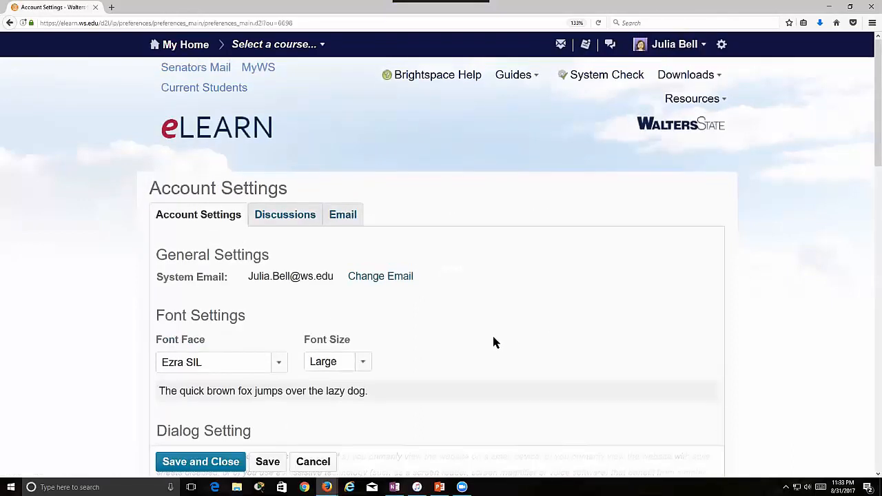
scroll(down, 3)
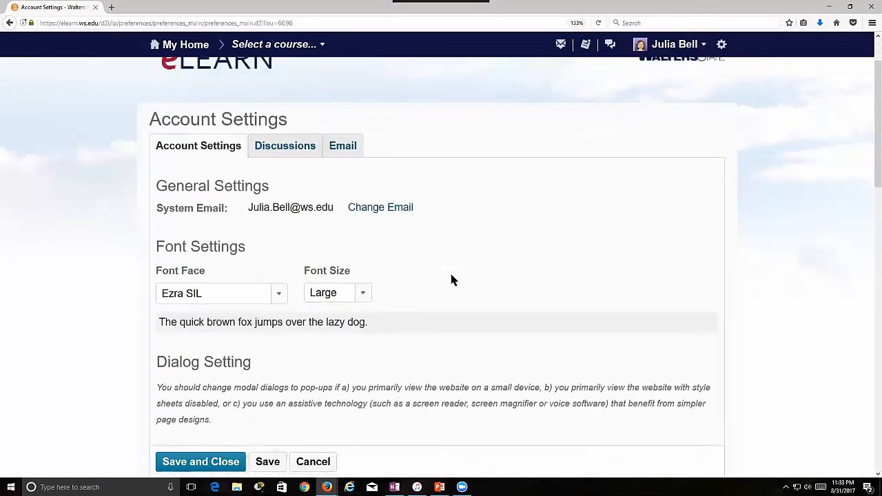
mouse_move(259, 308)
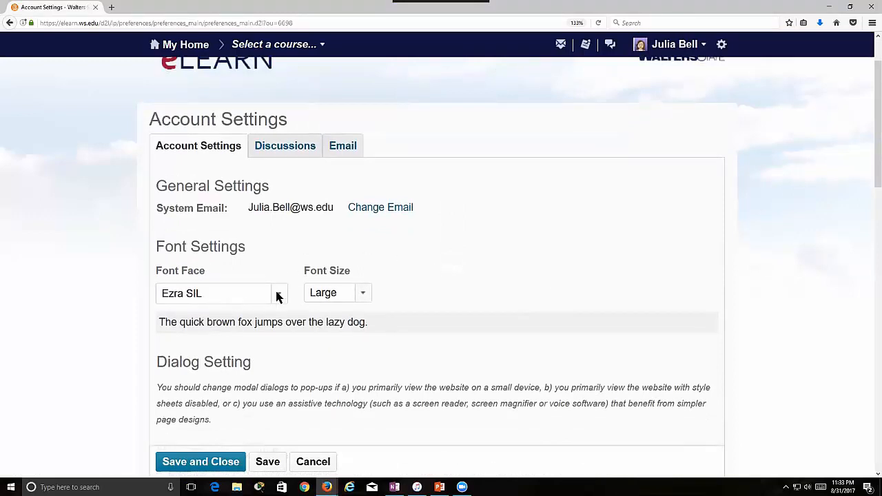
click(278, 292)
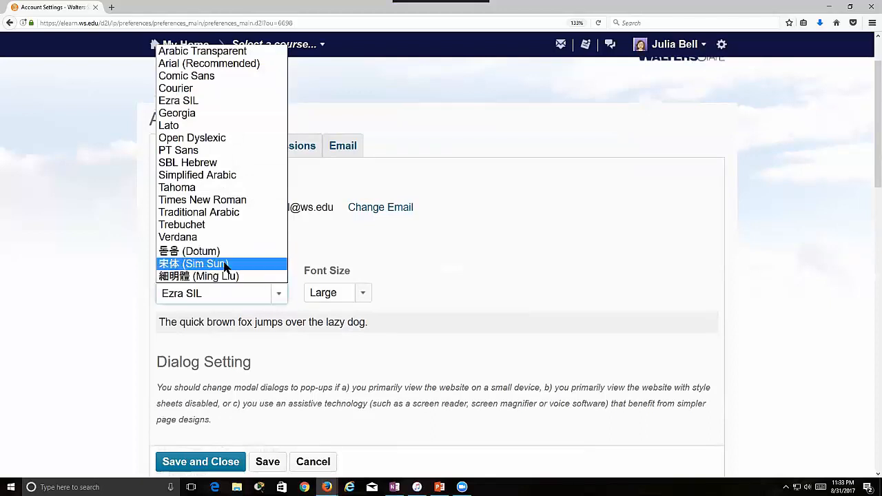
mouse_move(228, 174)
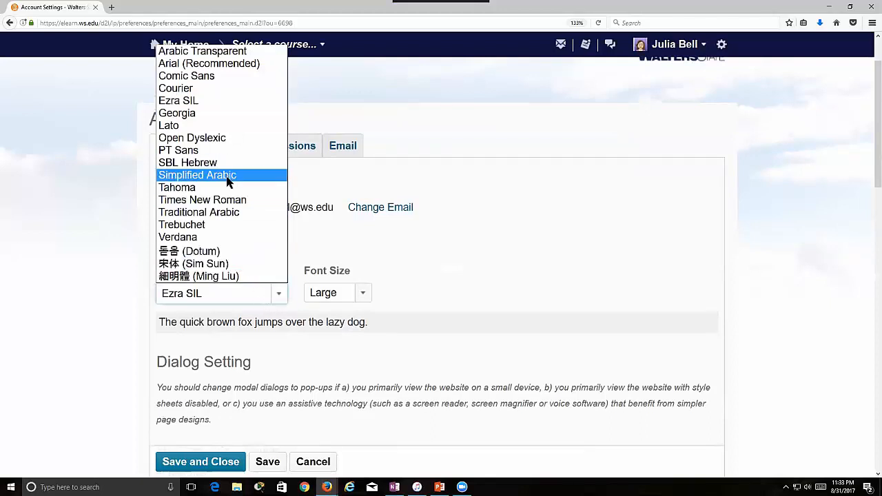
mouse_move(186, 76)
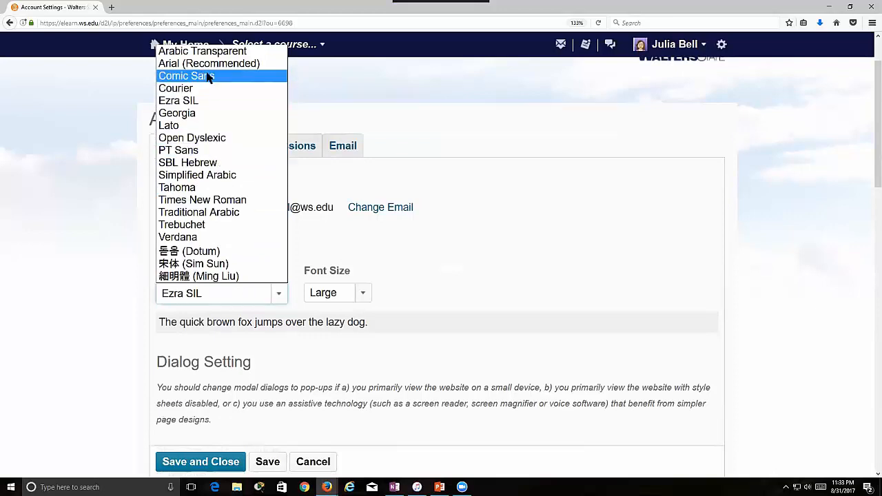
mouse_move(209, 63)
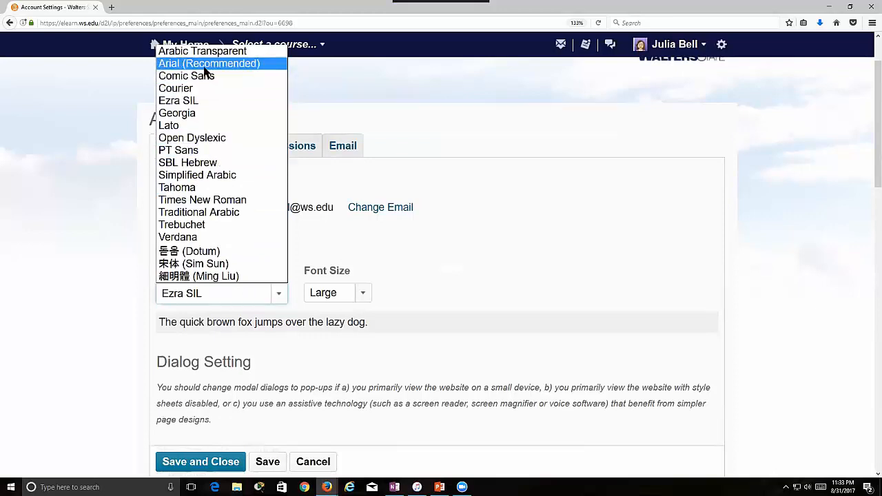
click(210, 63)
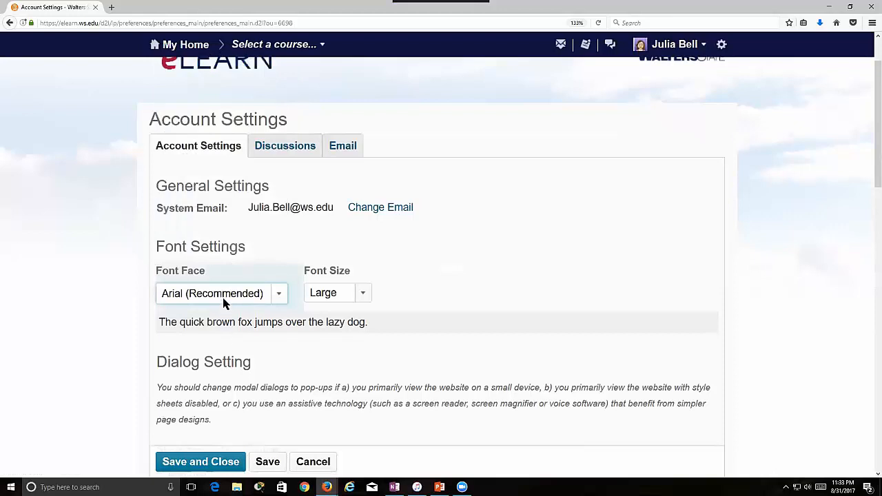
mouse_move(355, 297)
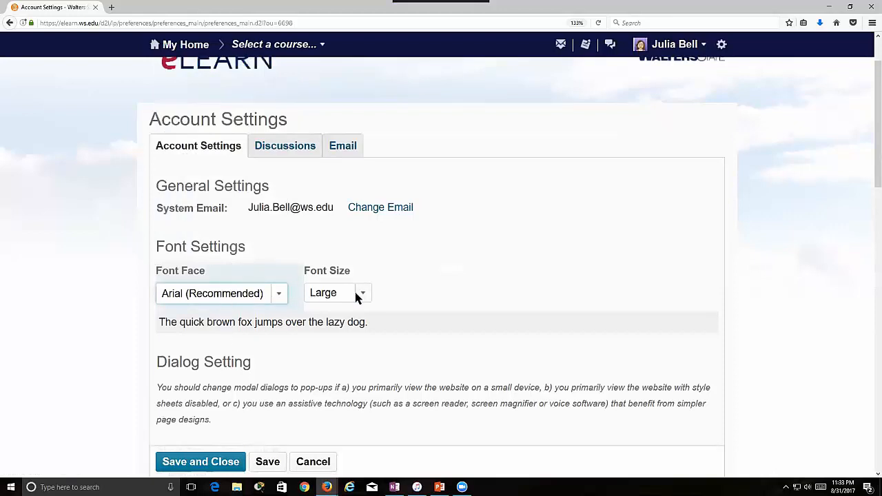
Step: Try the Huge font size, then set the font size to Large
click(337, 292)
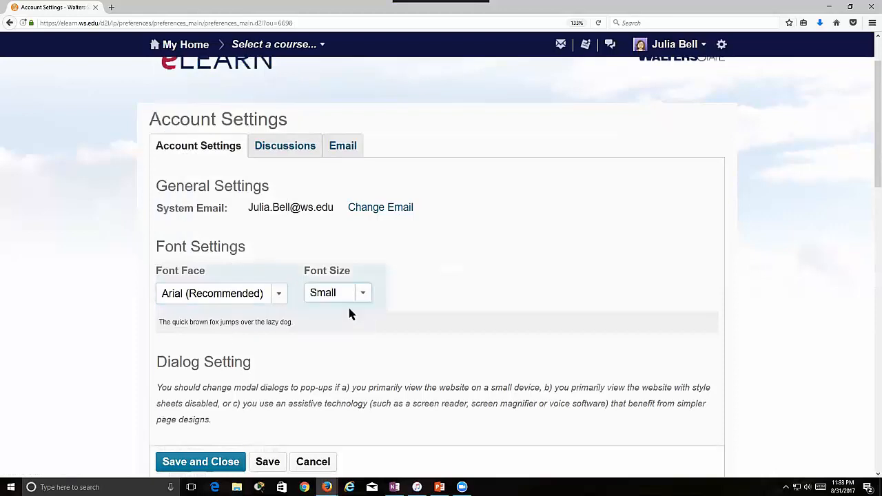
mouse_move(209, 324)
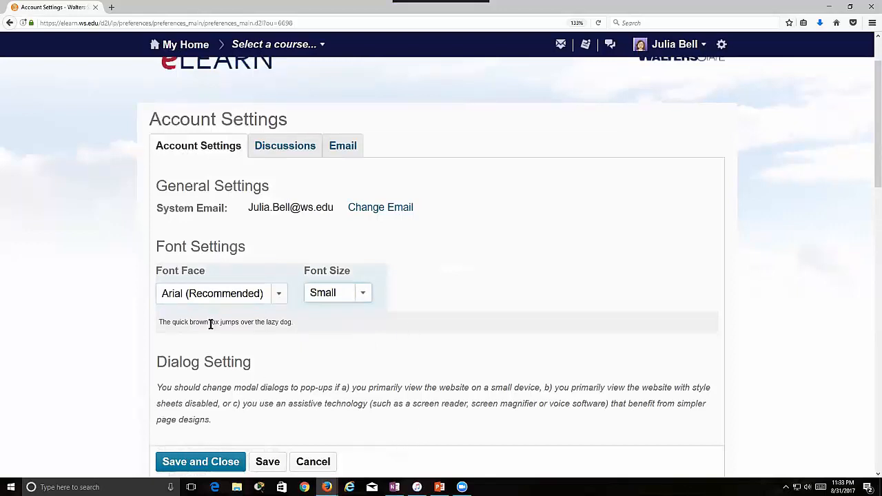
click(338, 293)
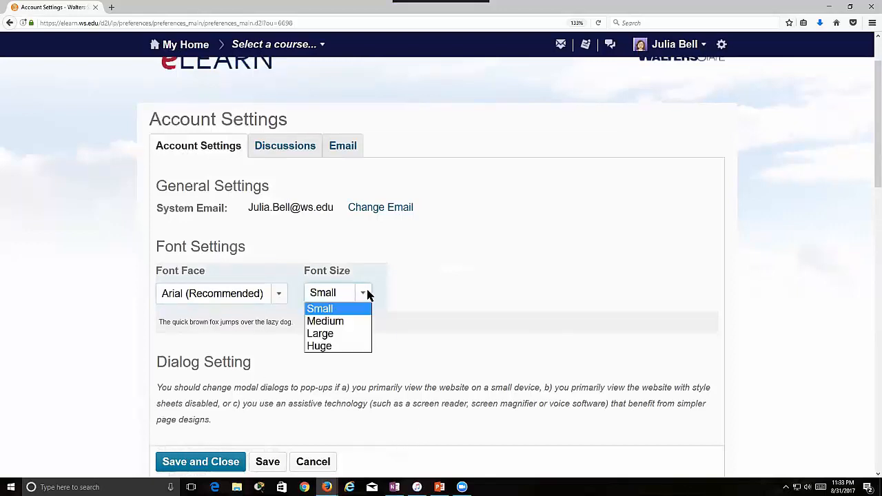
click(319, 333)
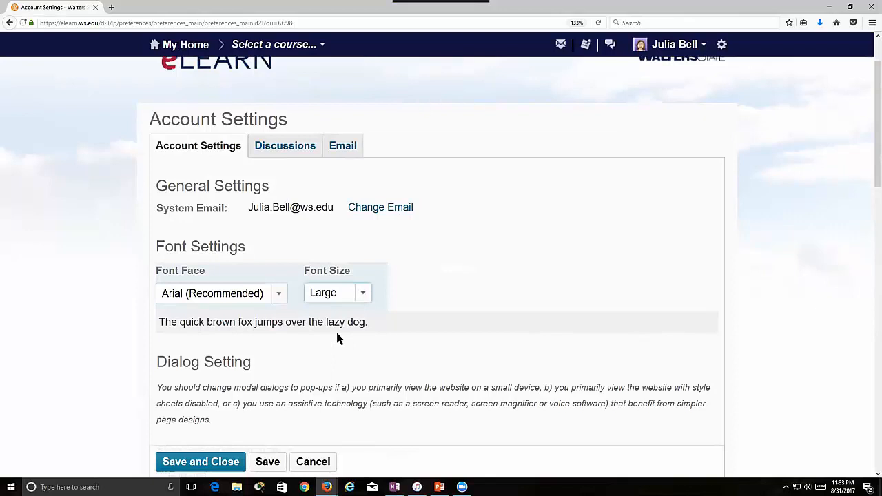
click(338, 292)
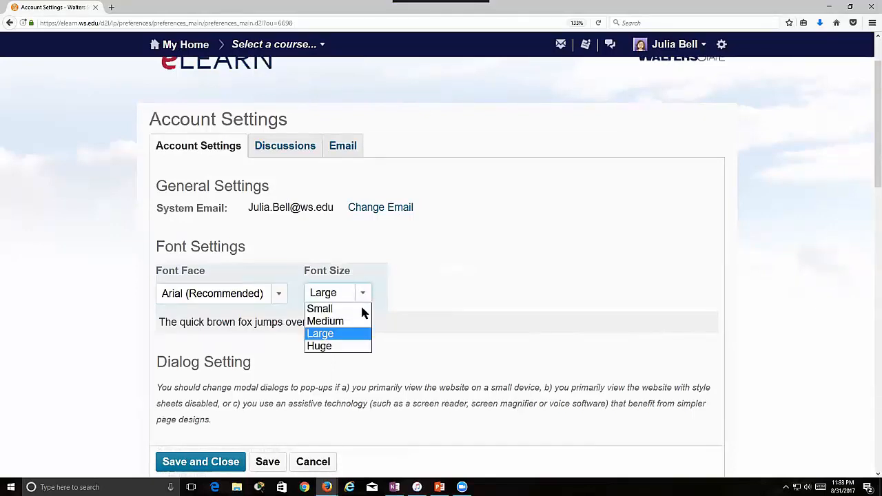
click(320, 345)
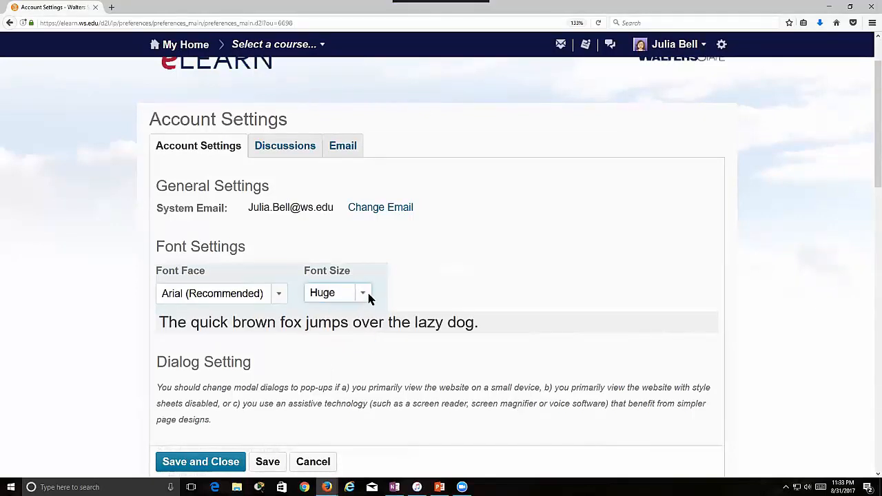
click(338, 292)
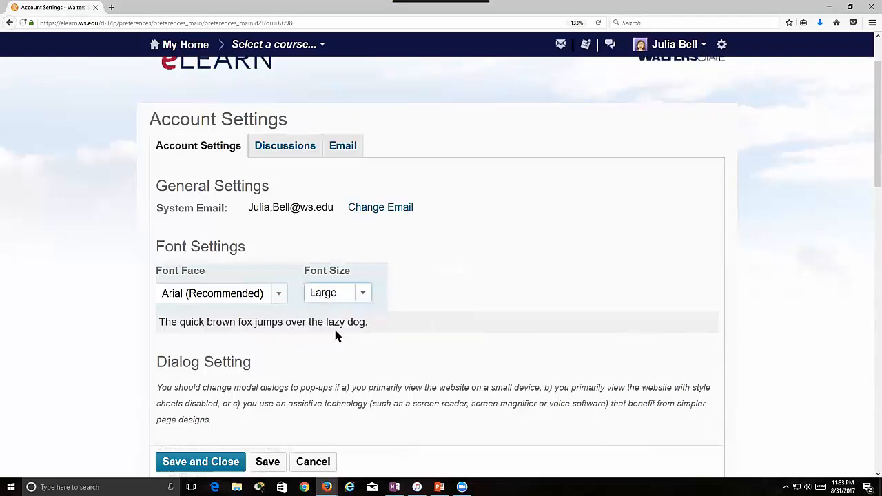
scroll(down, 3)
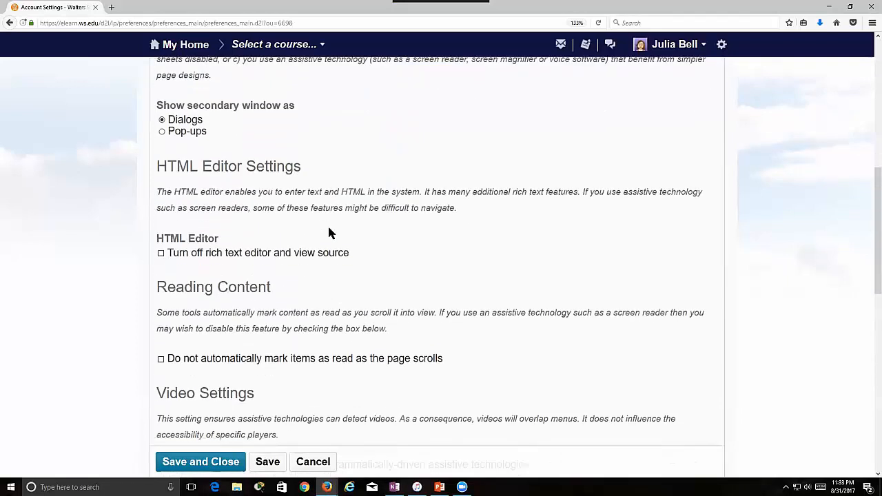
scroll(up, 3)
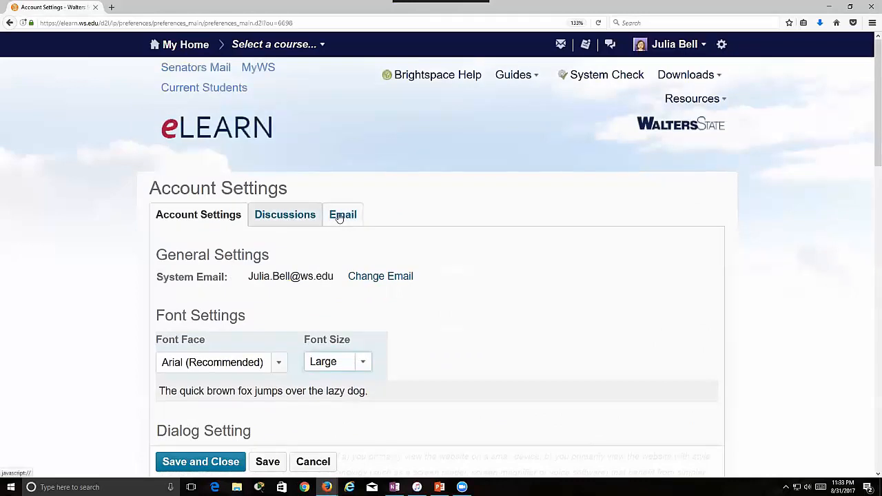
Step: Put the name on its own line in the Email Signature and save the email settings
click(341, 215)
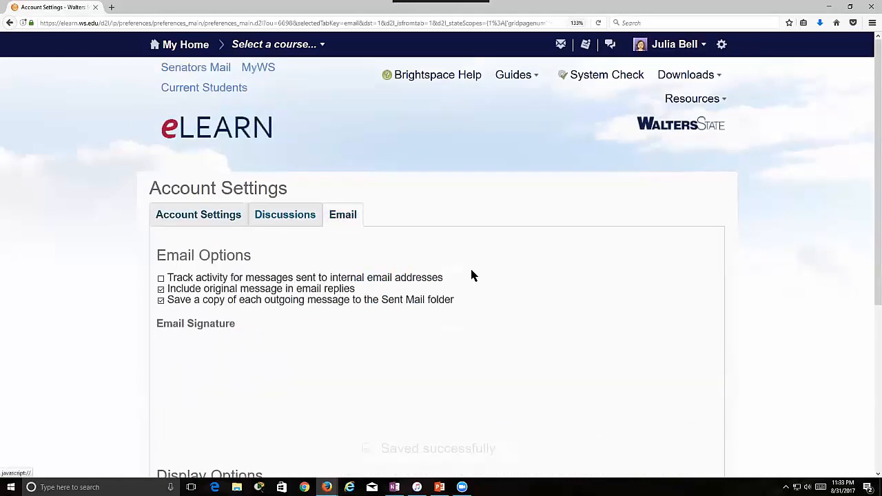
scroll(down, 3)
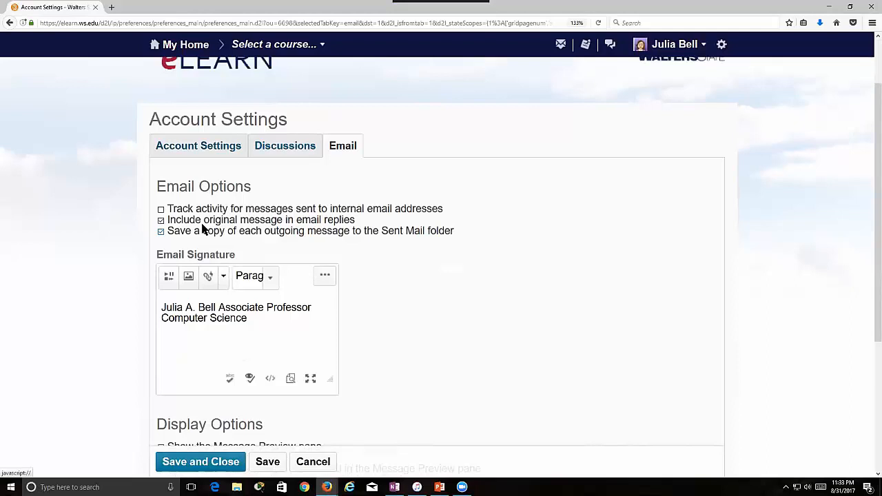
mouse_move(179, 237)
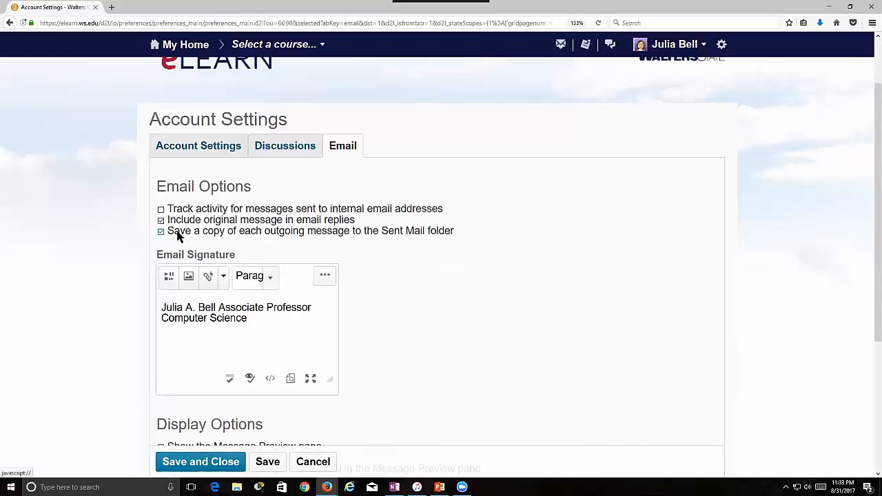
mouse_move(338, 246)
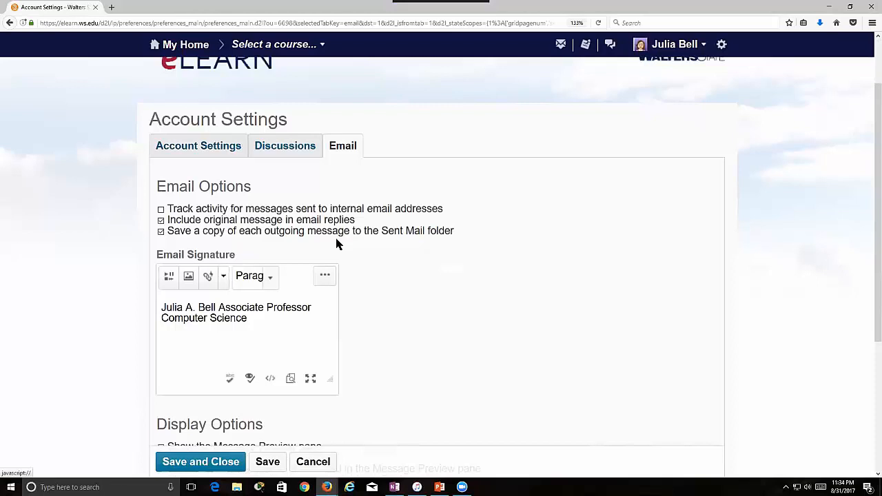
mouse_move(231, 311)
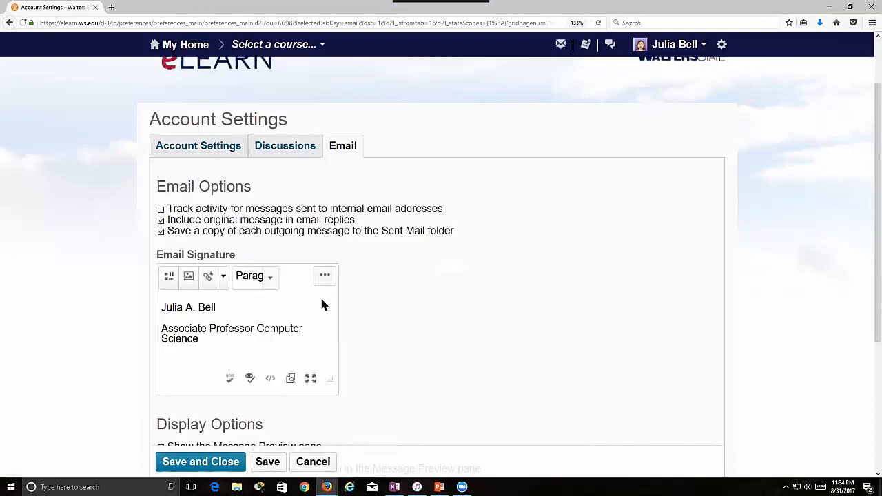
mouse_move(185, 353)
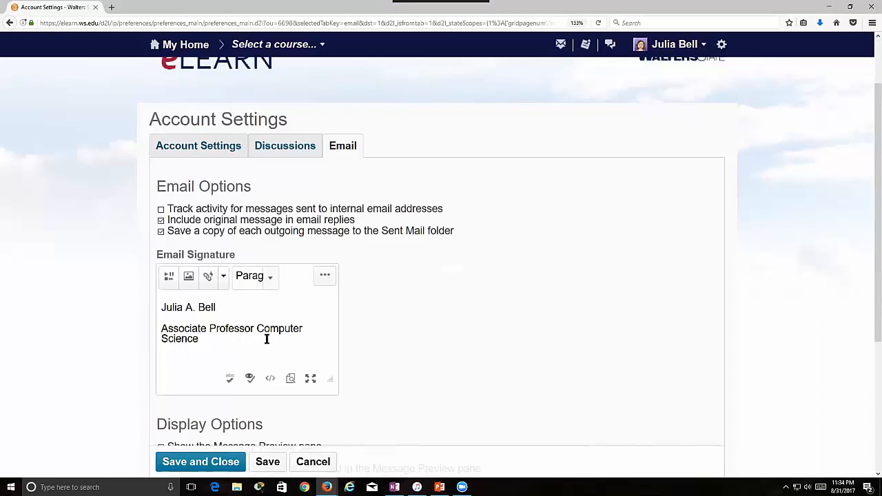
scroll(down, 3)
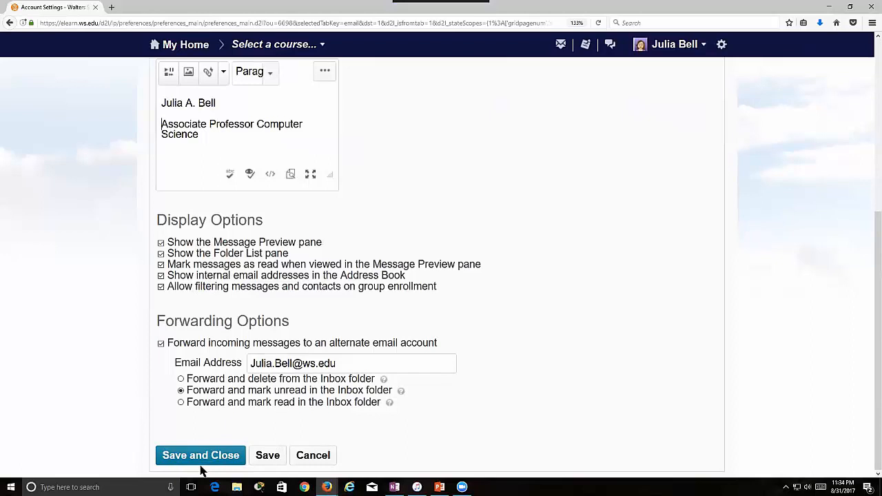
click(201, 455)
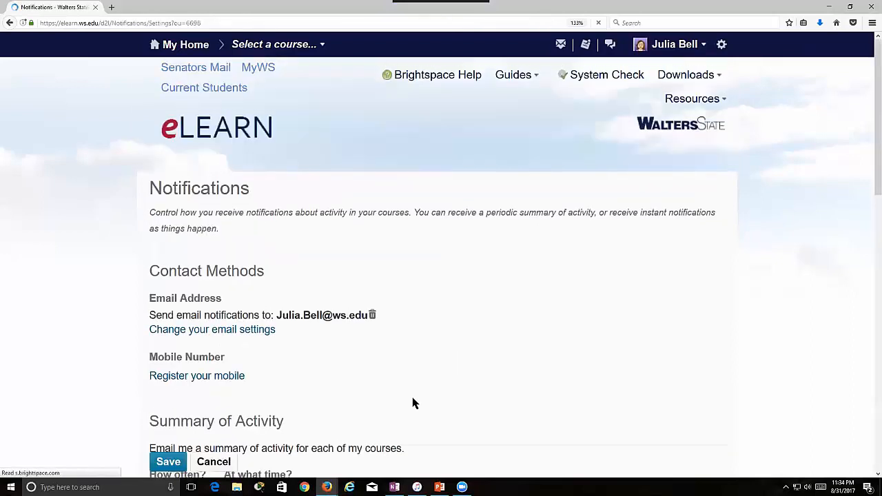
mouse_move(510, 427)
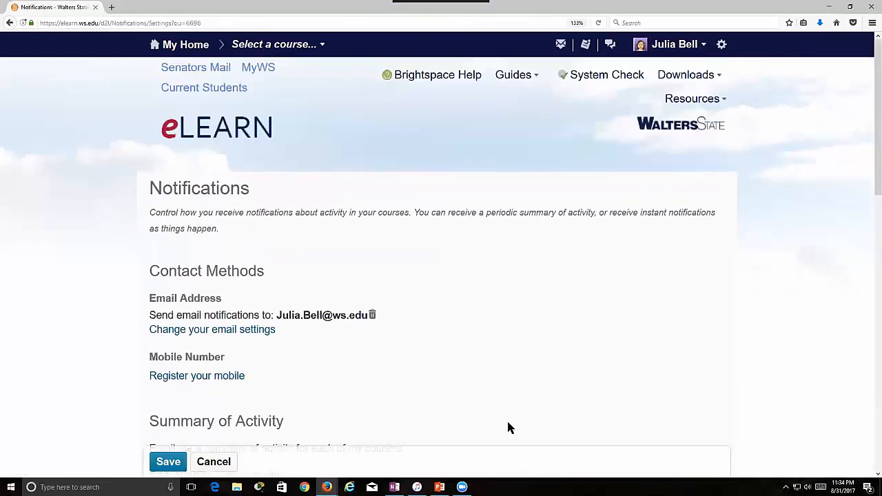
mouse_move(184, 44)
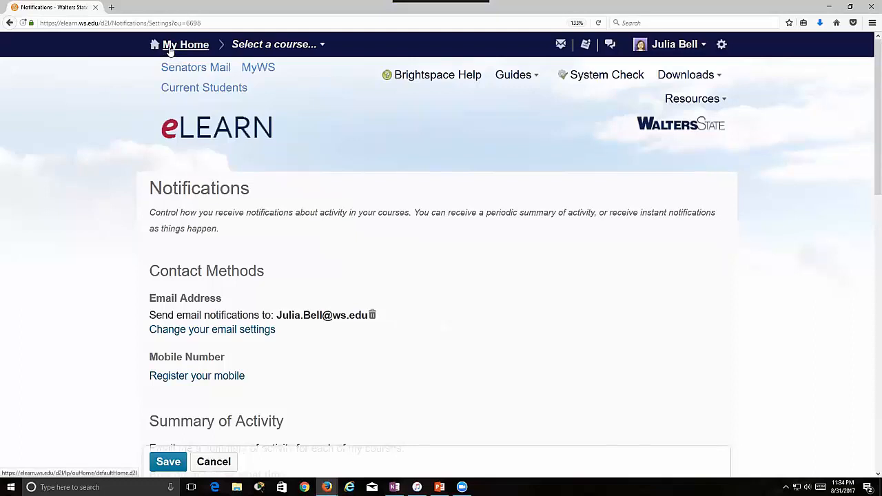
Step: Return to the eLearn homepage and view the Fall Term 2017 My Courses list
click(185, 44)
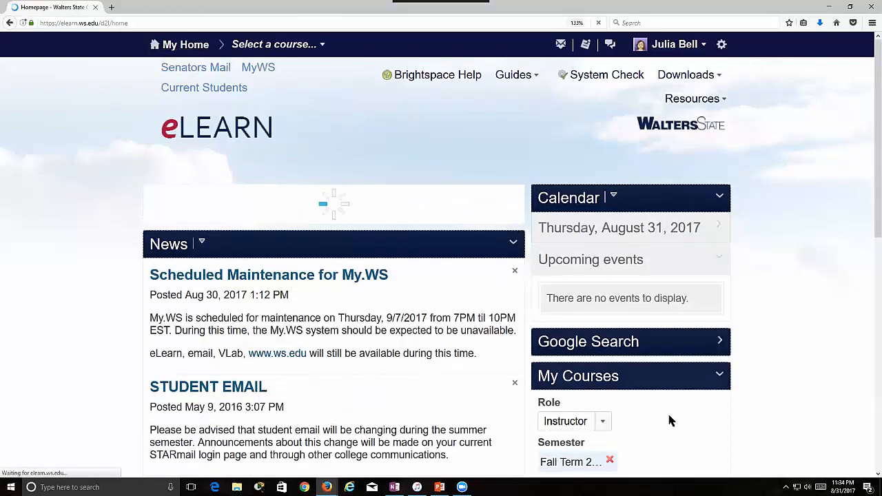
scroll(down, 3)
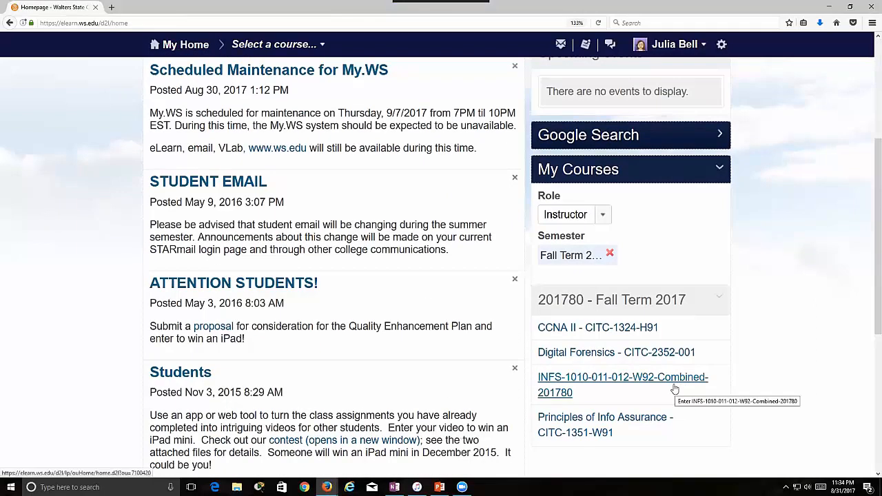
mouse_move(603, 246)
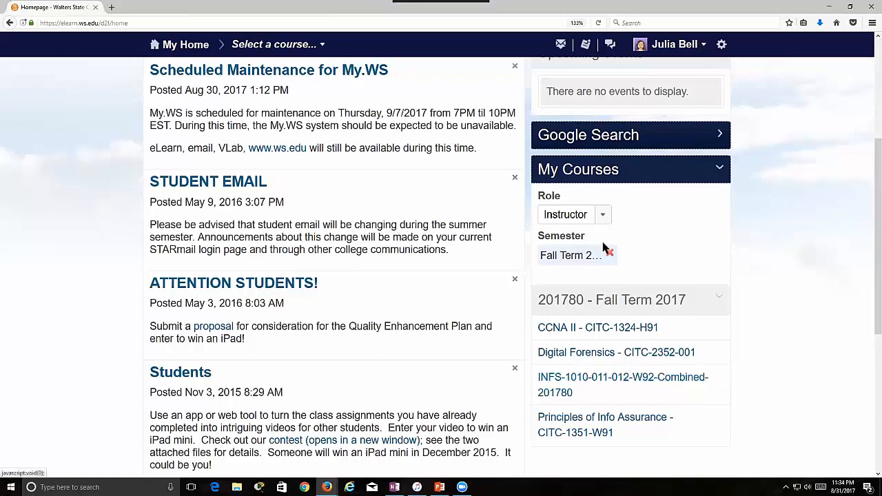
mouse_move(620, 225)
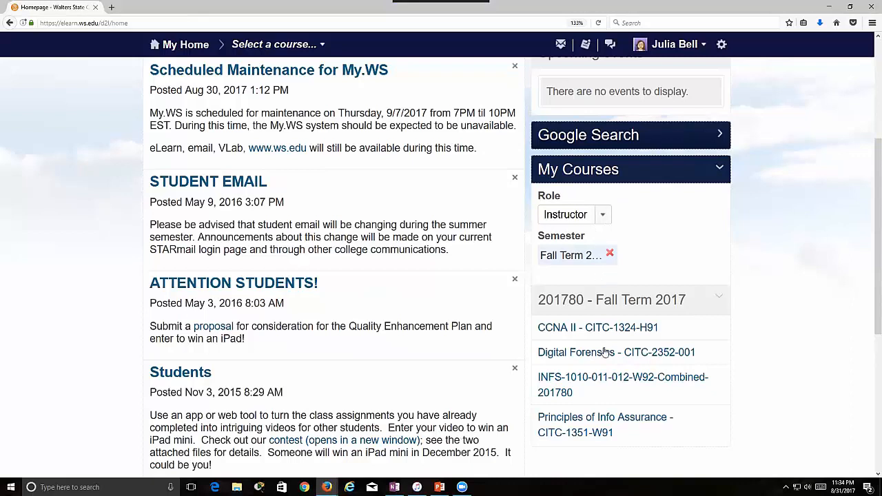
mouse_move(593, 449)
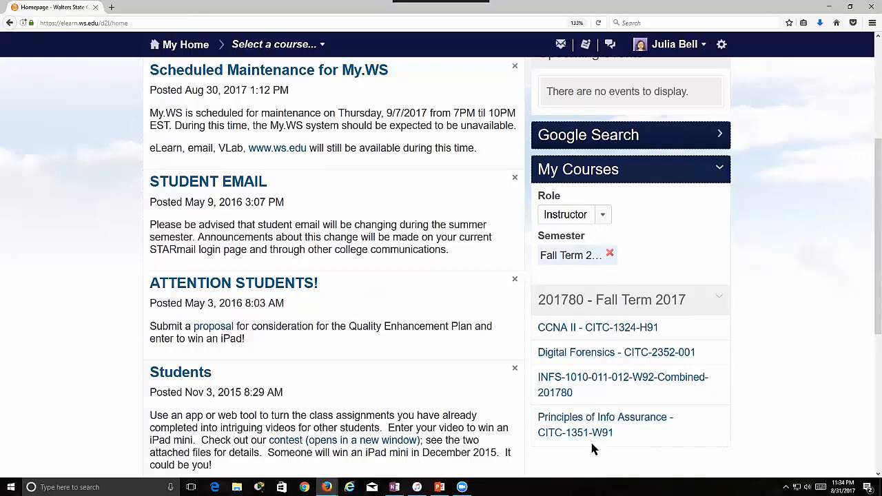
mouse_move(623, 377)
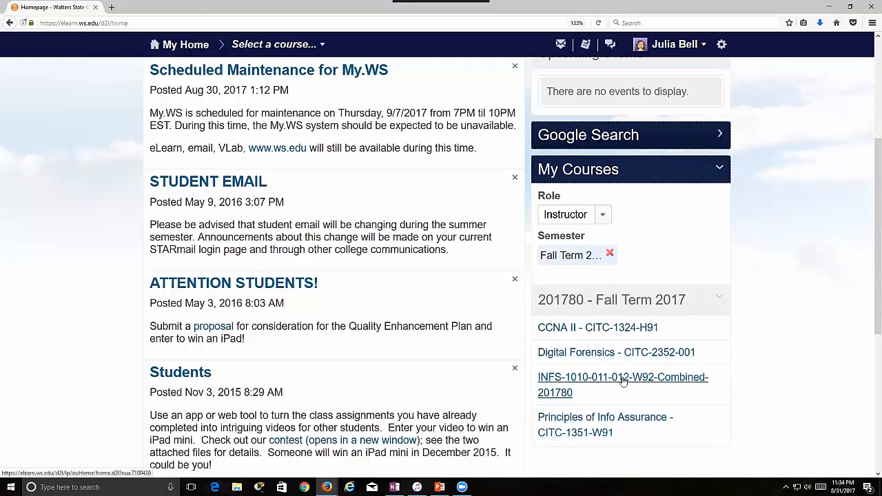
mouse_move(625, 389)
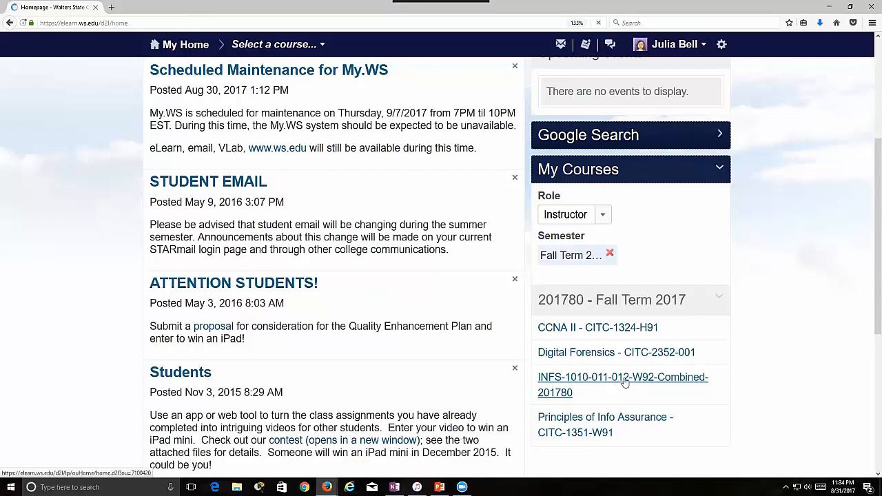
click(623, 377)
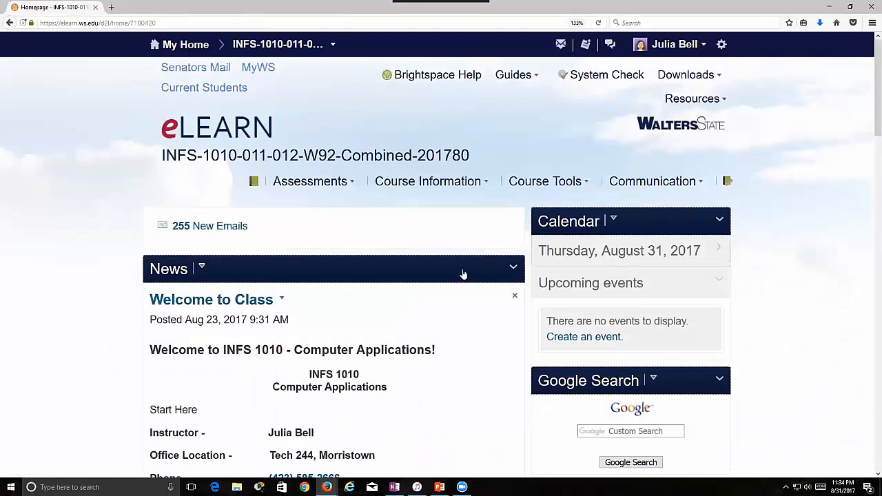
mouse_move(499, 209)
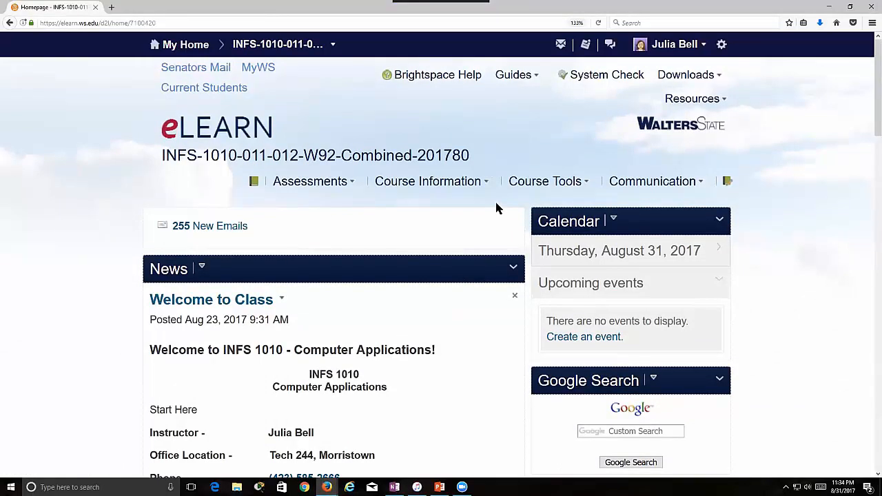
mouse_move(653, 182)
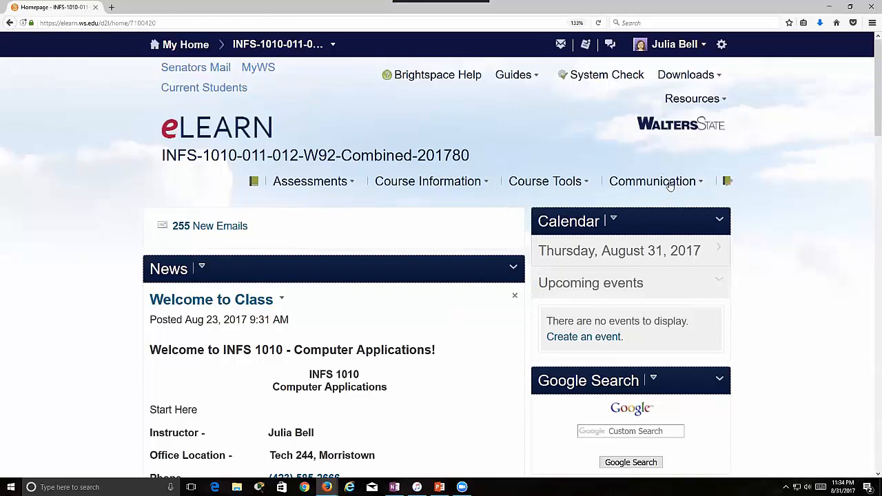
mouse_move(606, 213)
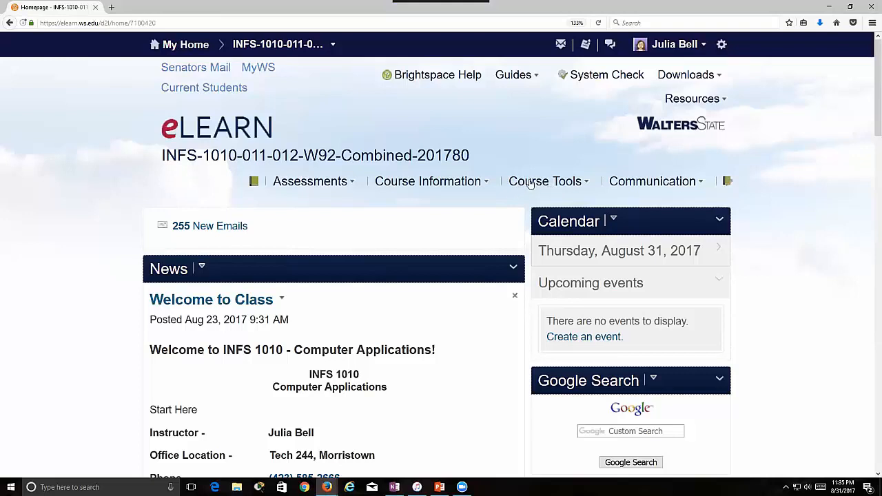
click(546, 182)
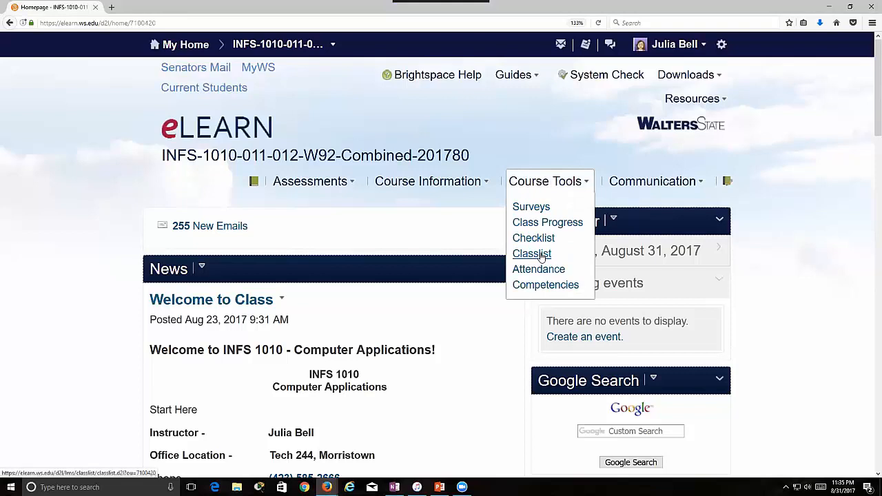
Step: View the course Classlist roster and tick the instructor's row
click(531, 254)
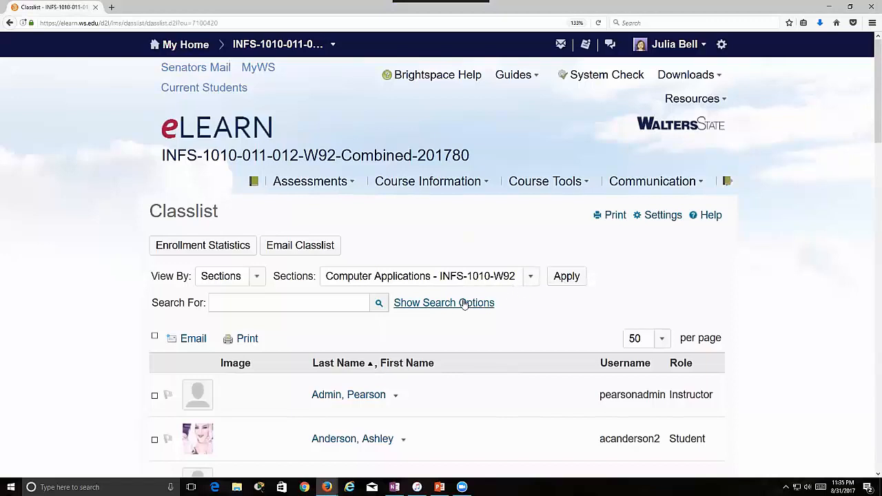
scroll(down, 3)
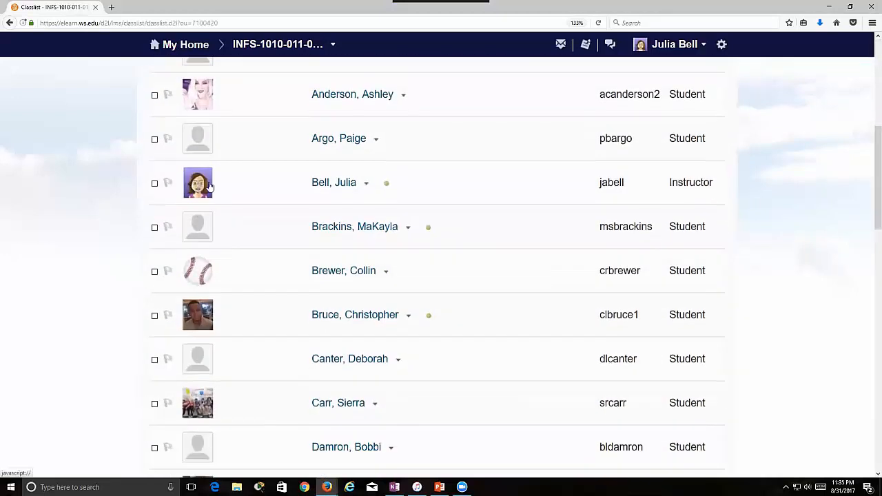
mouse_move(227, 300)
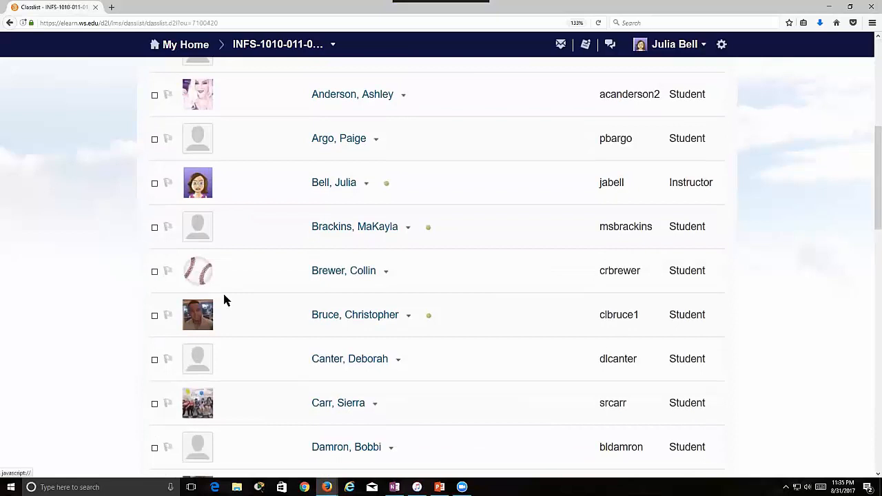
scroll(up, 3)
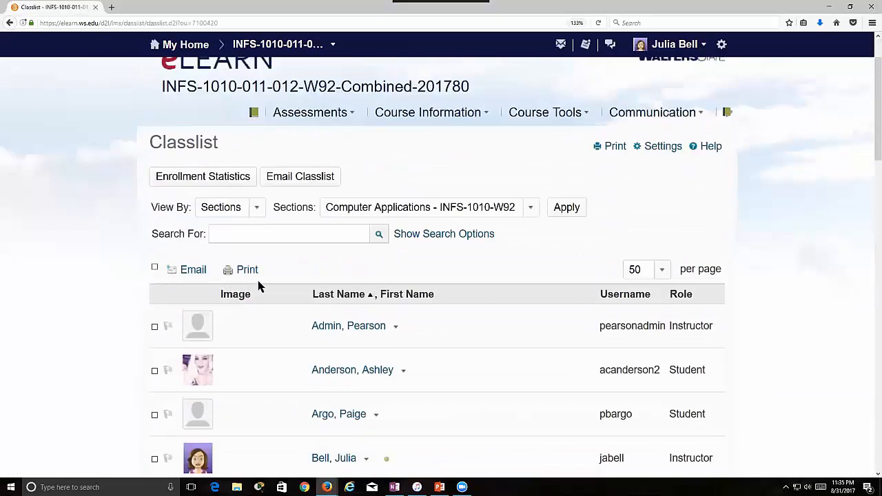
scroll(down, 3)
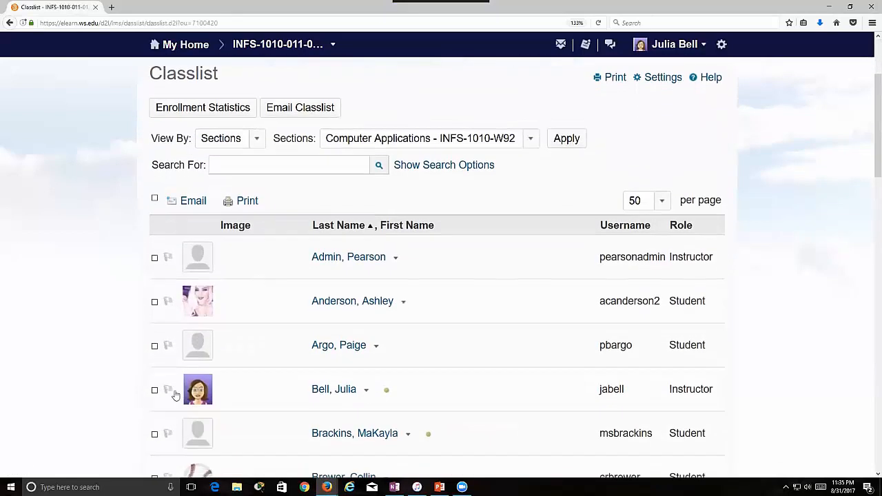
click(154, 388)
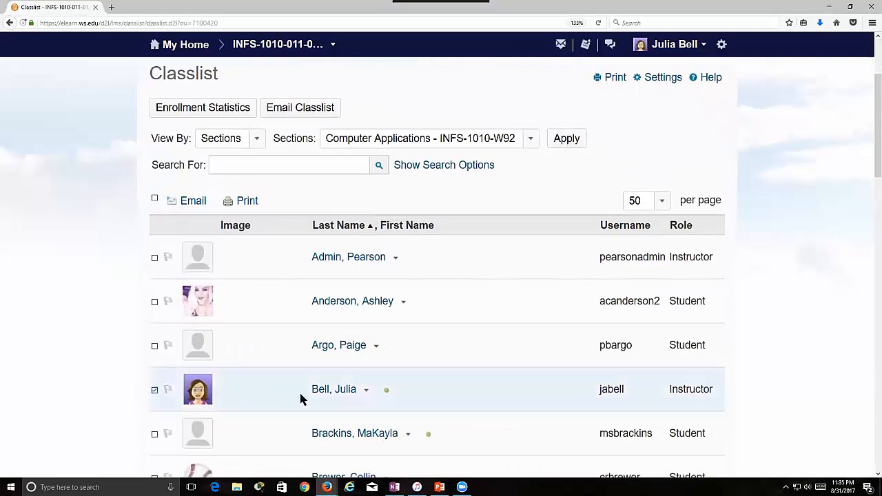
mouse_move(334, 388)
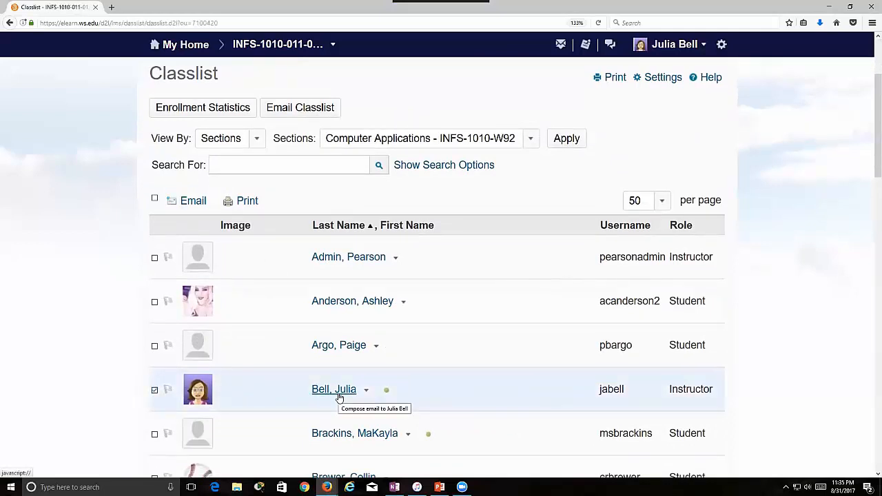
mouse_move(700, 397)
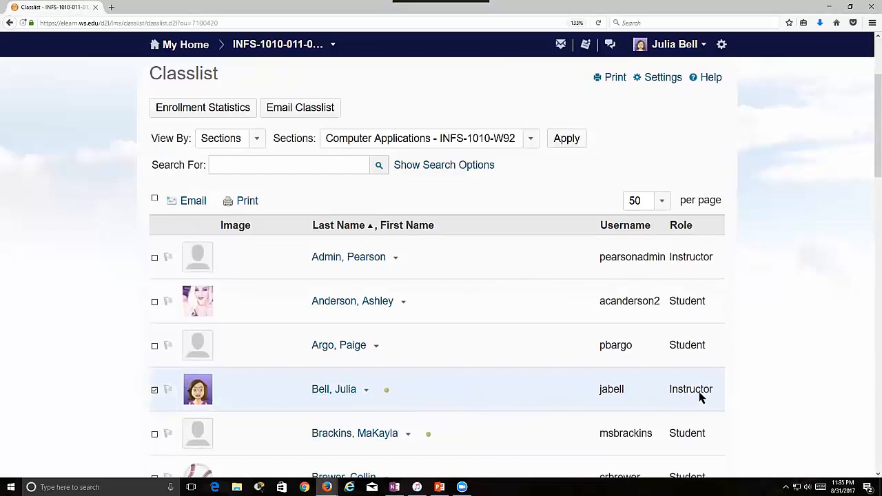
mouse_move(392, 288)
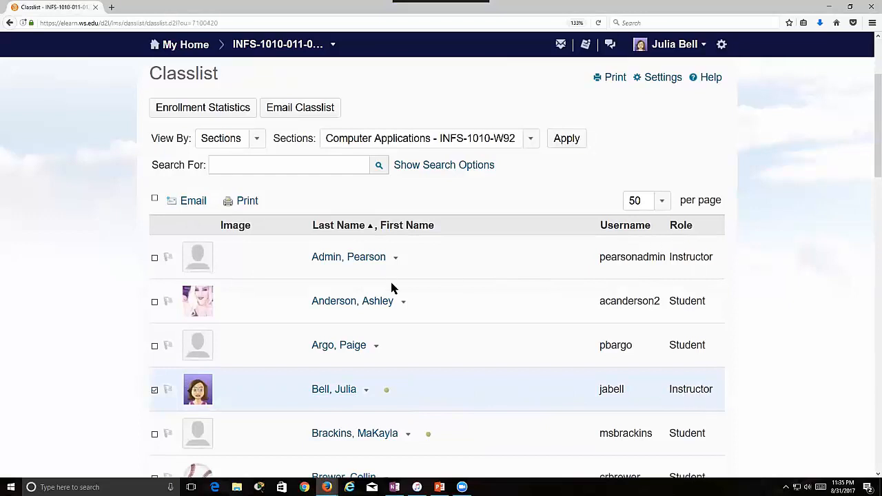
mouse_move(660, 301)
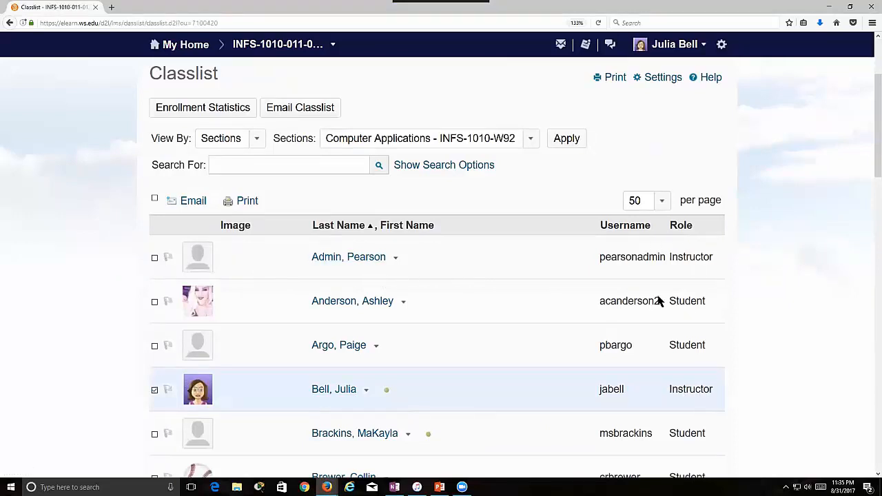
scroll(down, 3)
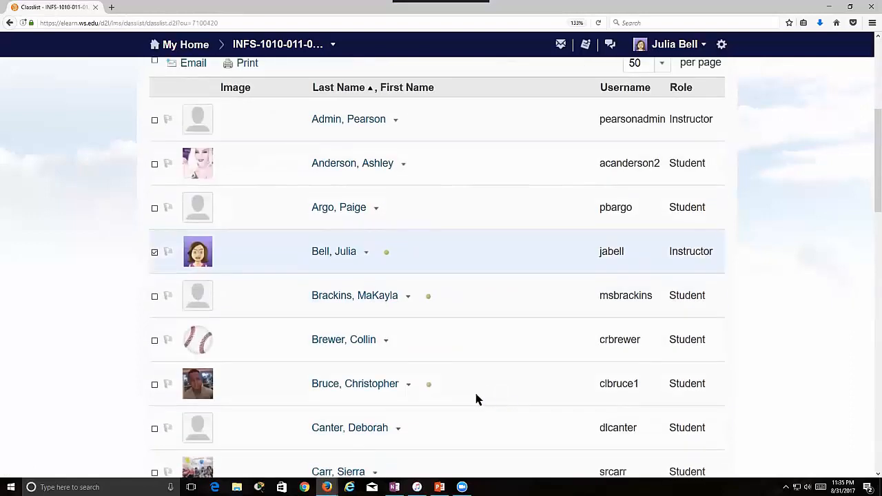
scroll(up, 3)
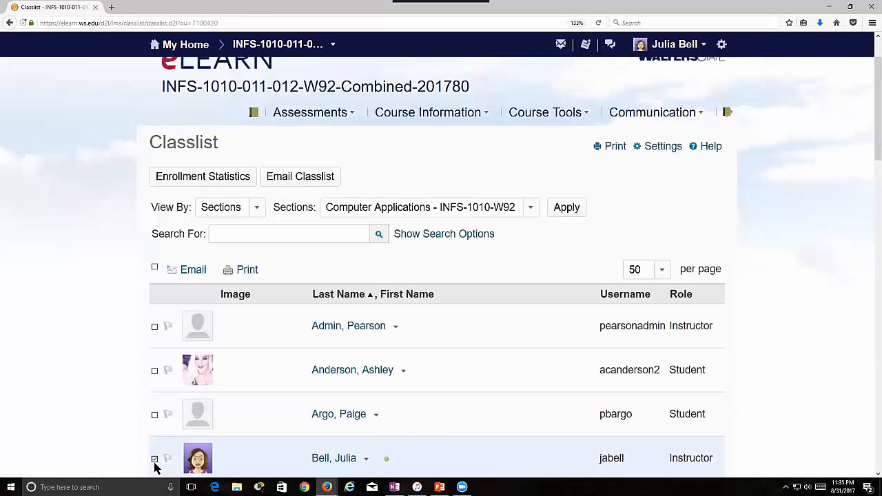
Step: Start a new message to the instructor with subject 'Question about orientation items'
click(193, 268)
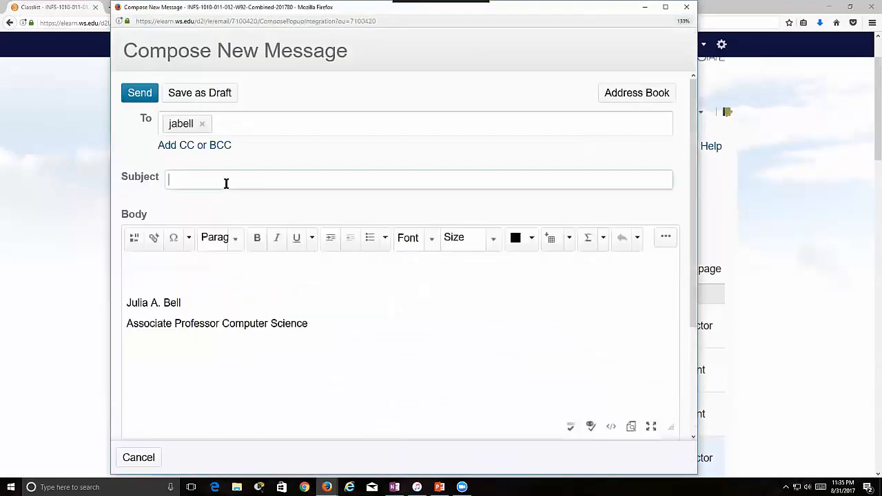
mouse_move(422, 201)
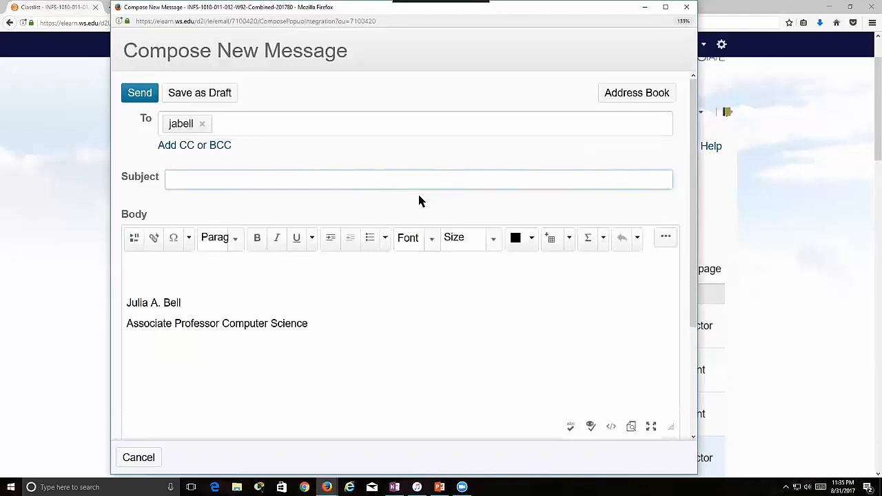
text(Quest)
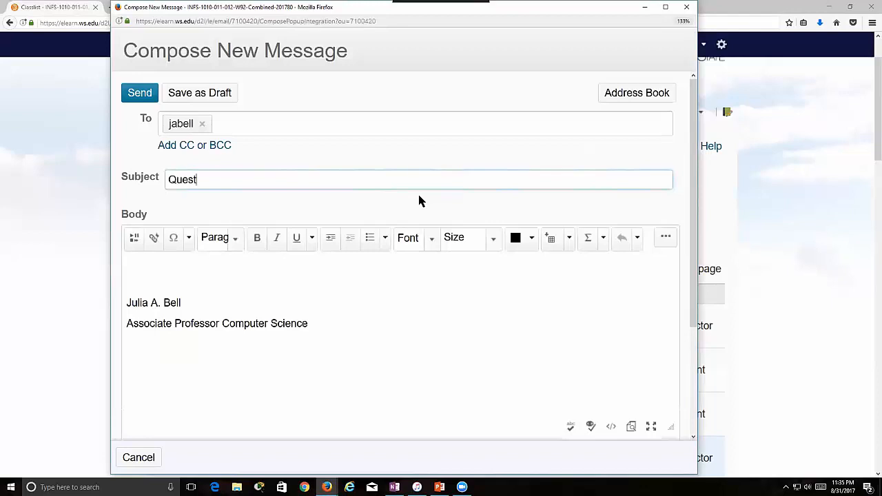
text(ion about orien)
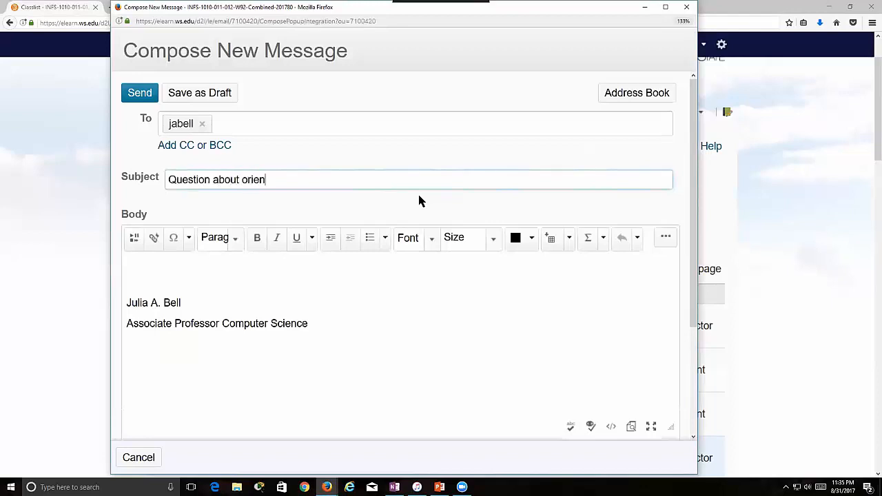
text(tation items)
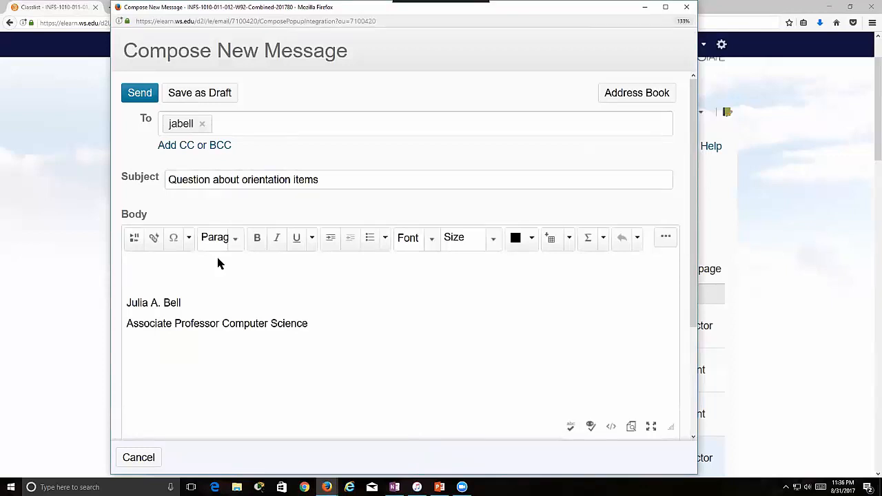
Step: Write the body 'I really enjoyed the discussion posting'
text(I reaally)
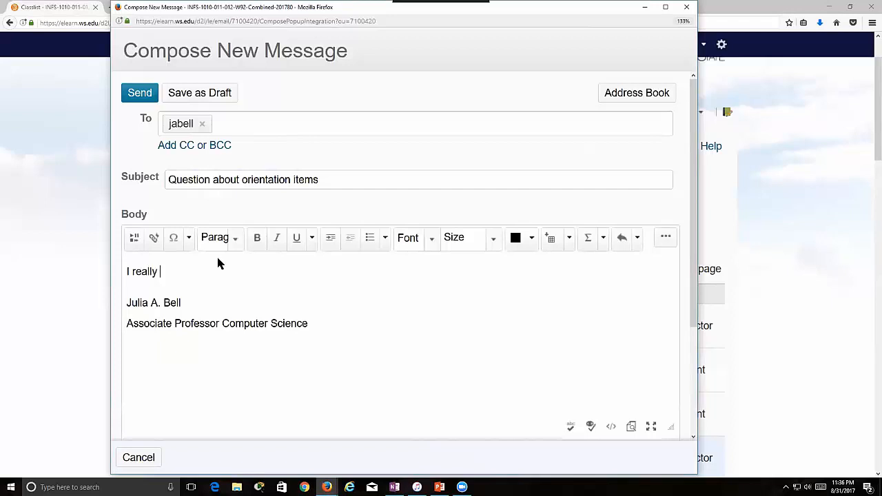
text(enjoyed the)
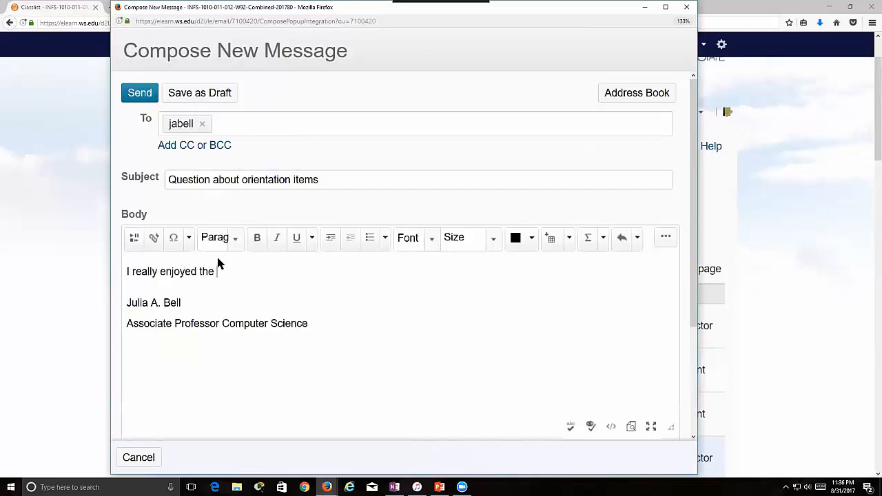
text(discussion post)
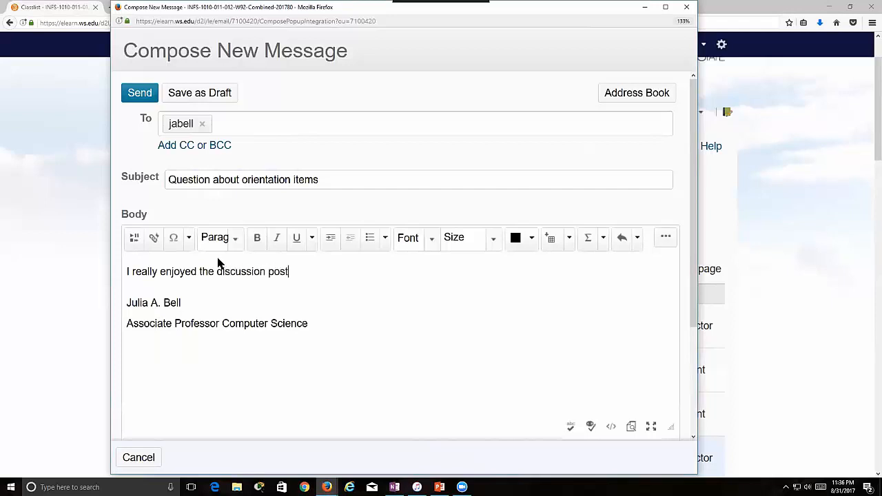
text(ing)
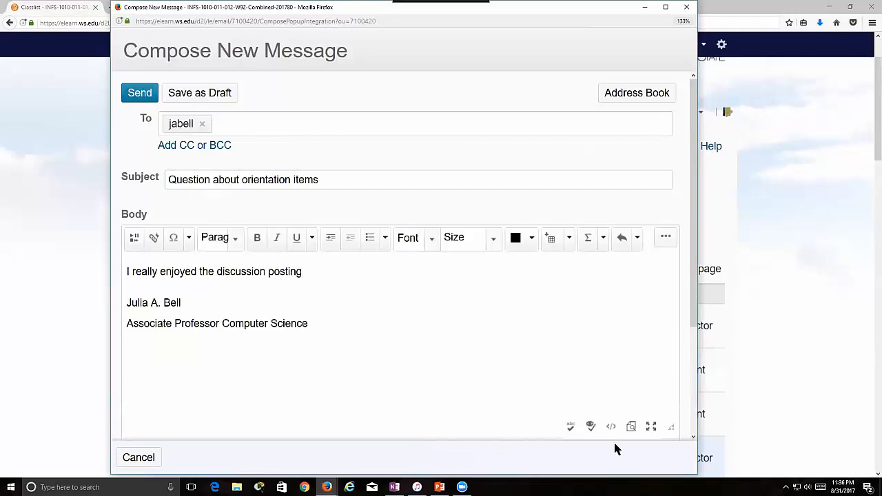
scroll(down, 3)
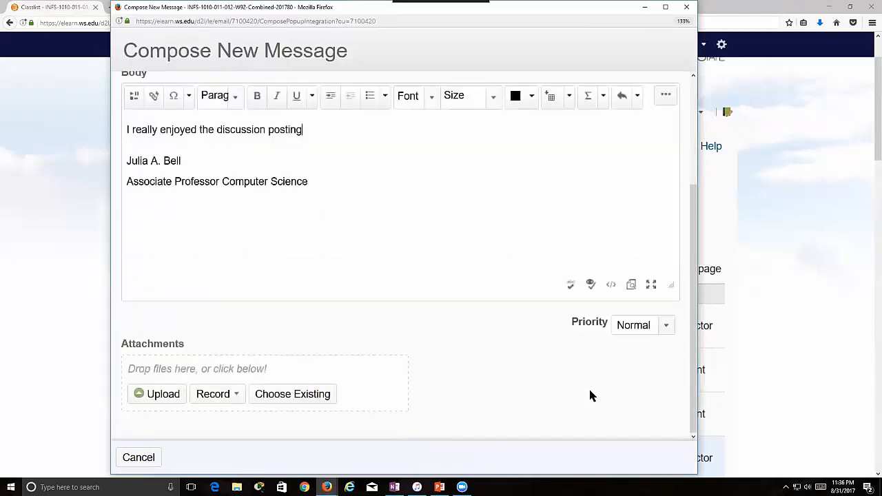
mouse_move(569, 381)
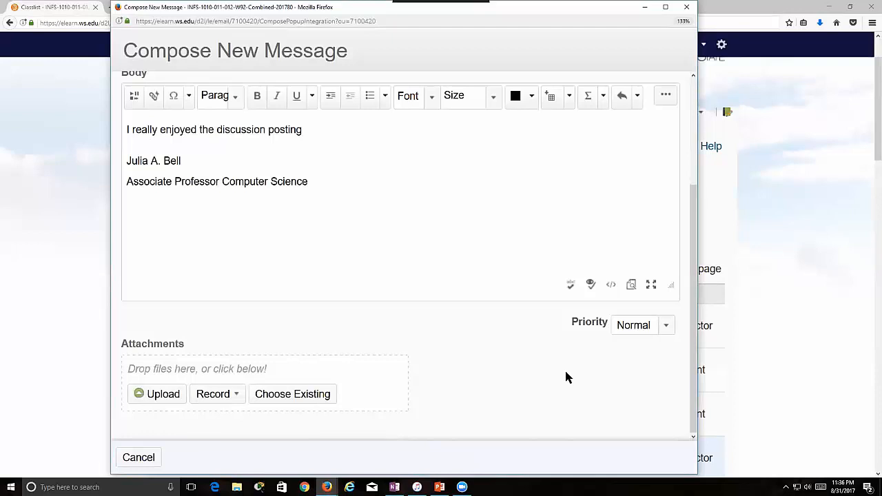
mouse_move(559, 372)
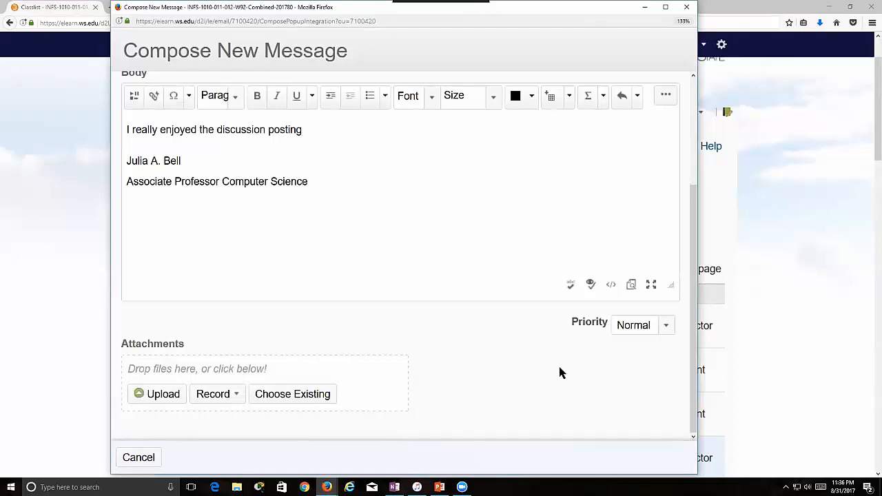
mouse_move(557, 371)
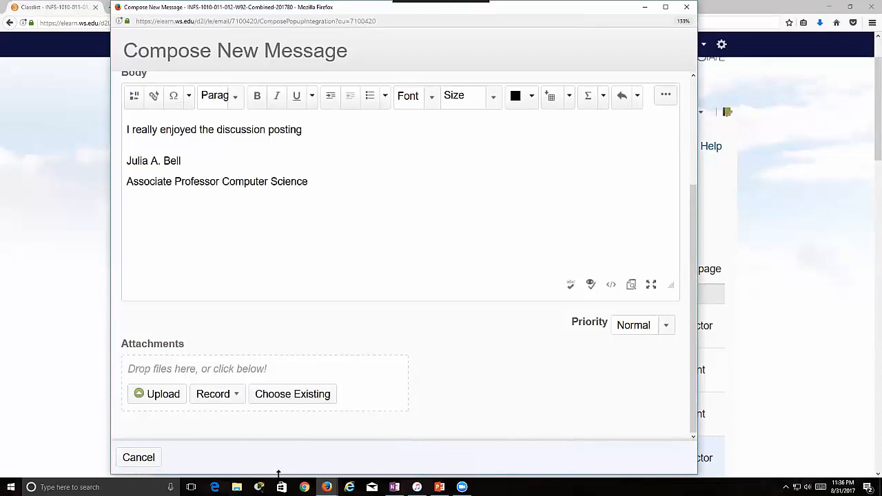
mouse_move(292, 394)
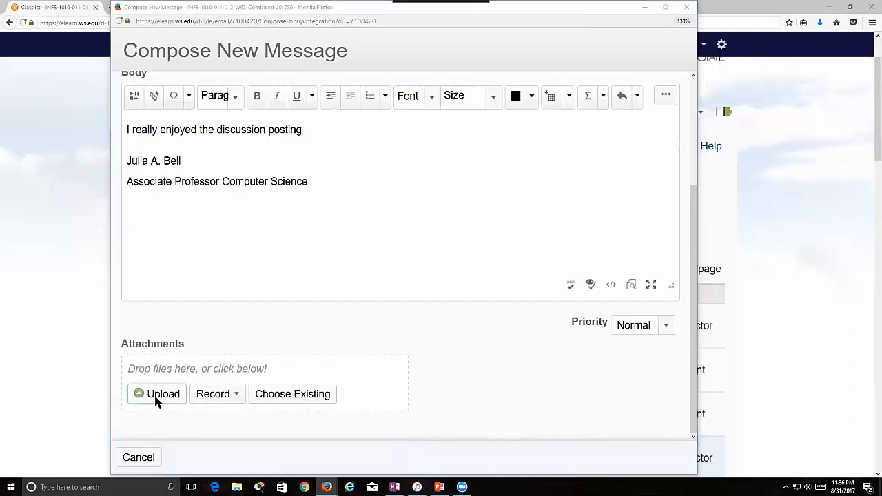
Step: Attach SoftChalkGuide1.pdf from the Downloads folder to the message
click(157, 394)
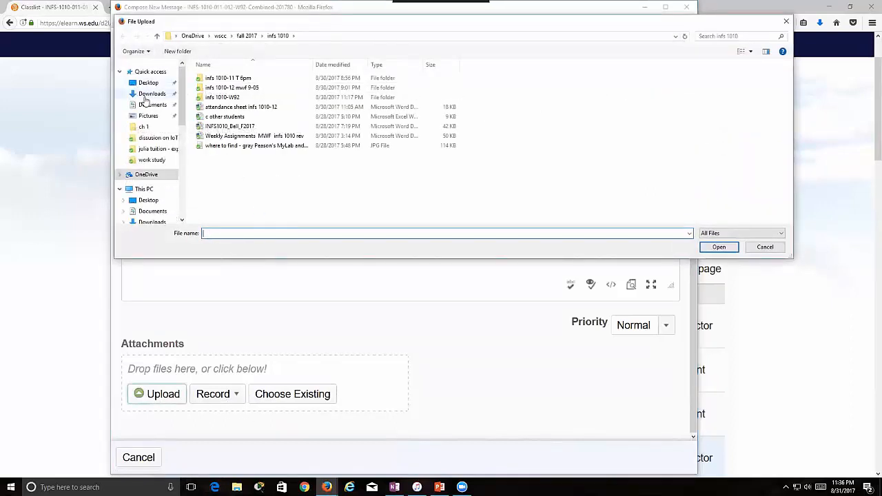
click(151, 94)
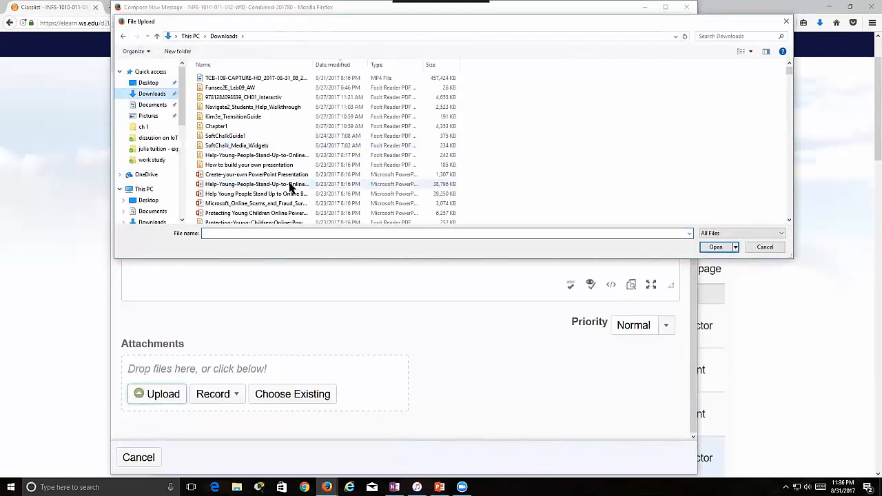
click(215, 127)
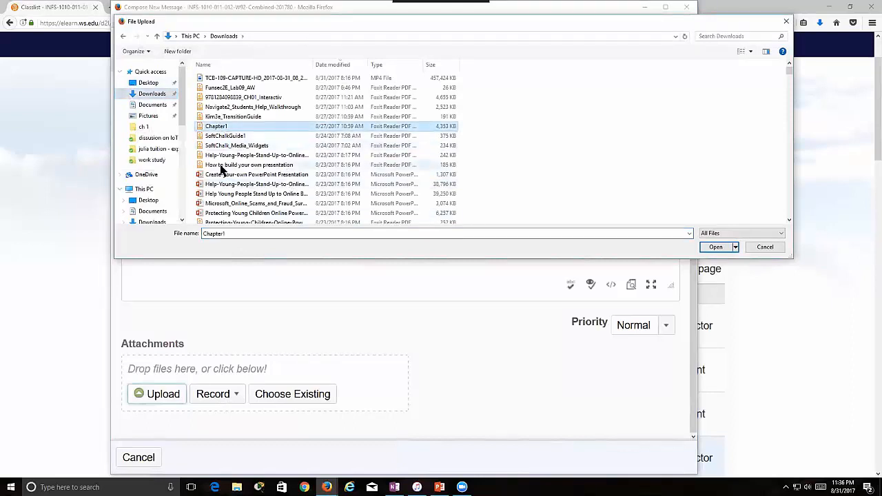
click(224, 136)
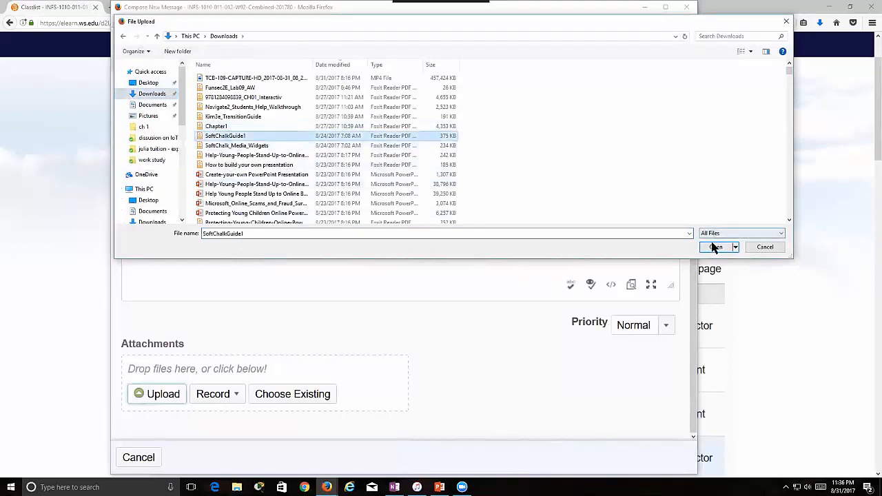
click(715, 246)
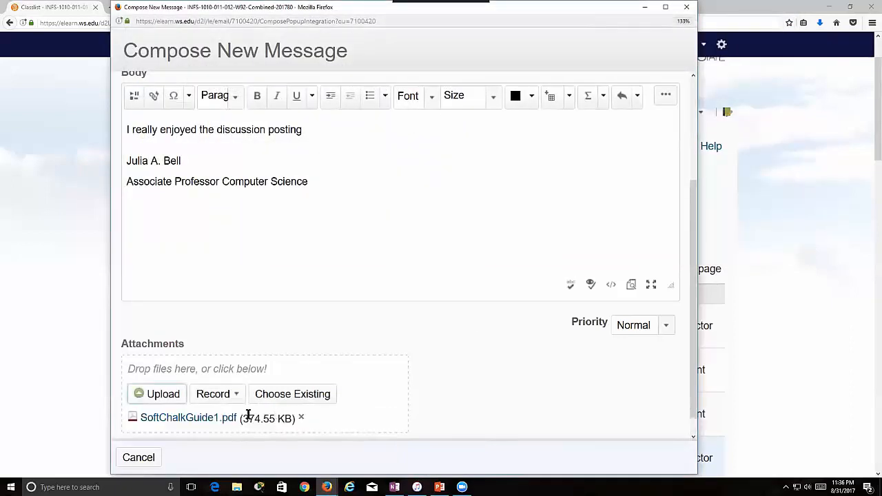
Step: Send the message and return to the course Classlist
scroll(up, 3)
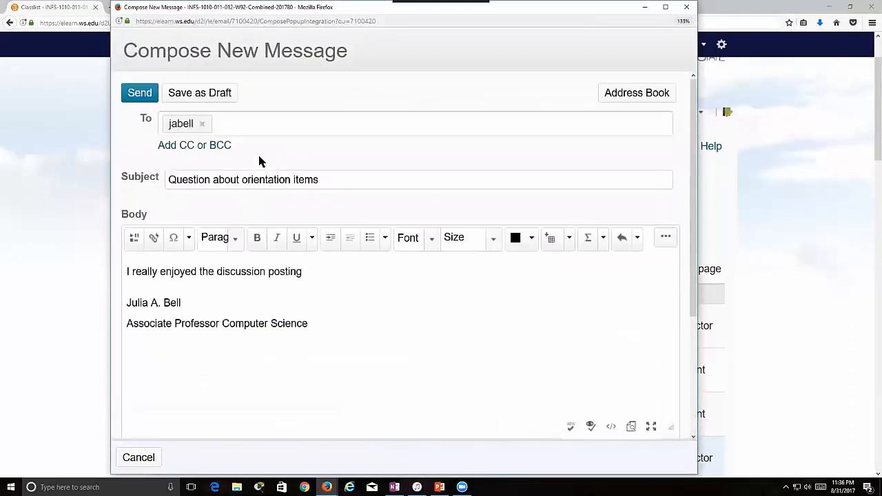
click(139, 92)
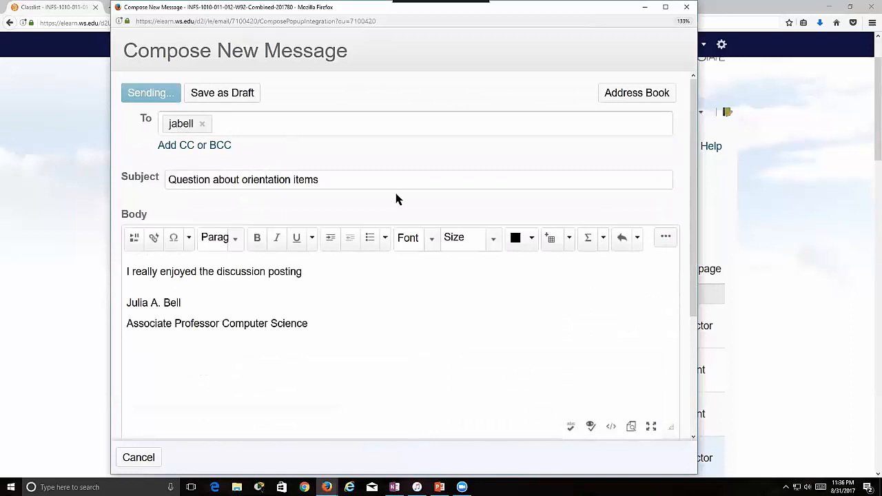
click(150, 93)
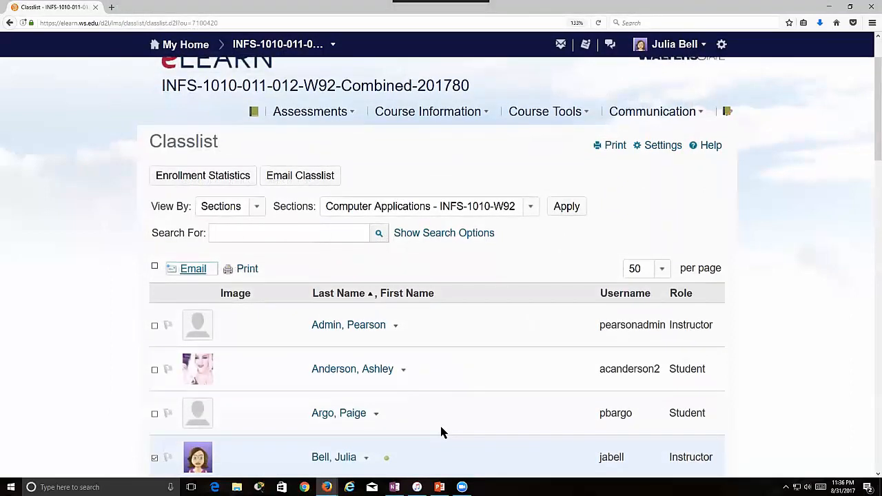
scroll(down, 3)
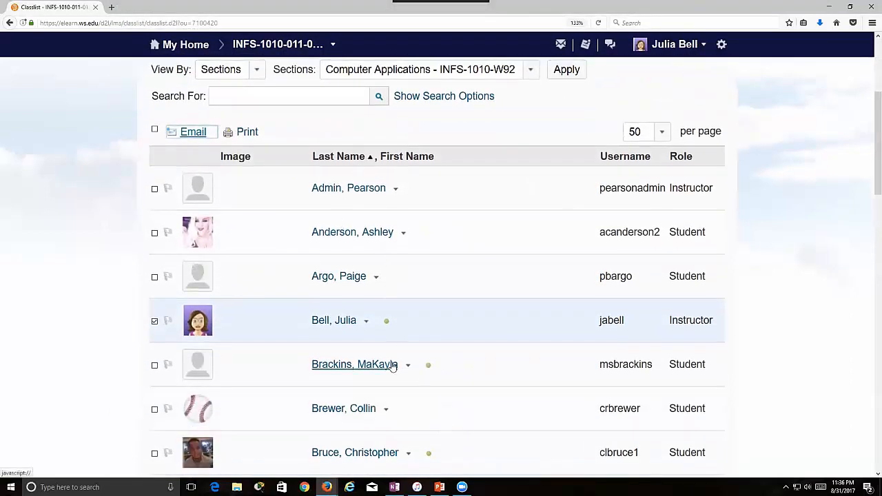
scroll(down, 3)
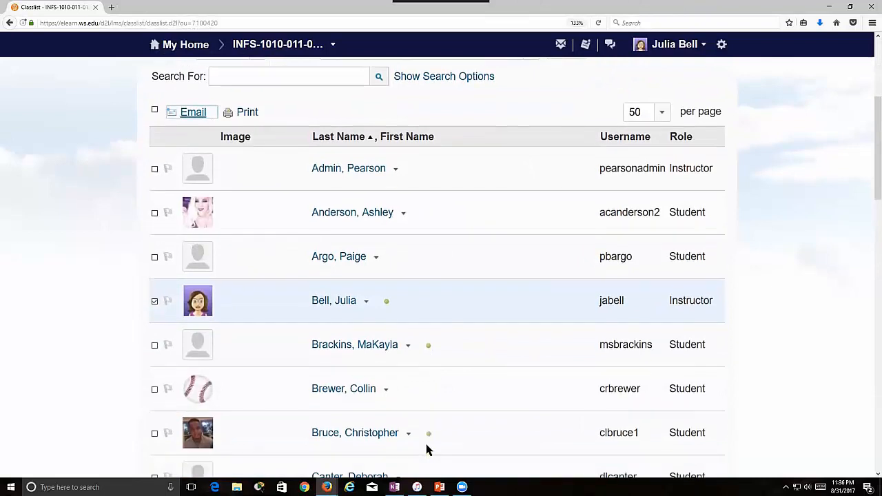
right_click(427, 437)
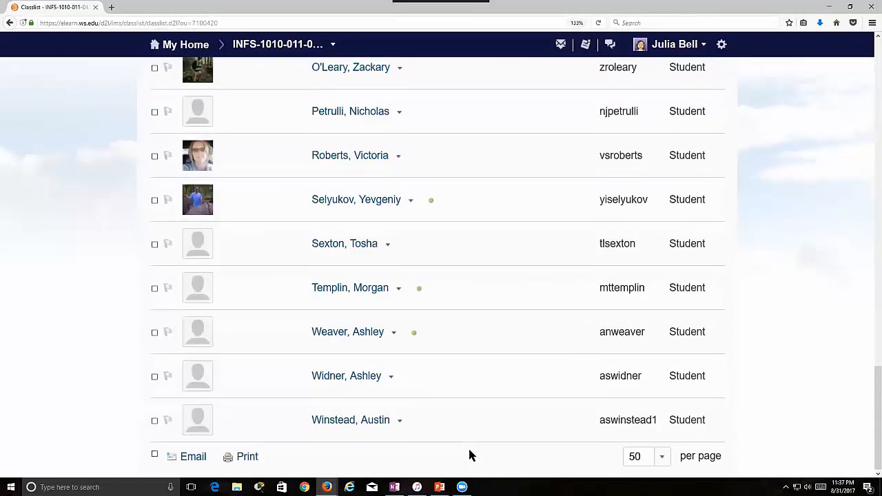
scroll(up, 3)
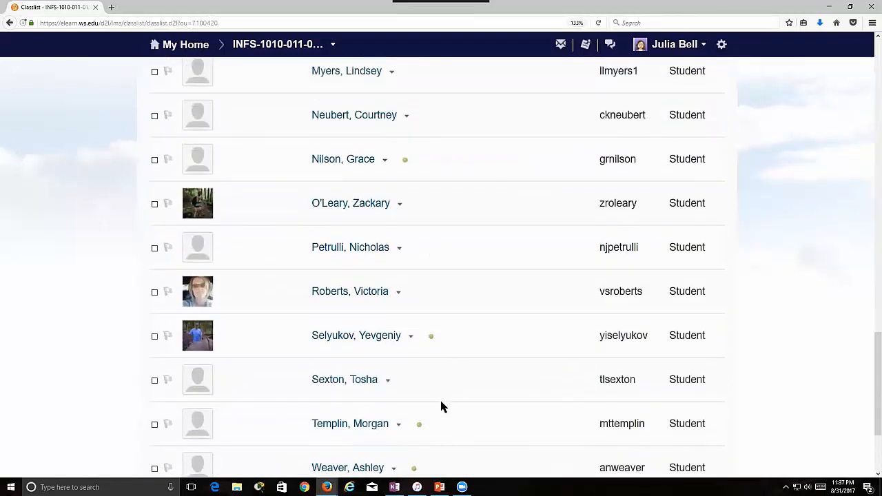
scroll(up, 3)
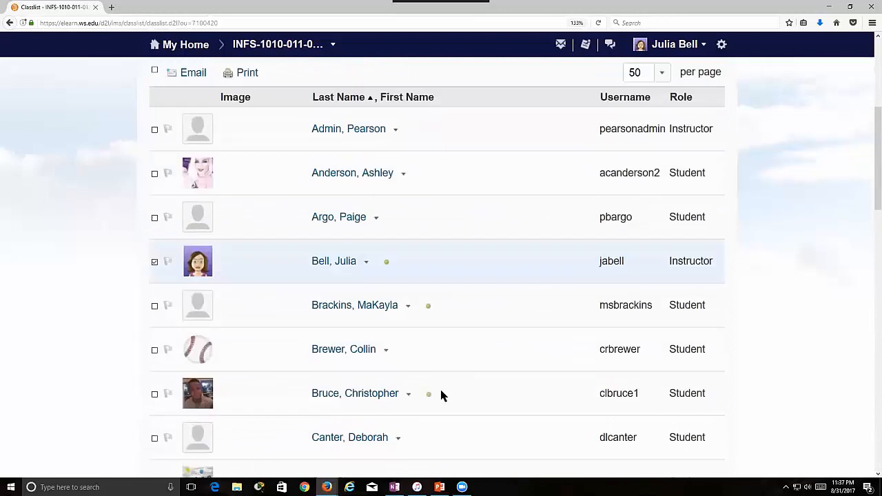
scroll(up, 3)
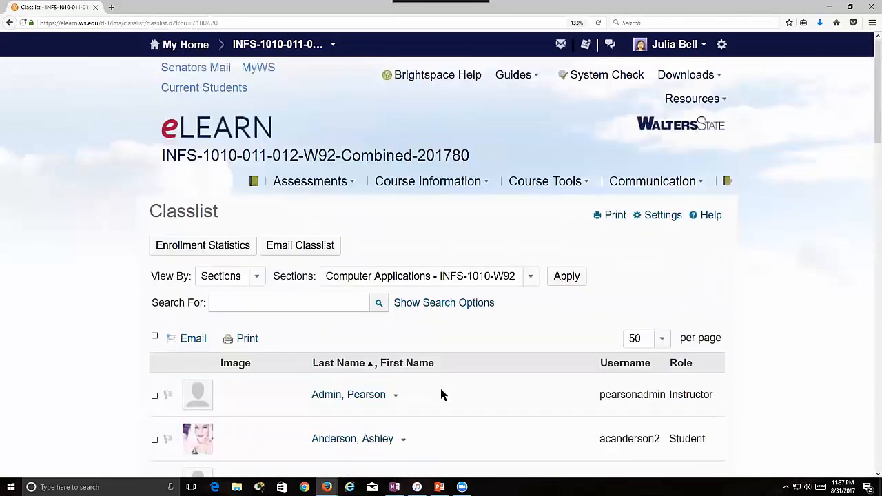
mouse_move(474, 285)
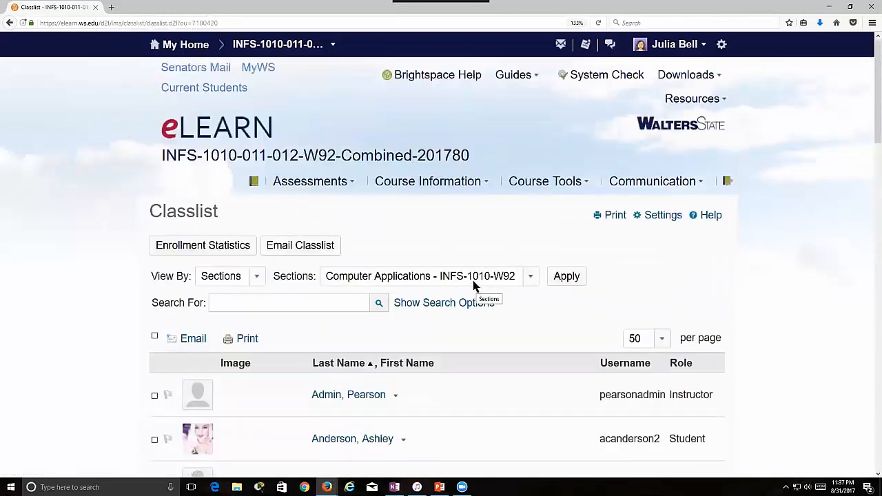
mouse_move(317, 201)
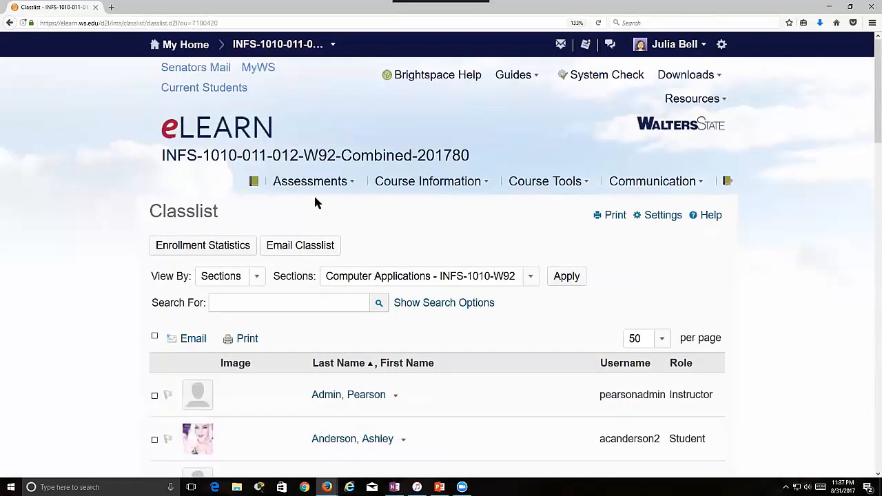
mouse_move(544, 181)
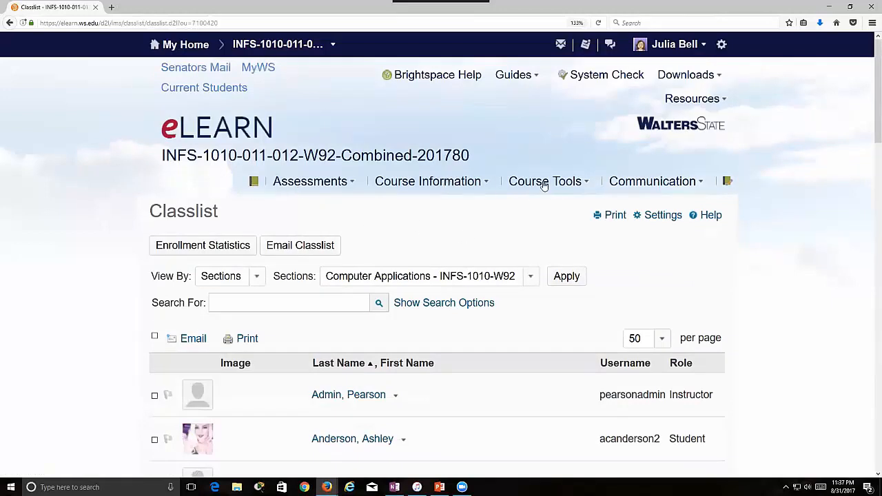
mouse_move(250, 186)
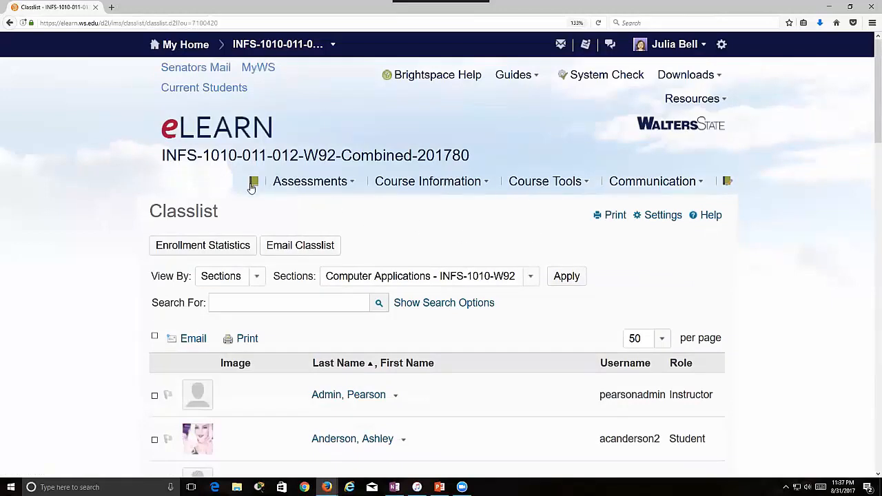
mouse_move(254, 182)
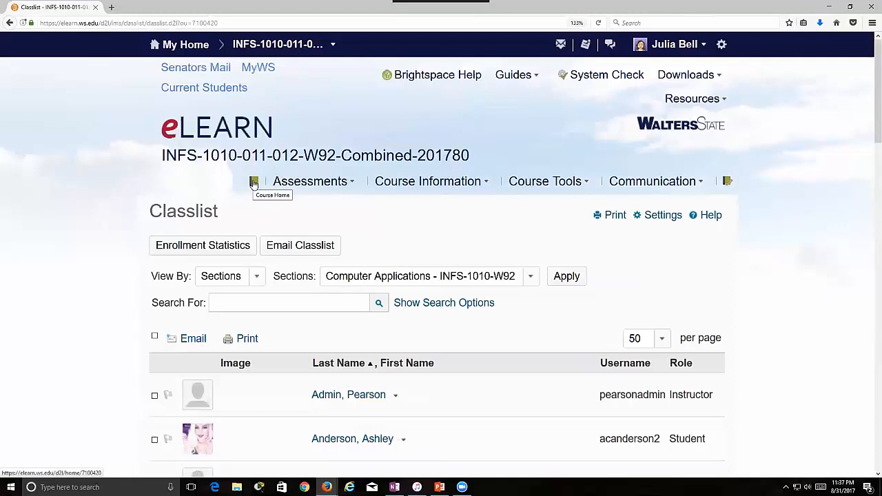
Step: Return to the INFS 1010 course homepage and read the Welcome to Class news down to the materials instructions
click(254, 182)
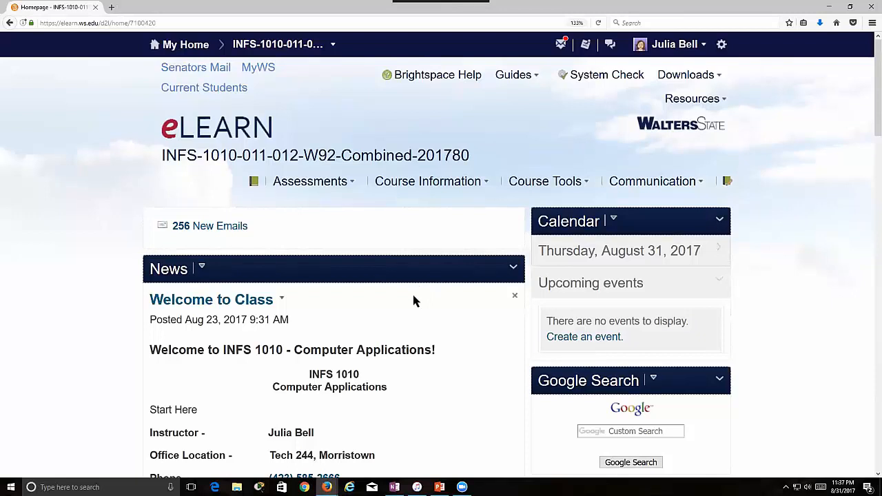
scroll(down, 3)
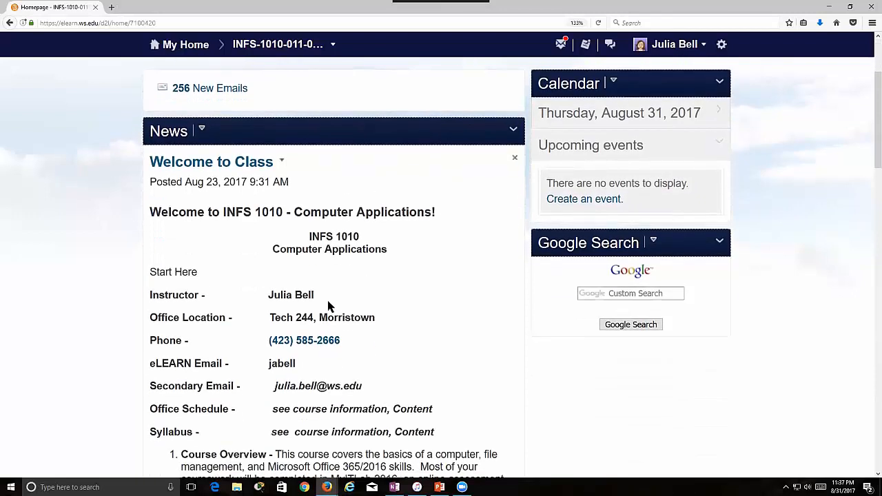
scroll(down, 3)
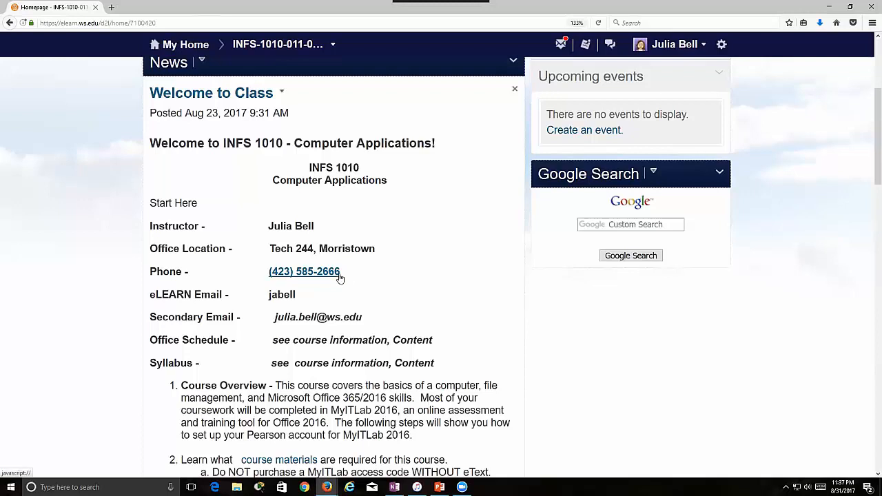
mouse_move(369, 328)
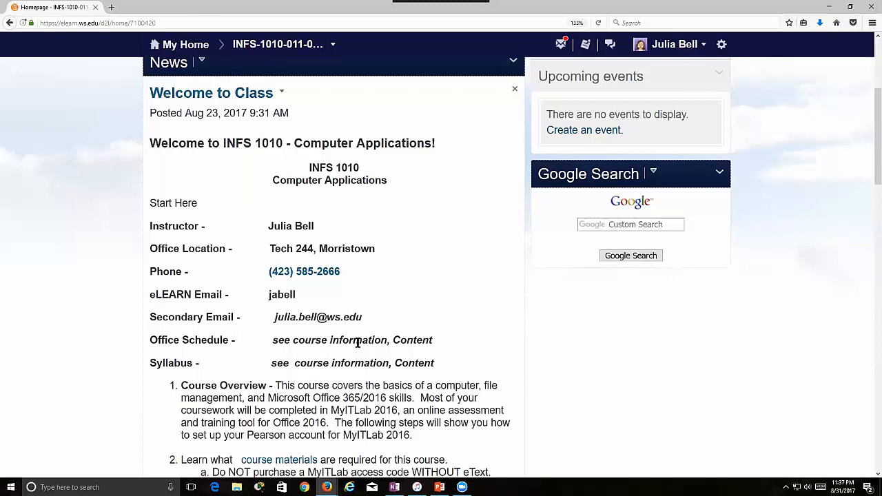
mouse_move(391, 338)
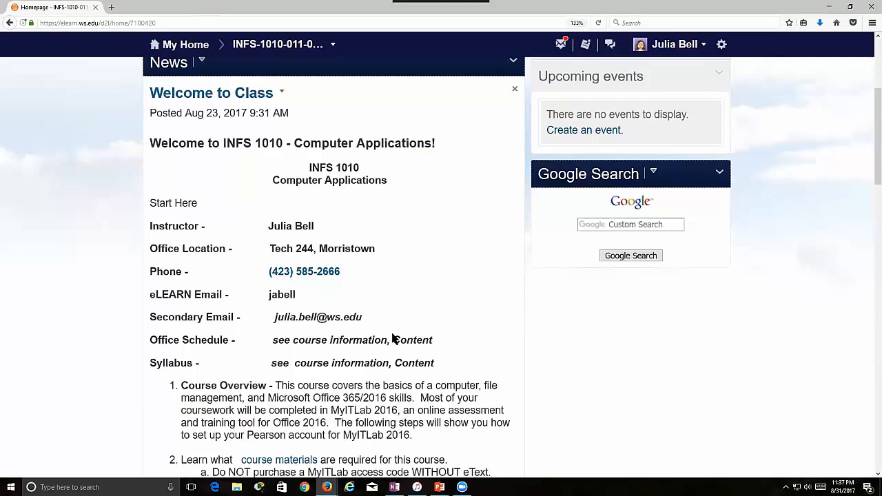
mouse_move(319, 323)
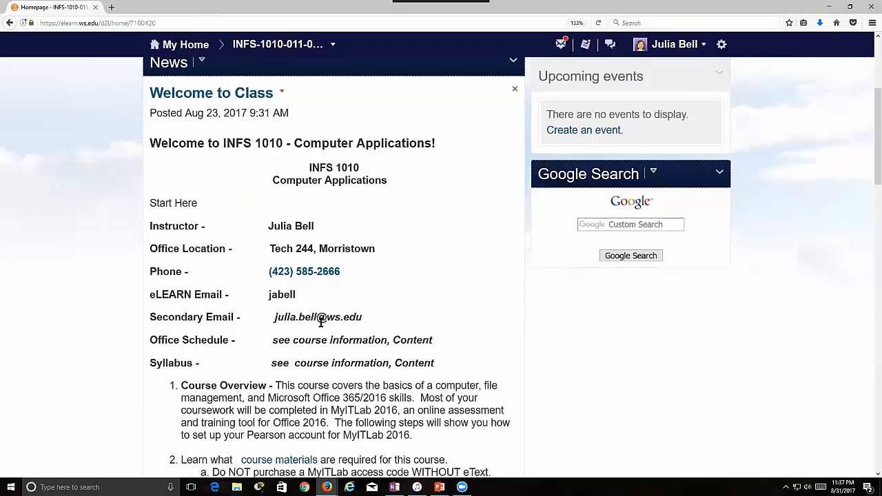
scroll(down, 3)
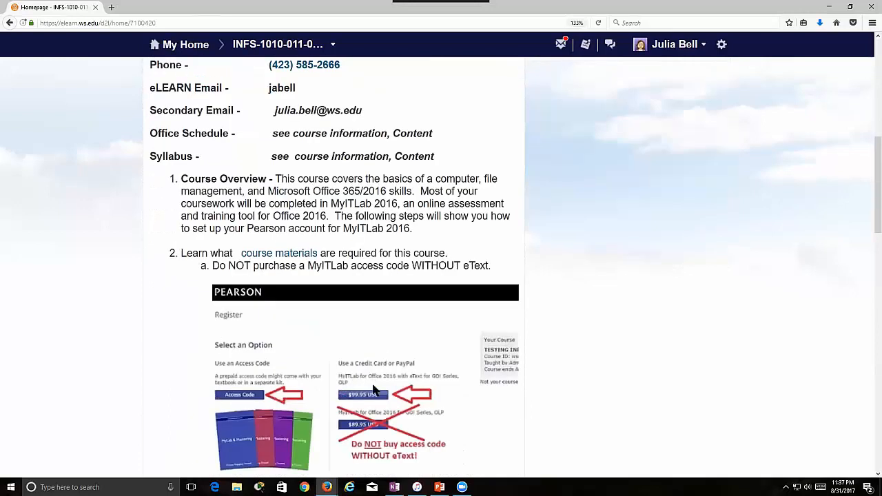
mouse_move(425, 379)
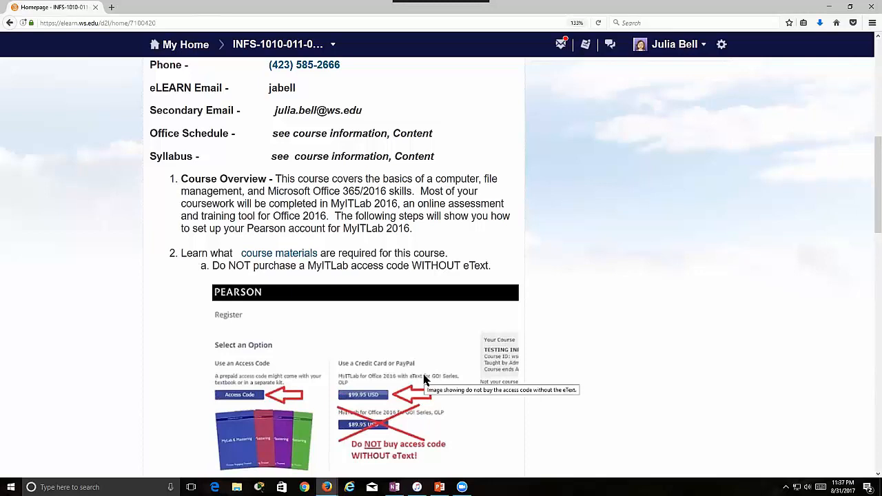
mouse_move(416, 354)
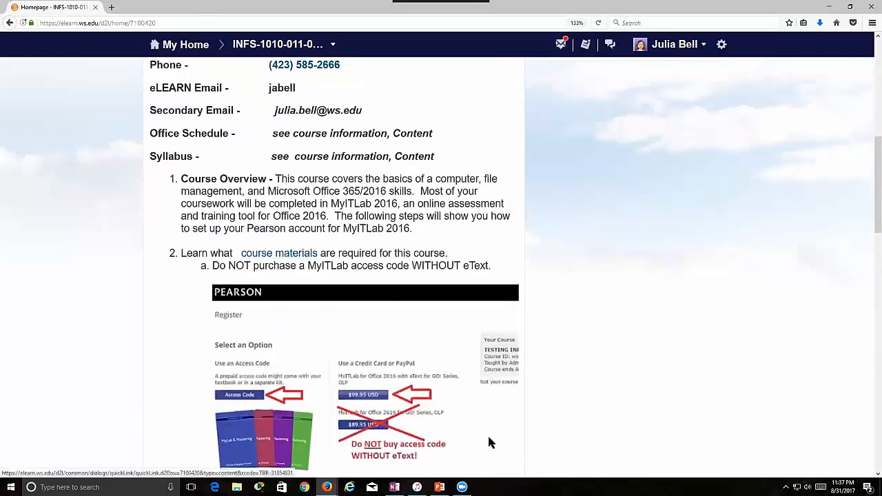
Step: Open the Required Course Materials page listing the textbook bundle and access-code options with ISBNs and prices
click(278, 253)
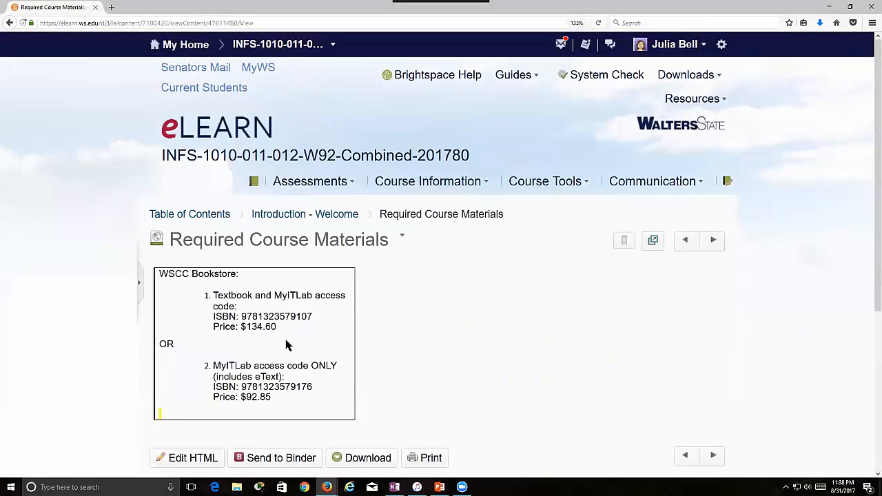
mouse_move(284, 306)
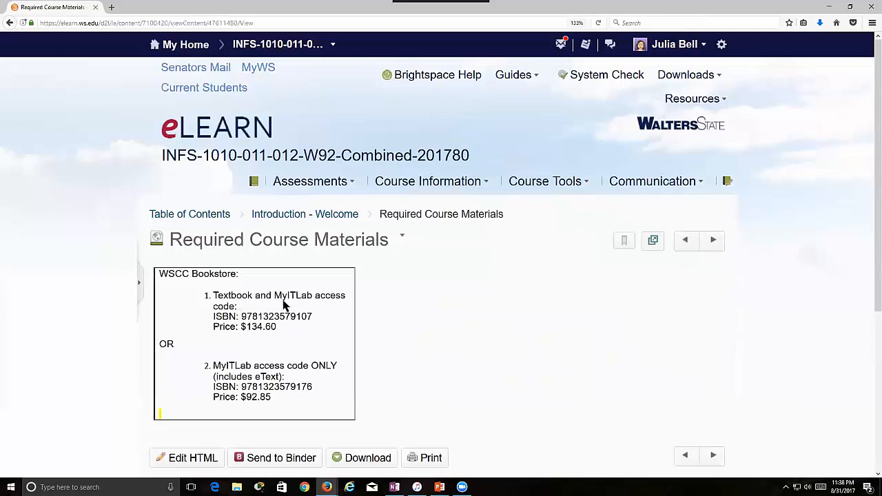
mouse_move(270, 336)
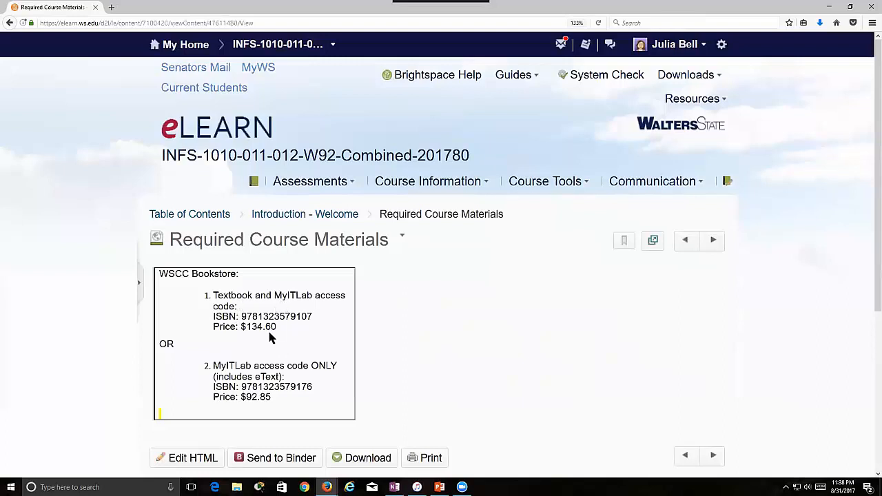
mouse_move(347, 335)
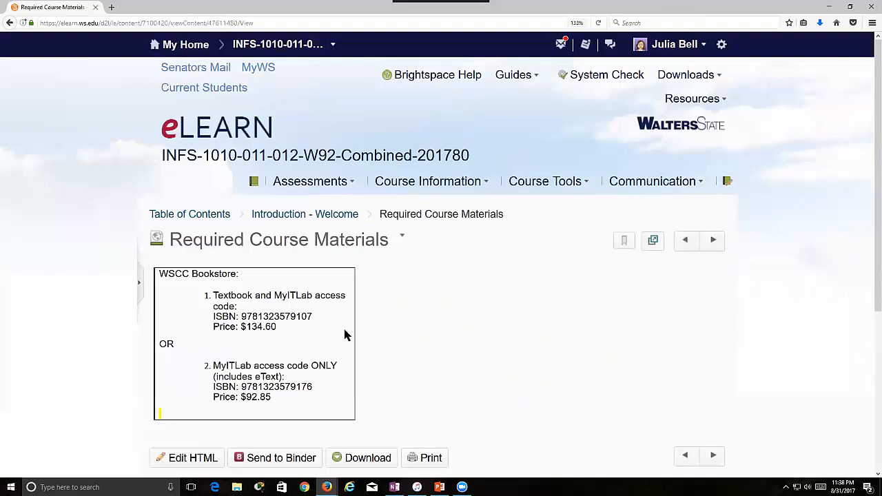
mouse_move(301, 367)
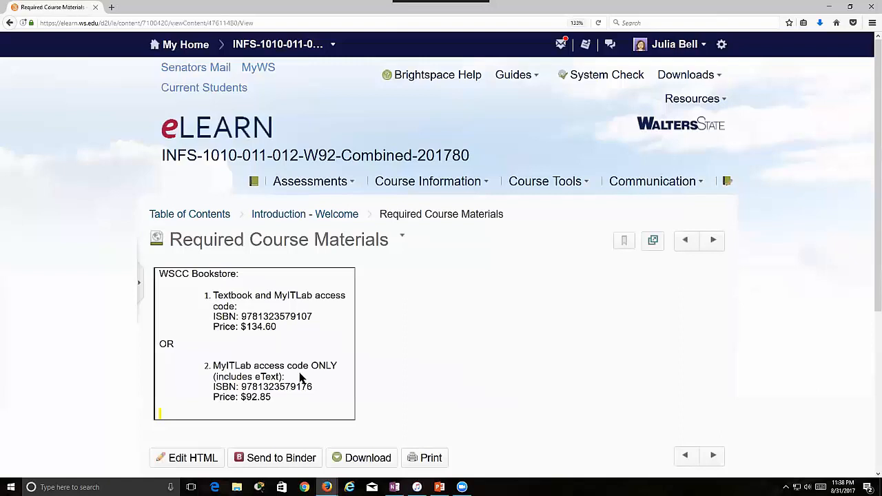
mouse_move(267, 408)
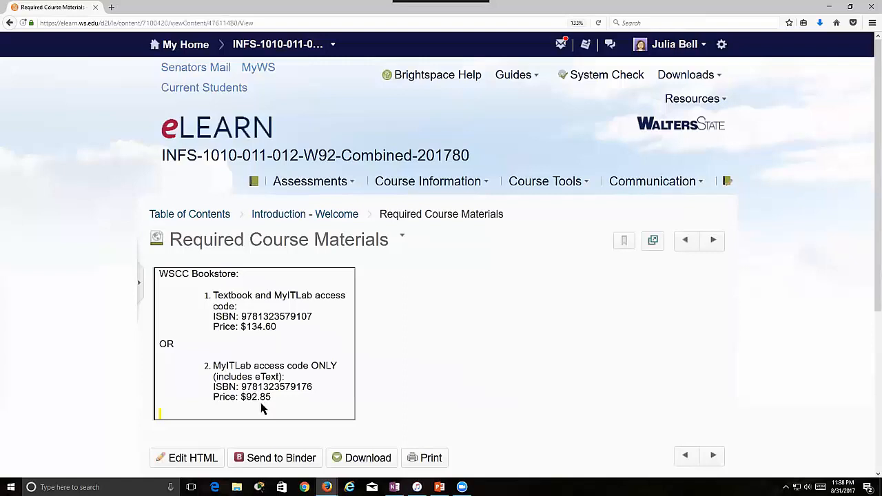
mouse_move(280, 407)
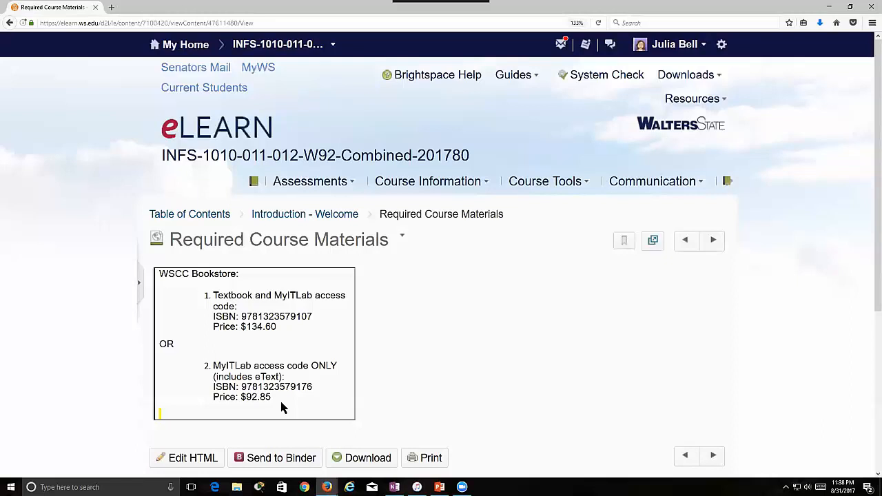
mouse_move(467, 388)
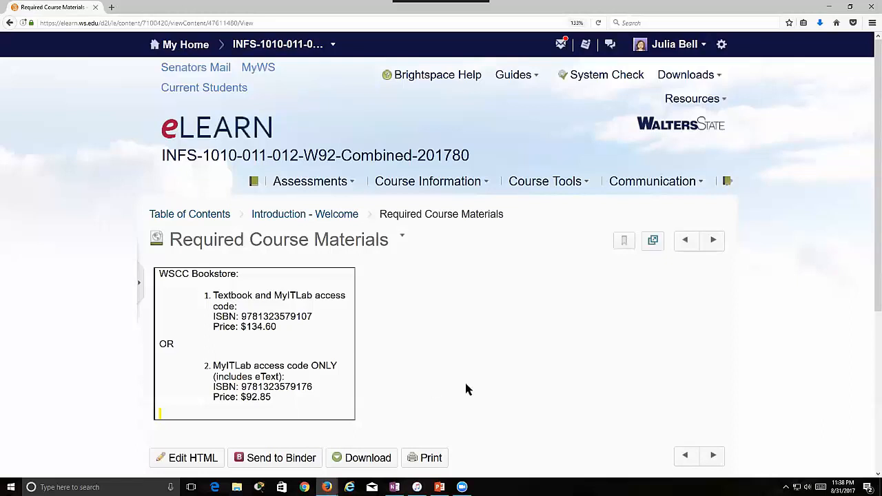
mouse_move(304, 214)
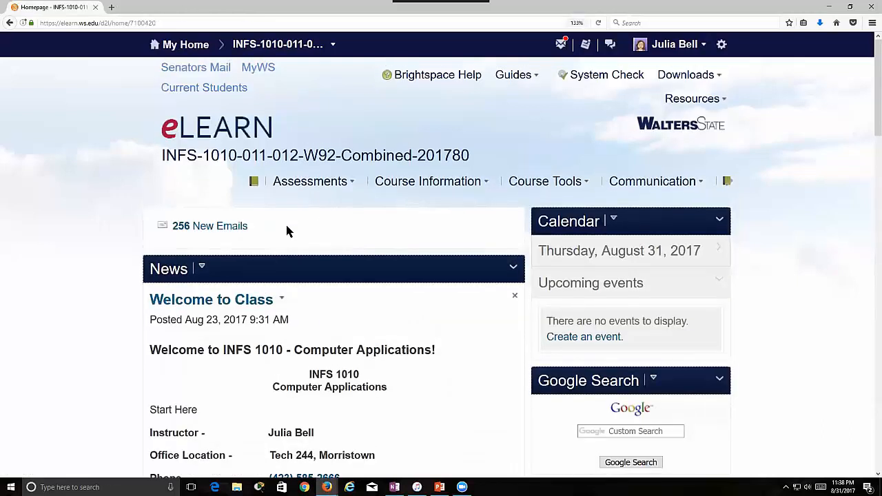
mouse_move(296, 251)
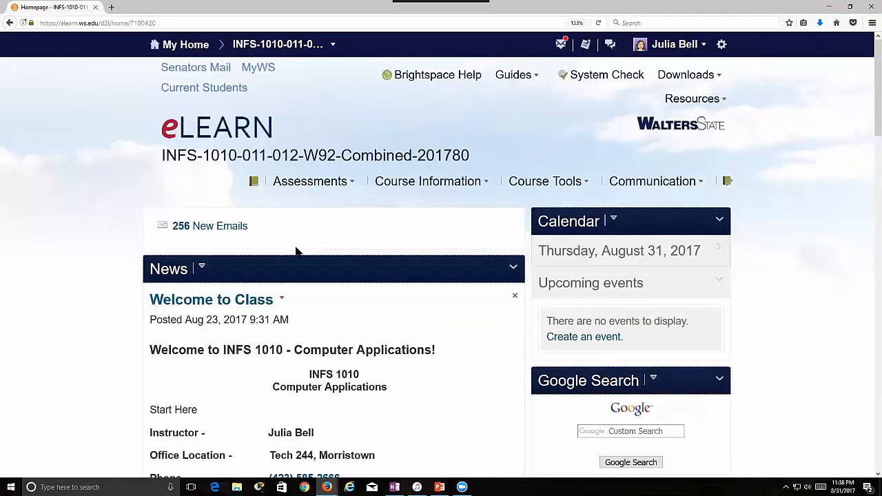
Step: Read through the Welcome to Class news item's MyITLab setup and Pearson registration steps
scroll(down, 3)
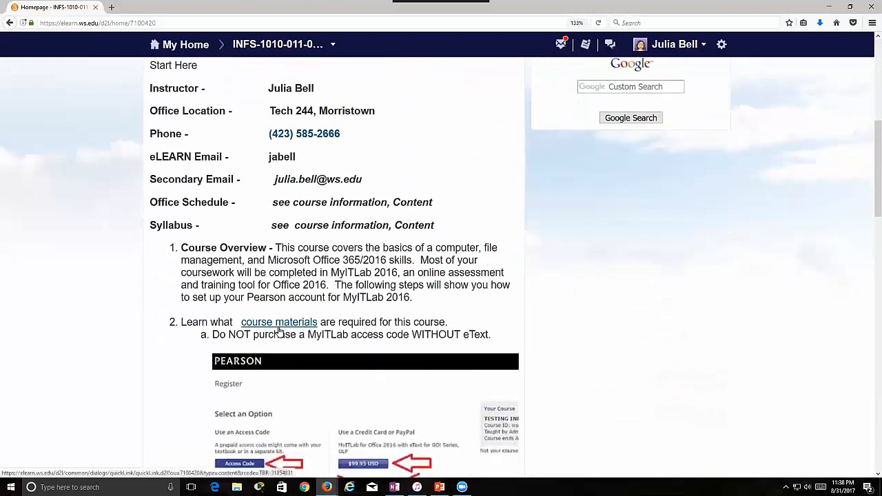
scroll(down, 3)
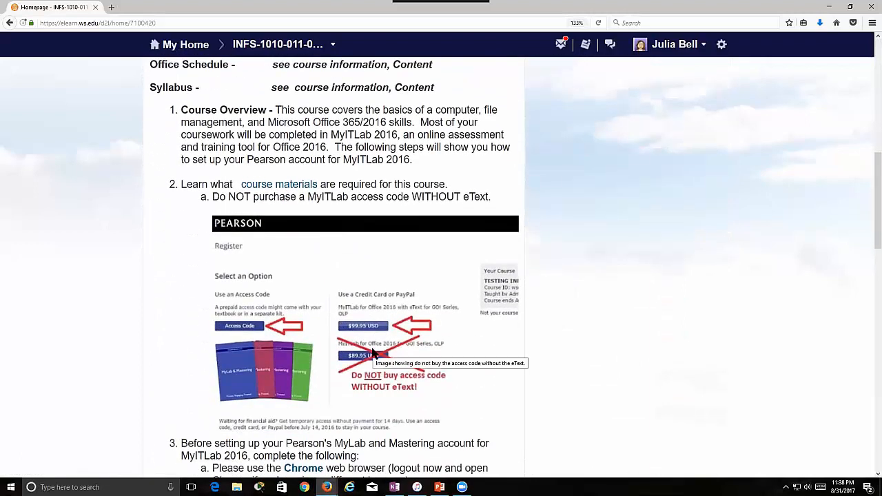
scroll(down, 3)
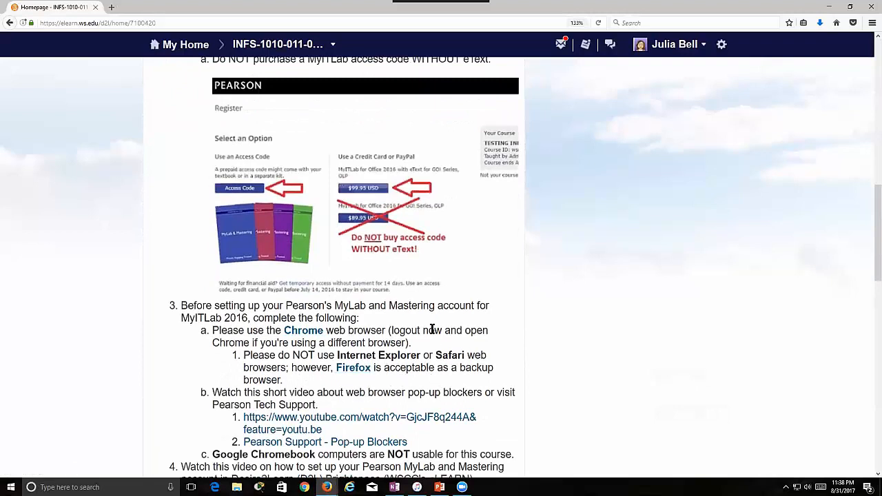
mouse_move(386, 266)
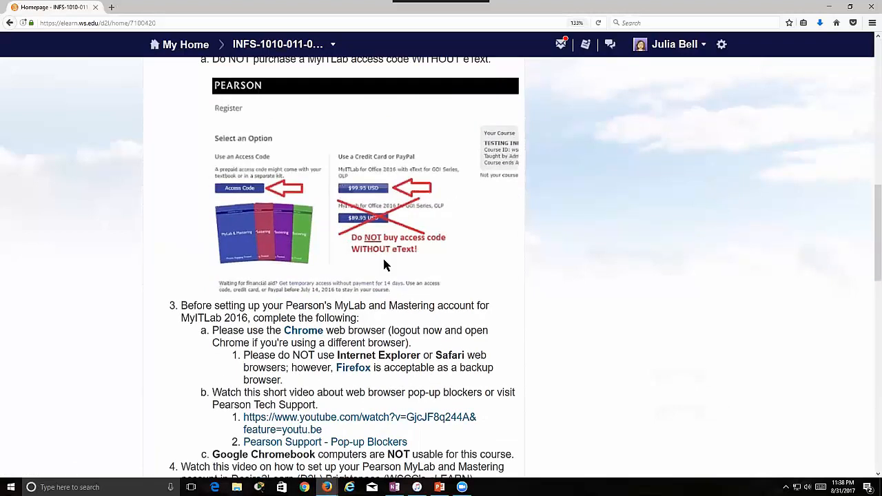
mouse_move(413, 285)
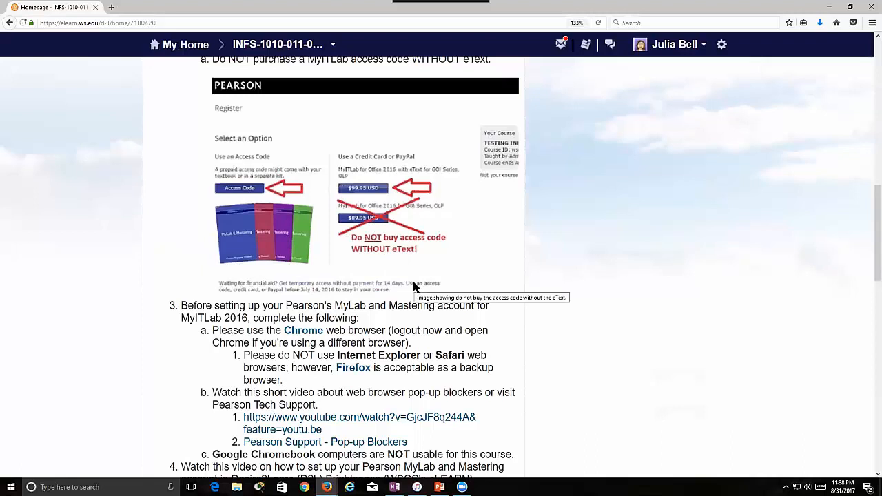
scroll(down, 3)
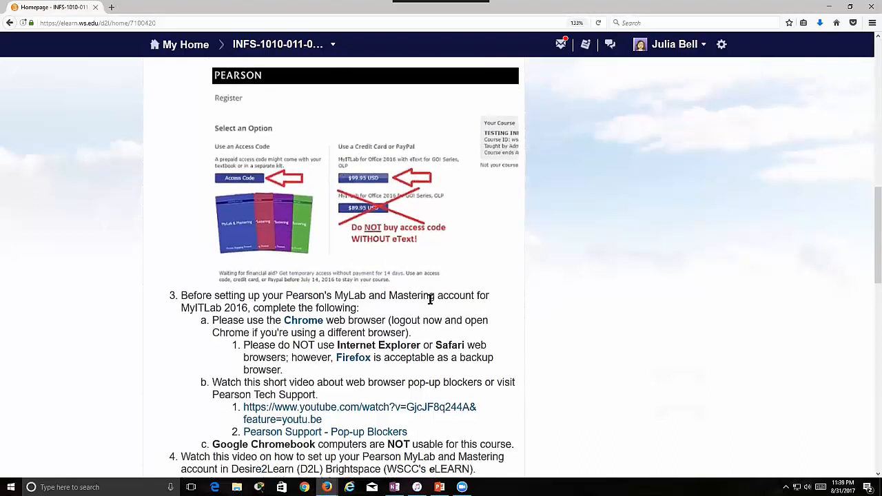
scroll(down, 3)
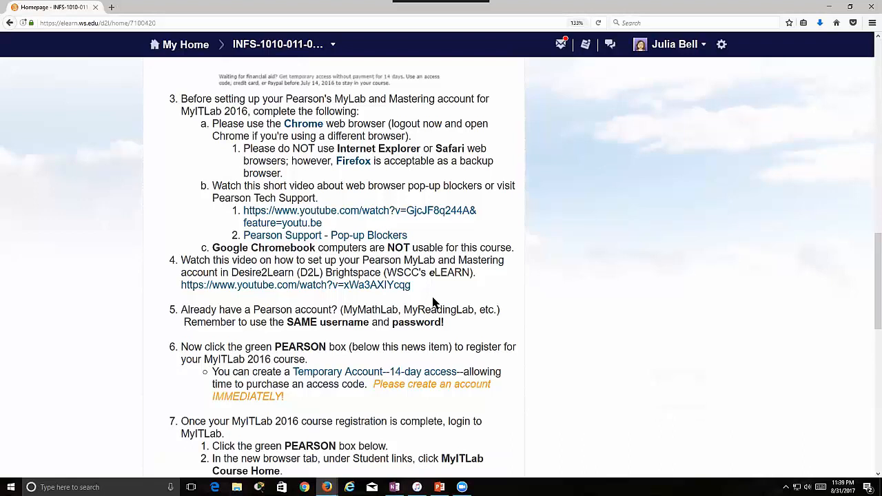
mouse_move(515, 386)
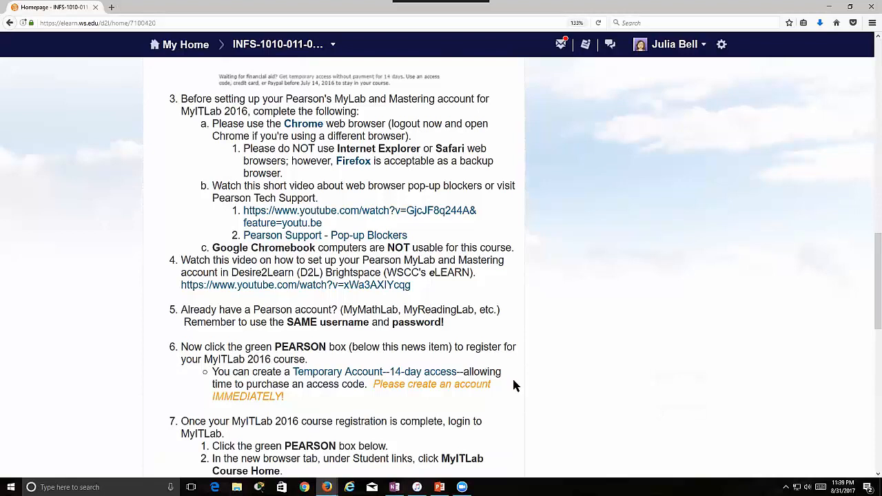
mouse_move(536, 400)
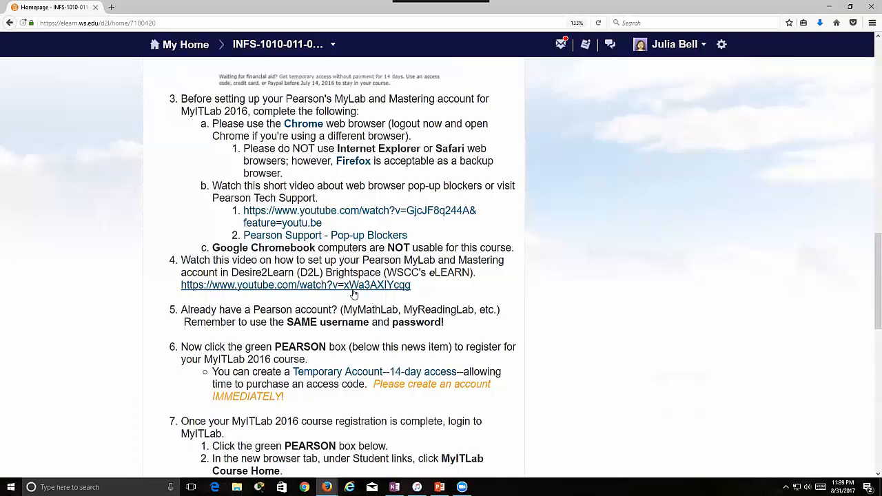
mouse_move(324, 292)
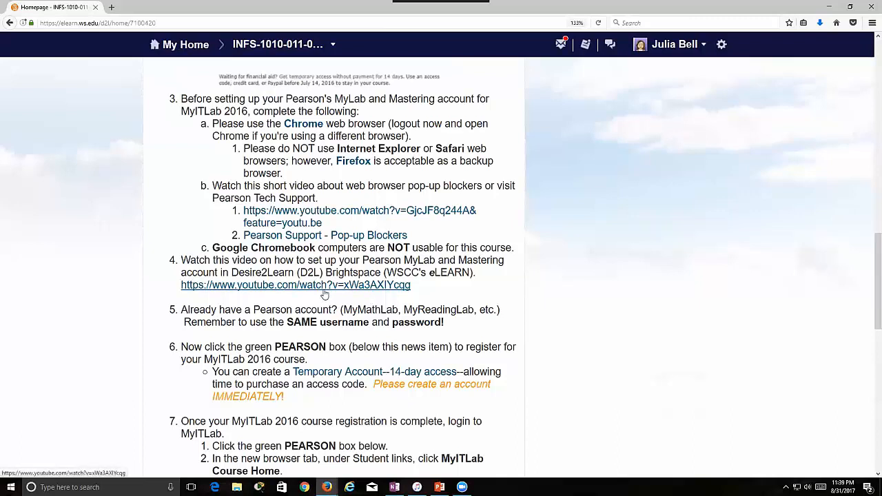
mouse_move(328, 318)
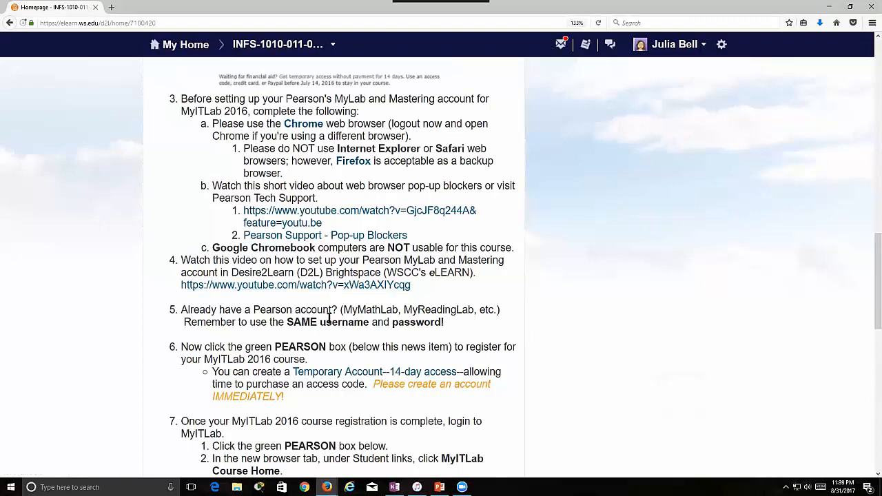
mouse_move(394, 366)
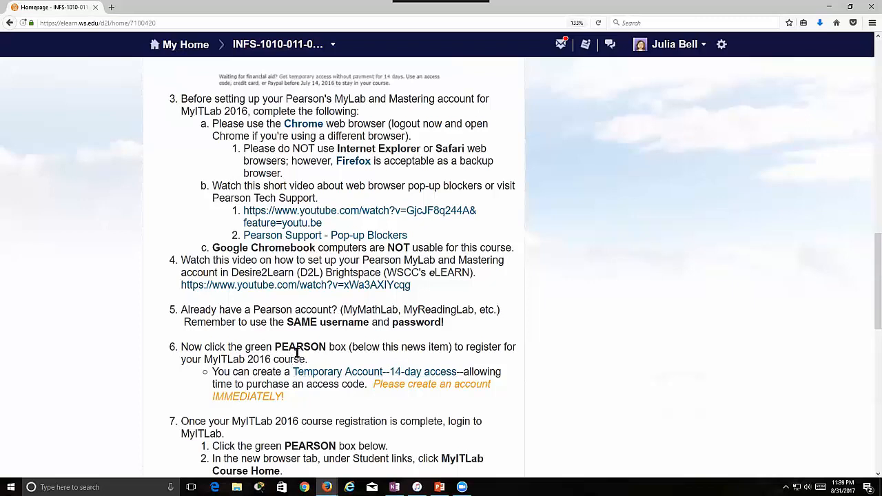
mouse_move(411, 344)
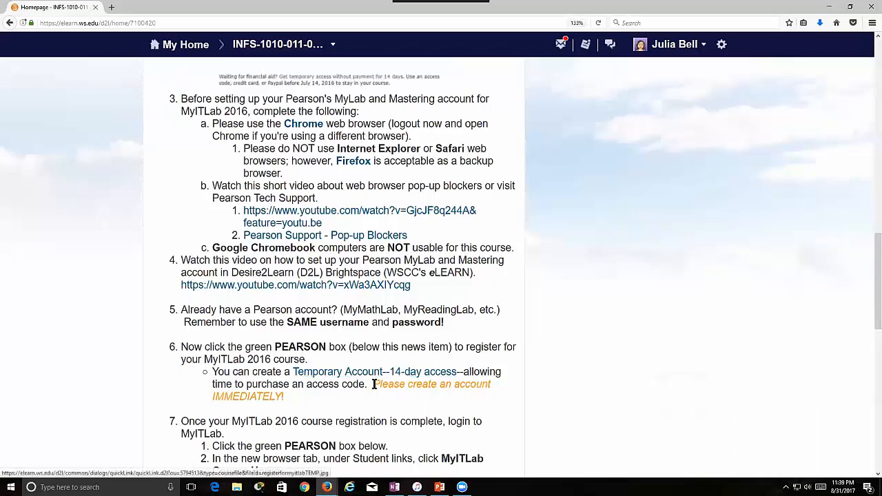
Step: Scroll to the end of the news item toward the green PEARSON box for MyLab & Mastering
scroll(down, 3)
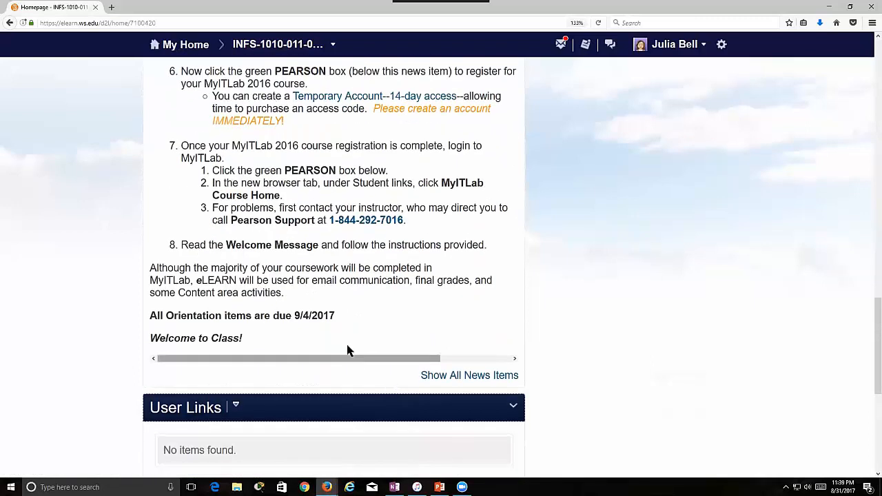
mouse_move(319, 327)
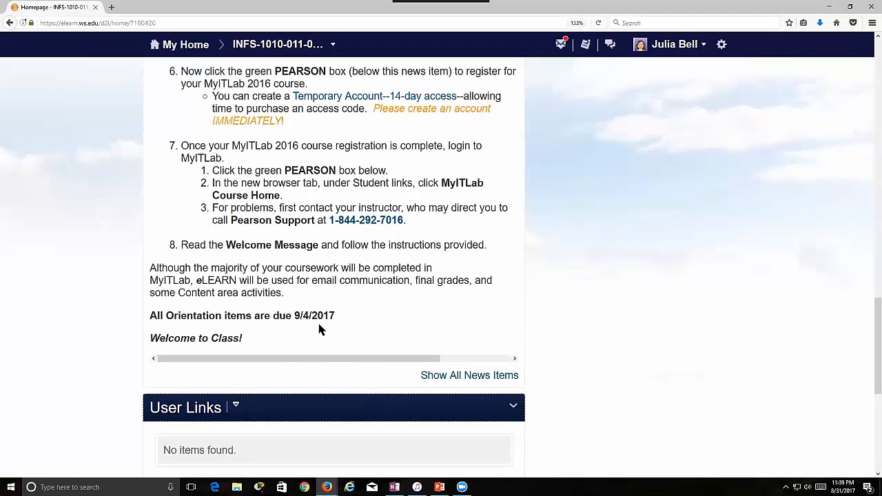
scroll(down, 3)
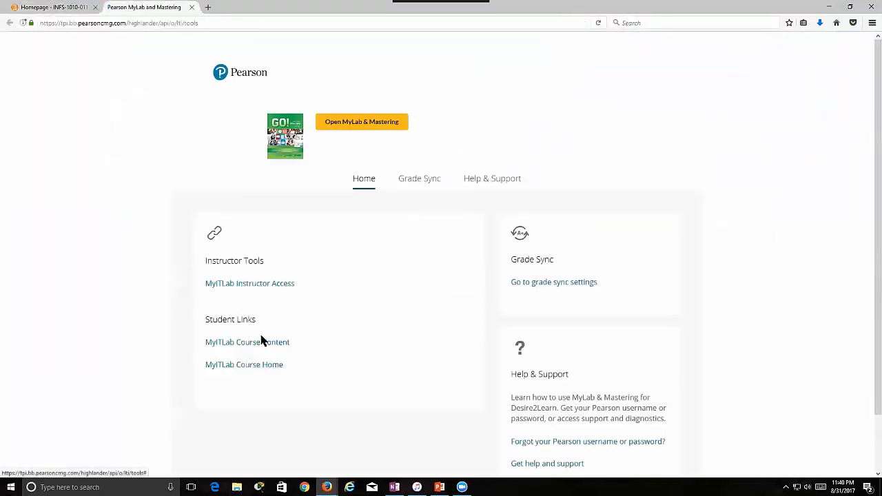
mouse_move(425, 253)
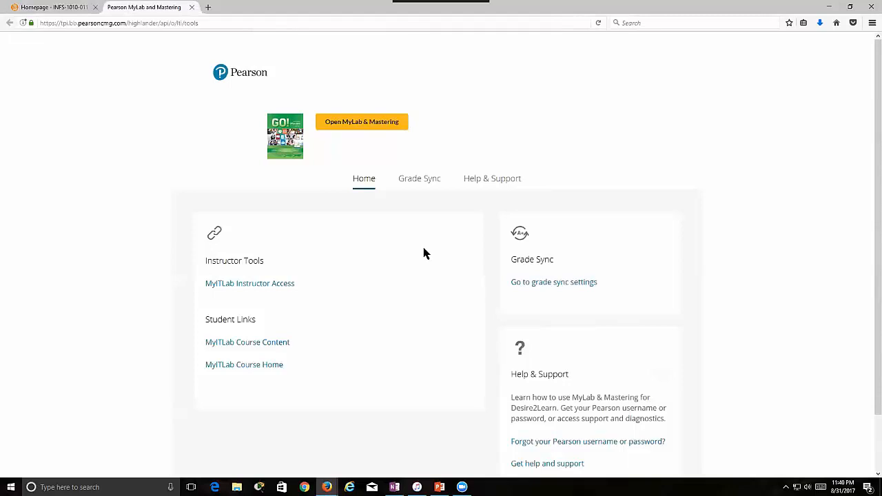
mouse_move(422, 213)
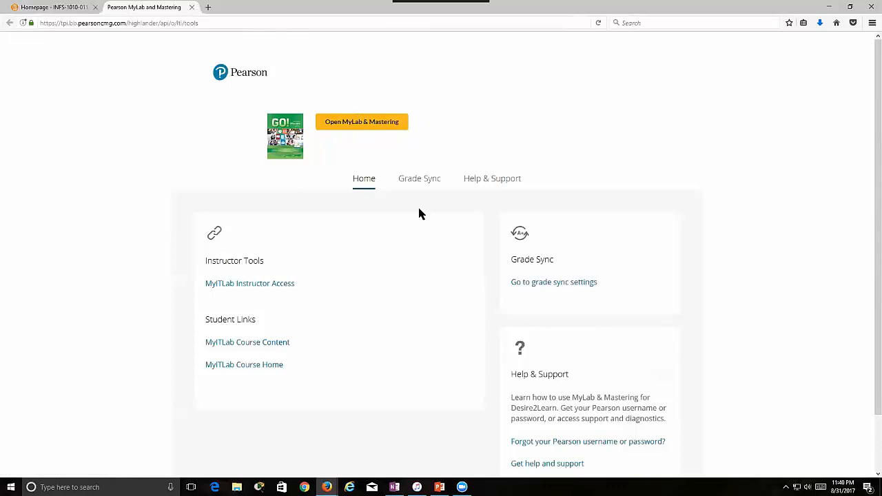
mouse_move(444, 237)
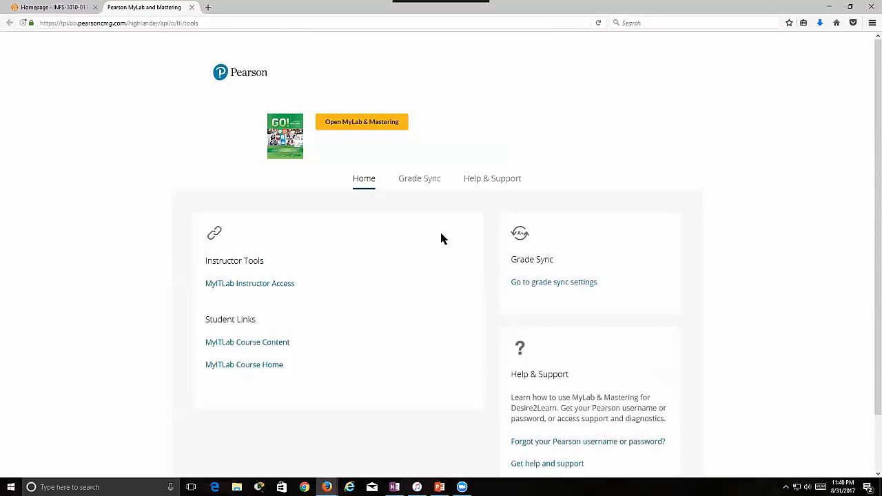
mouse_move(429, 237)
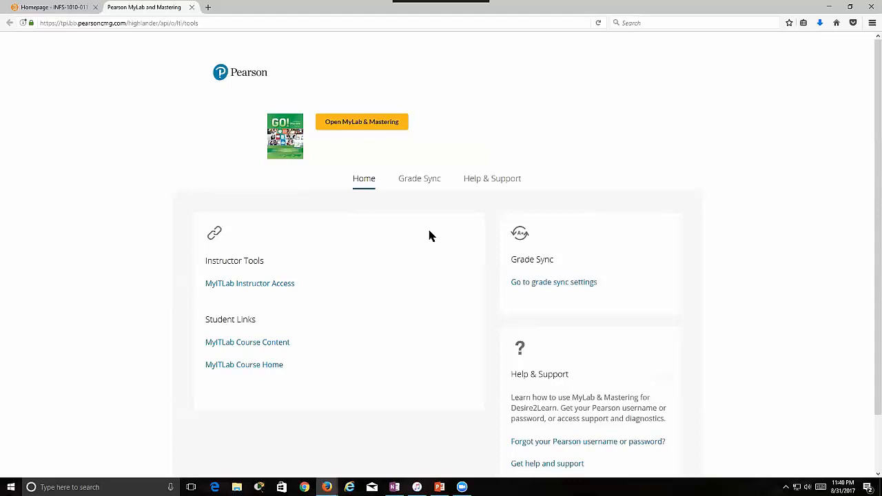
mouse_move(435, 188)
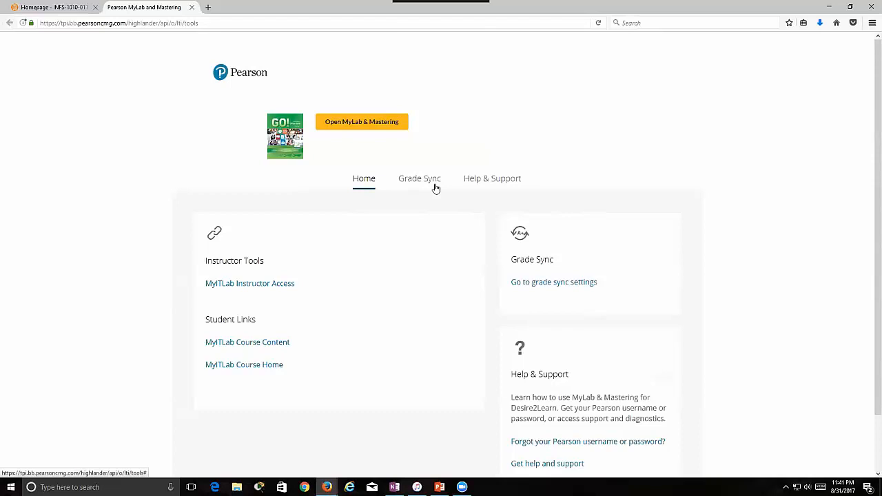
mouse_move(440, 184)
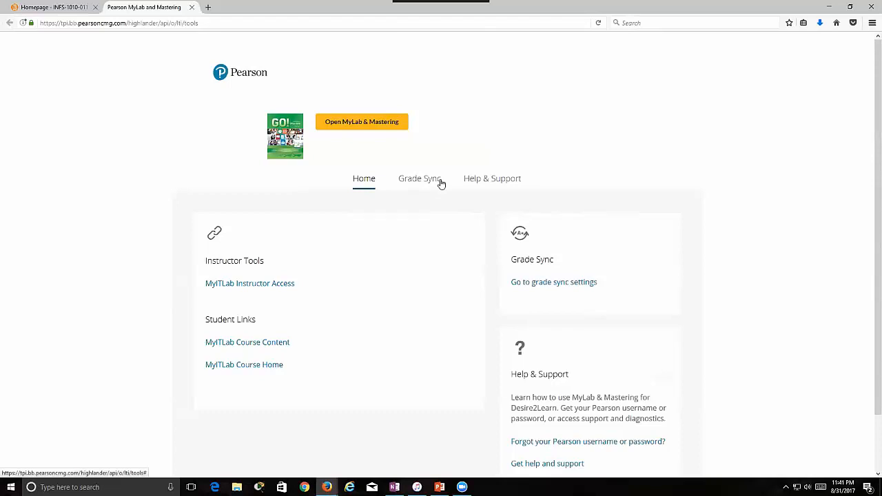
mouse_move(479, 188)
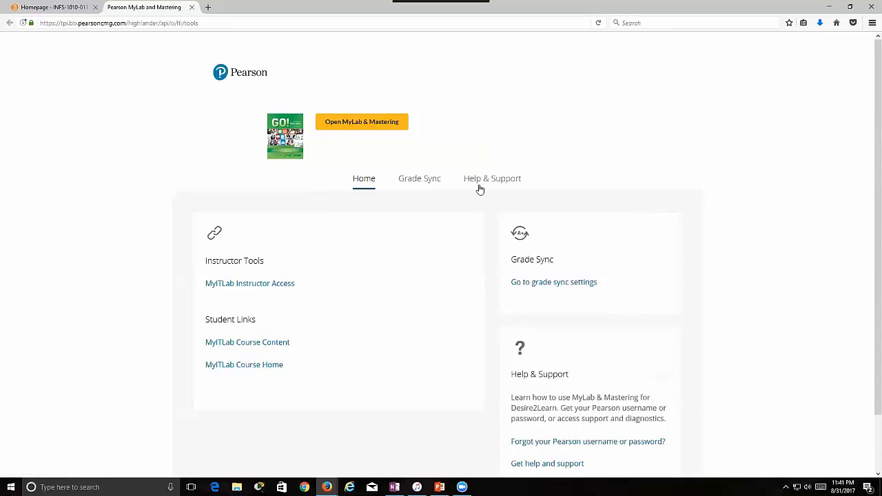